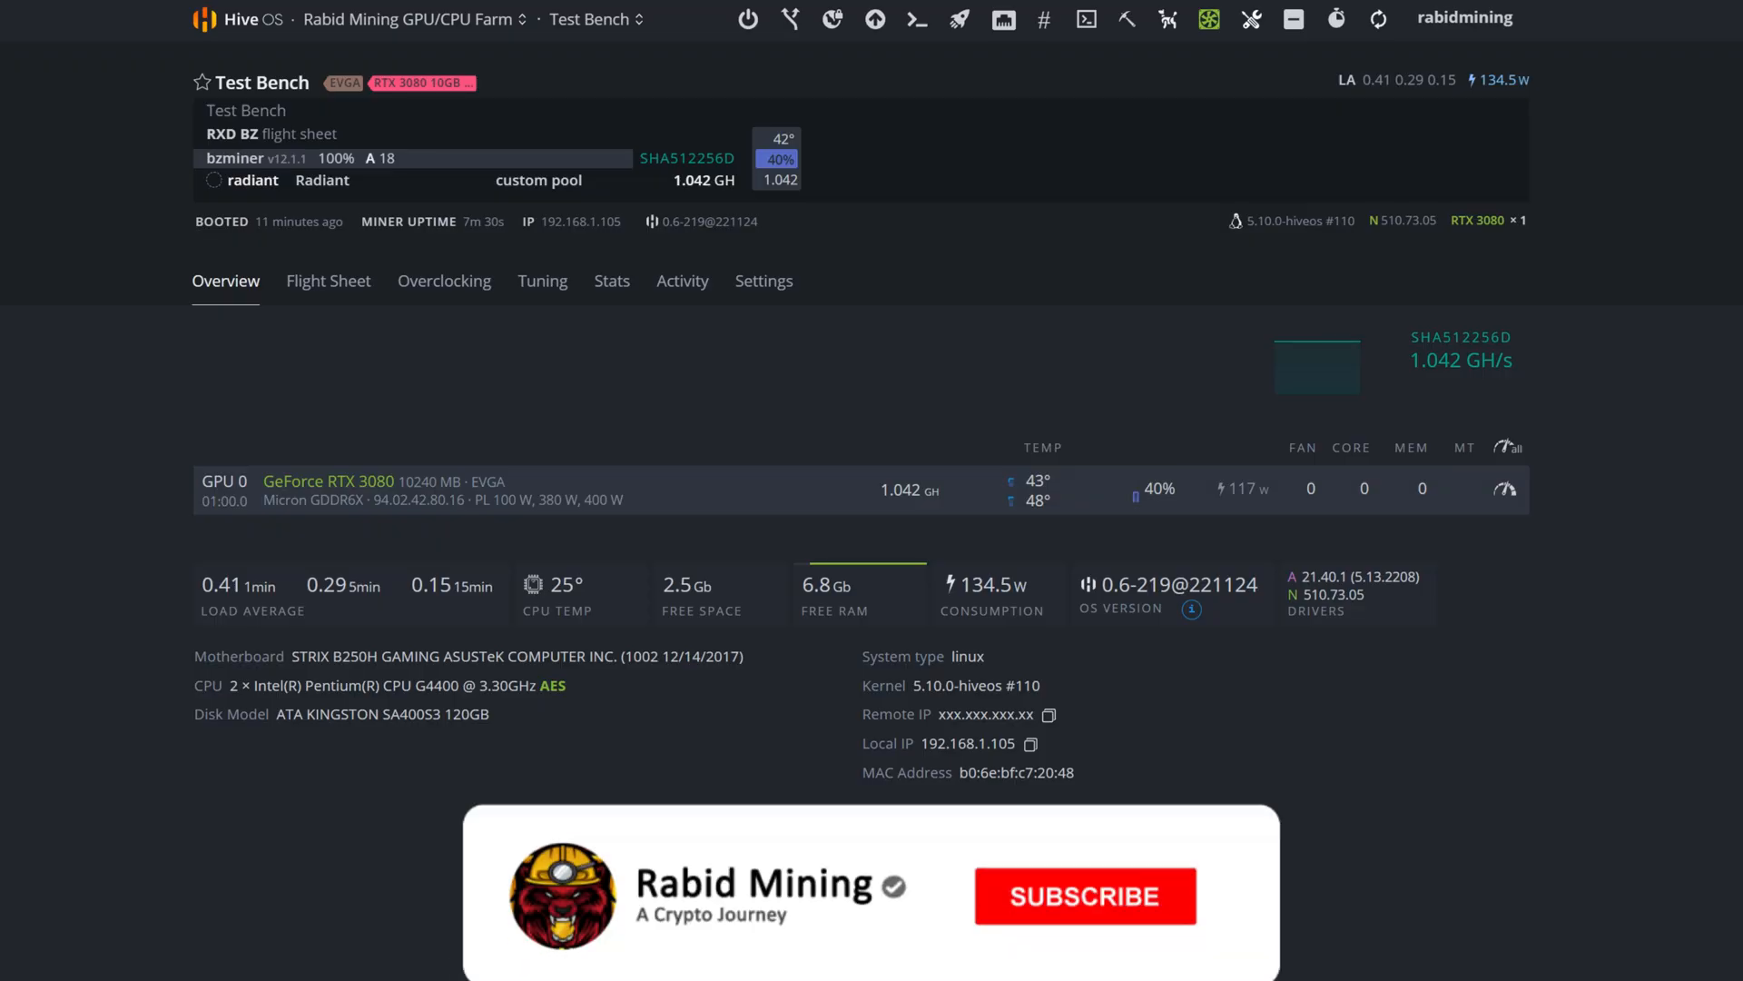
Step: Check Radiant's WhatToMine estimate for 1.04 Gh/s at 122 W and $0.11/kWh
{"action": "left_click", "coordinate": [1083, 895]}
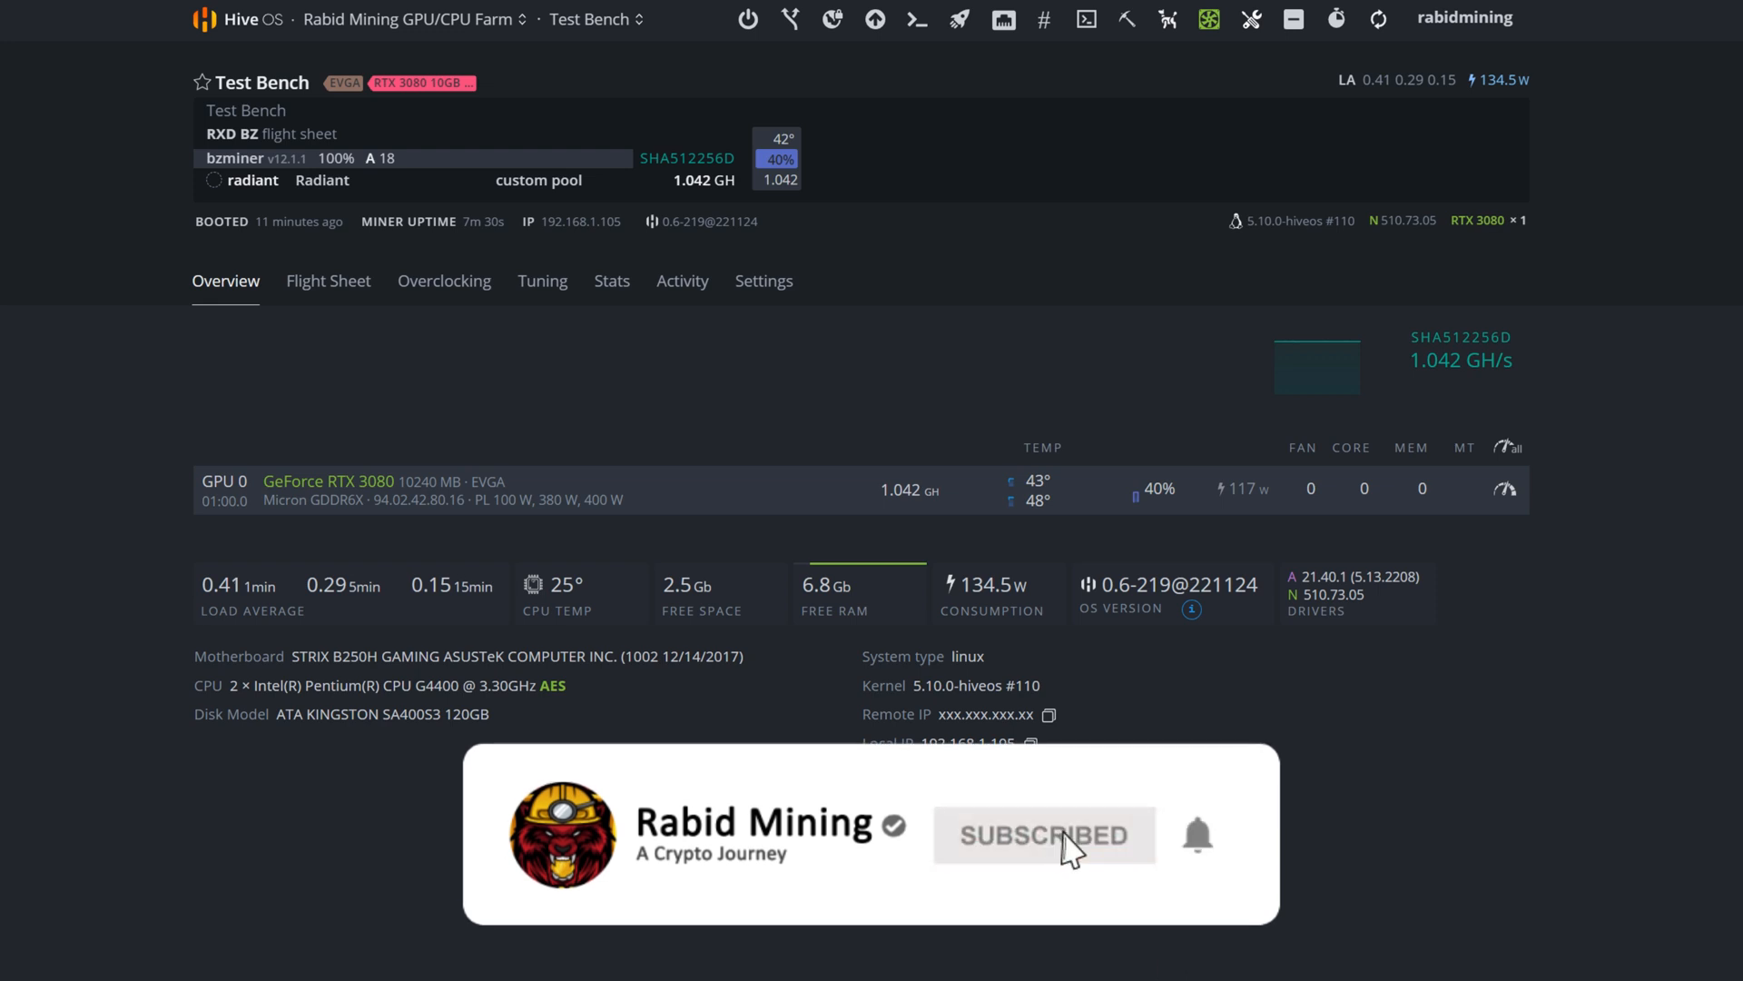
{"action": "mouse_move", "coordinate": [1100, 867]}
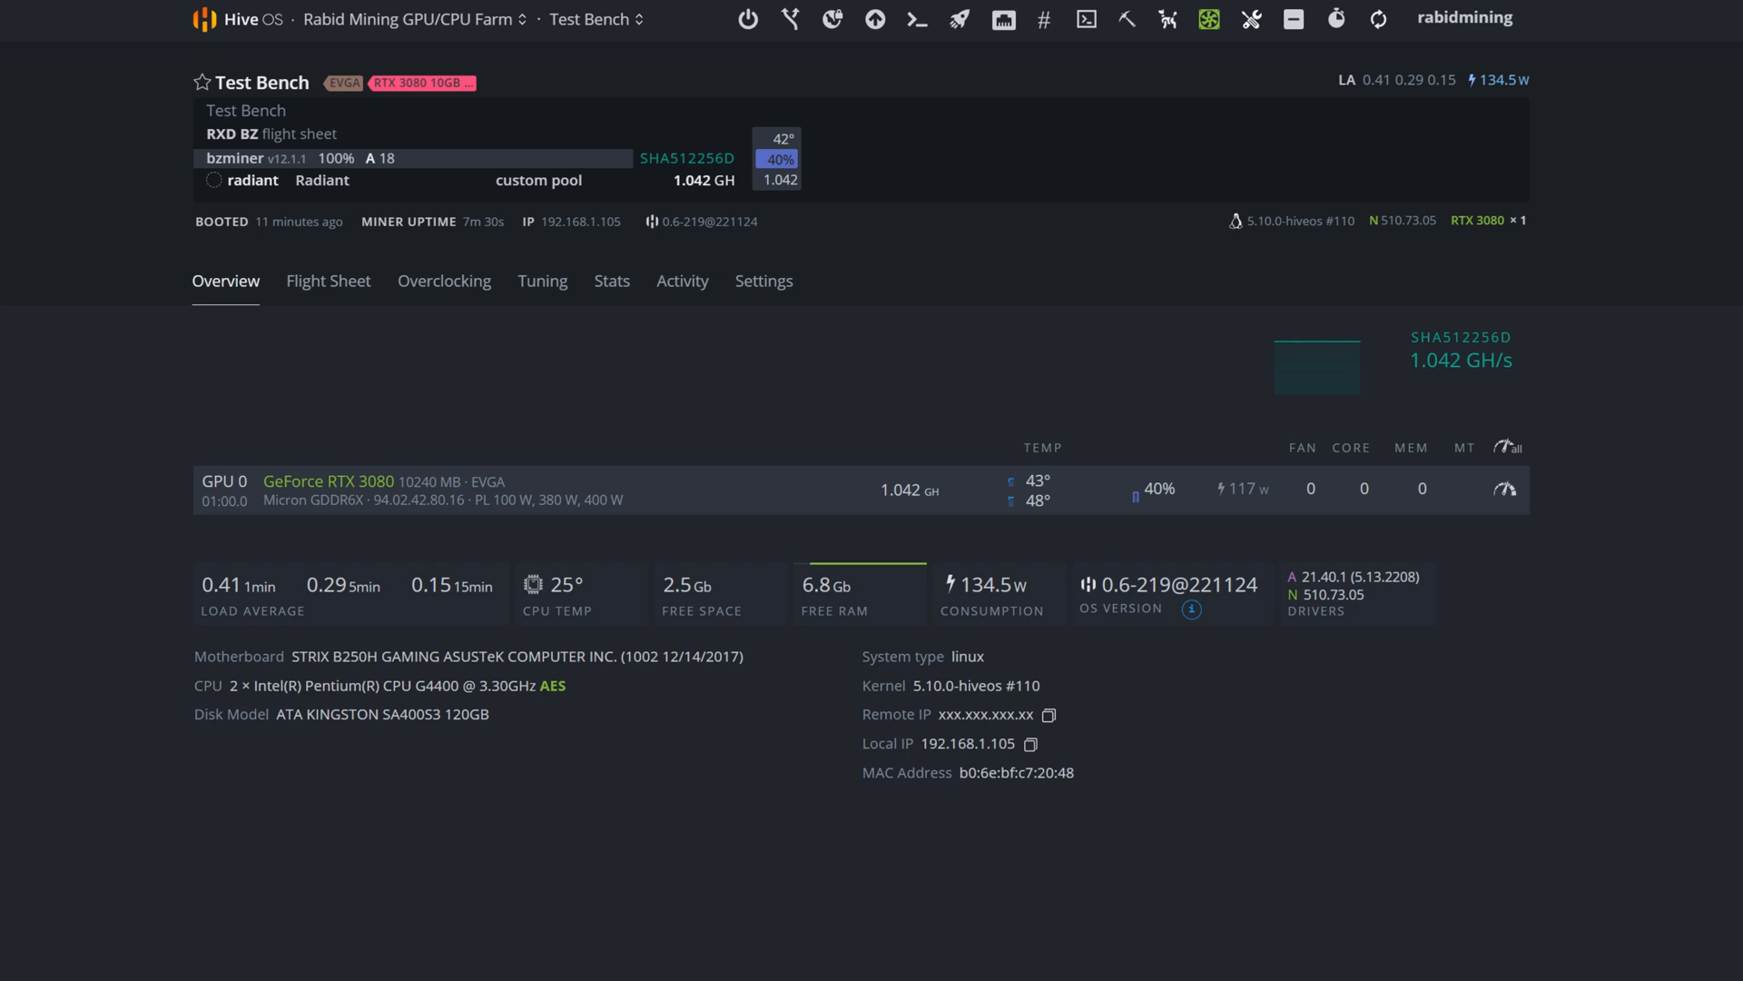
{"action": "mouse_move", "coordinate": [252, 585]}
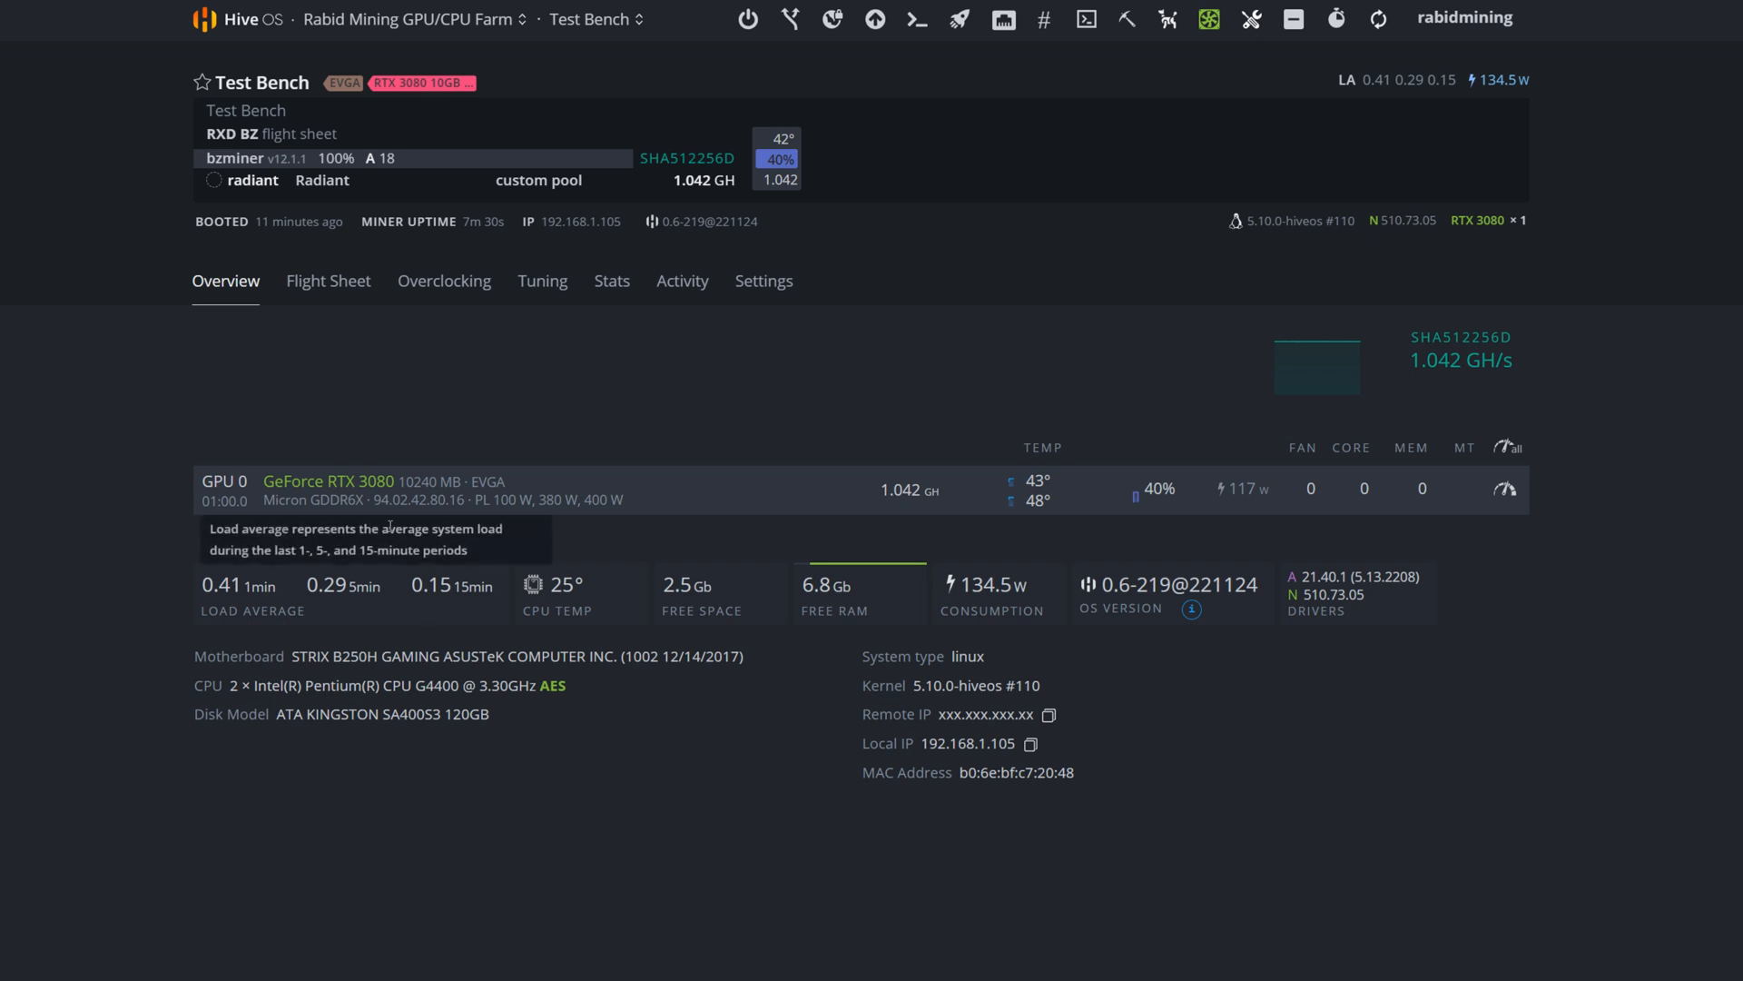
{"action": "mouse_move", "coordinate": [541, 886]}
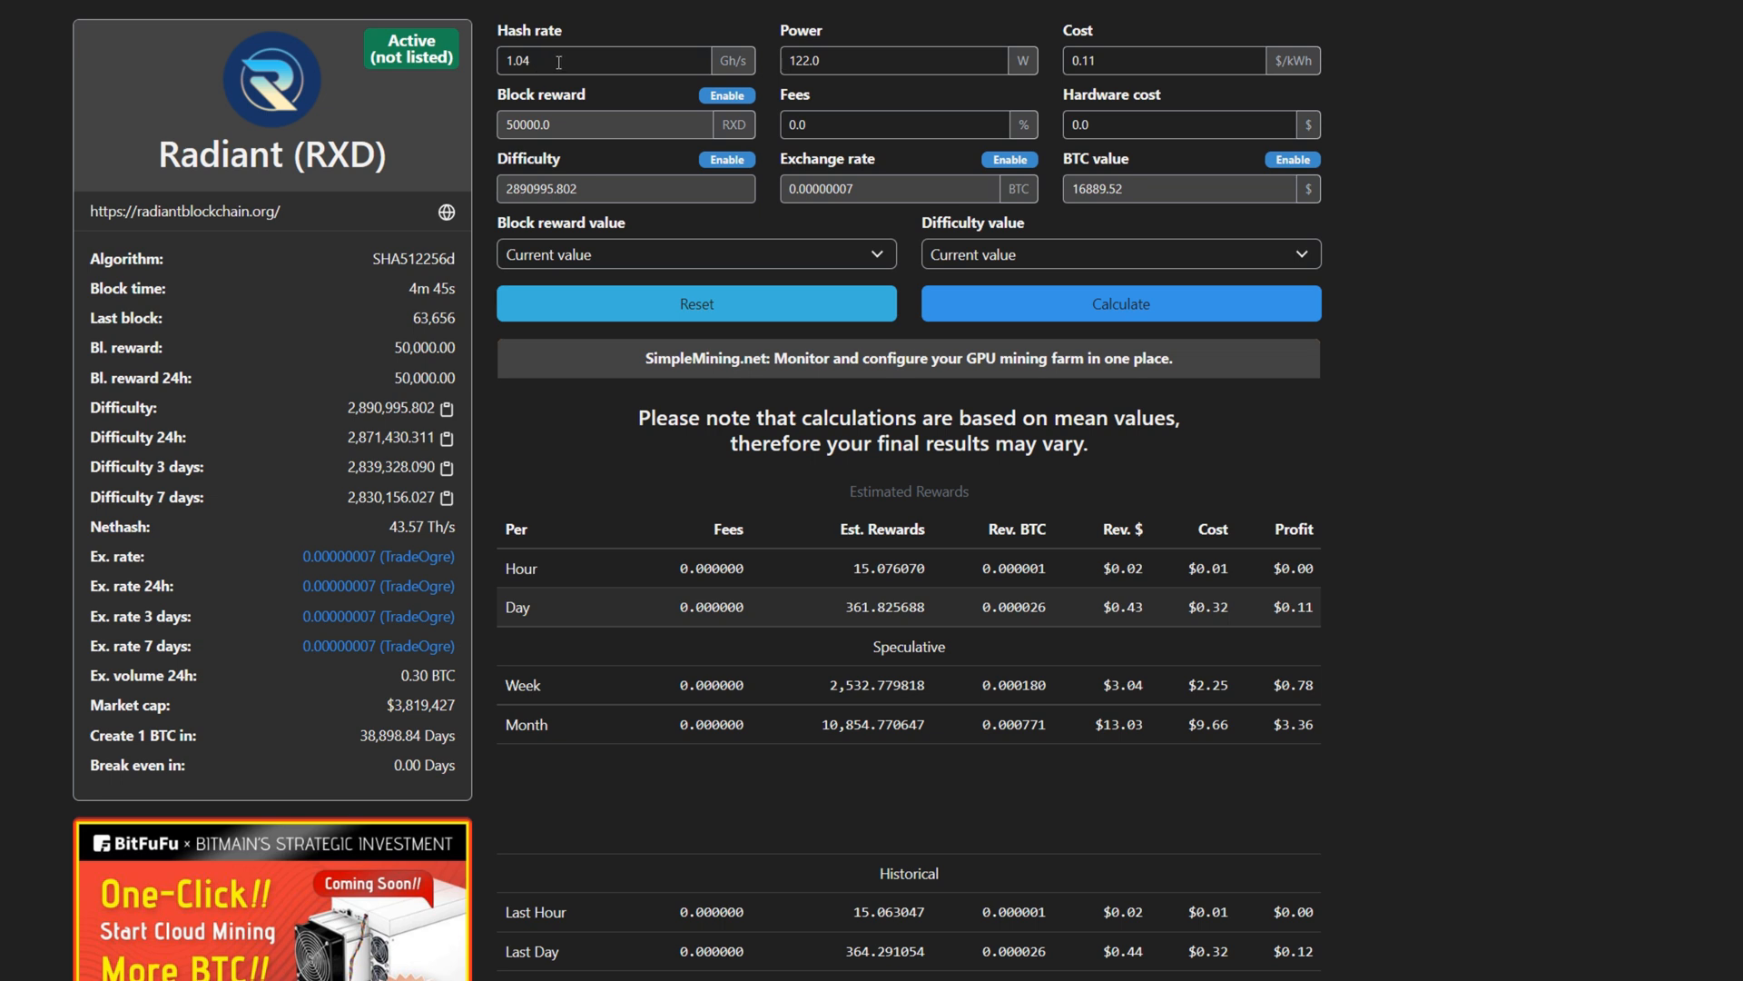
{"action": "mouse_move", "coordinate": [1120, 565]}
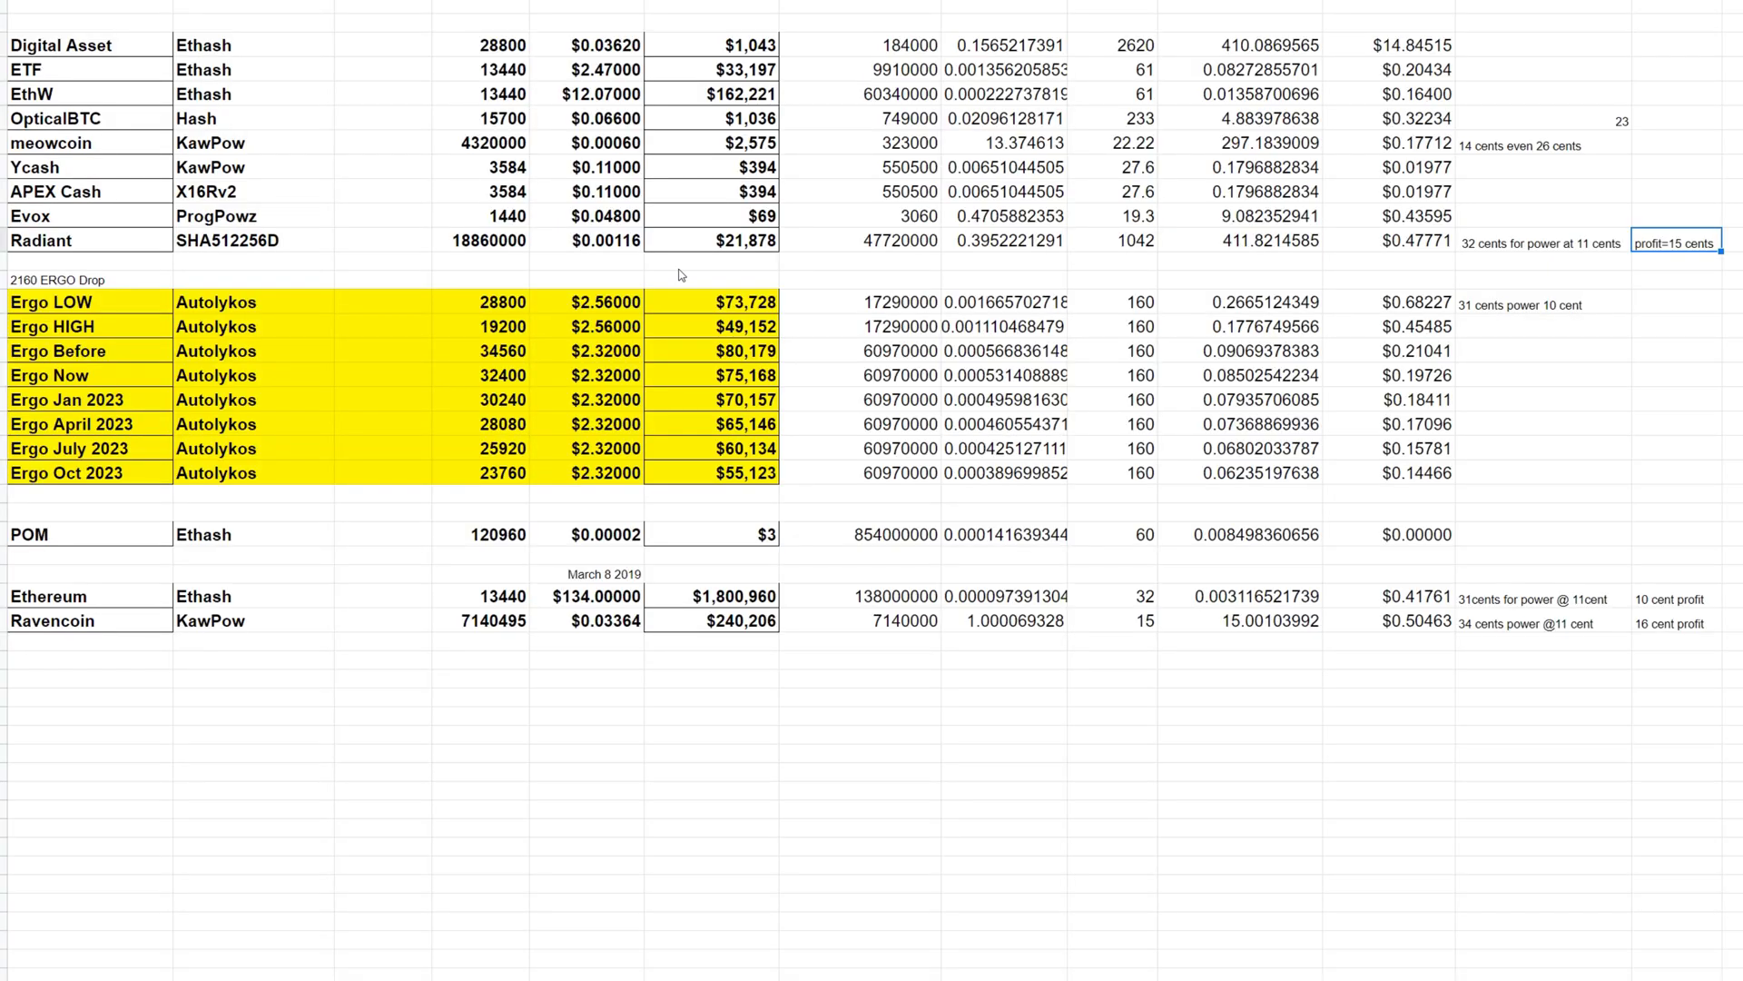
{"action": "mouse_move", "coordinate": [1266, 263]}
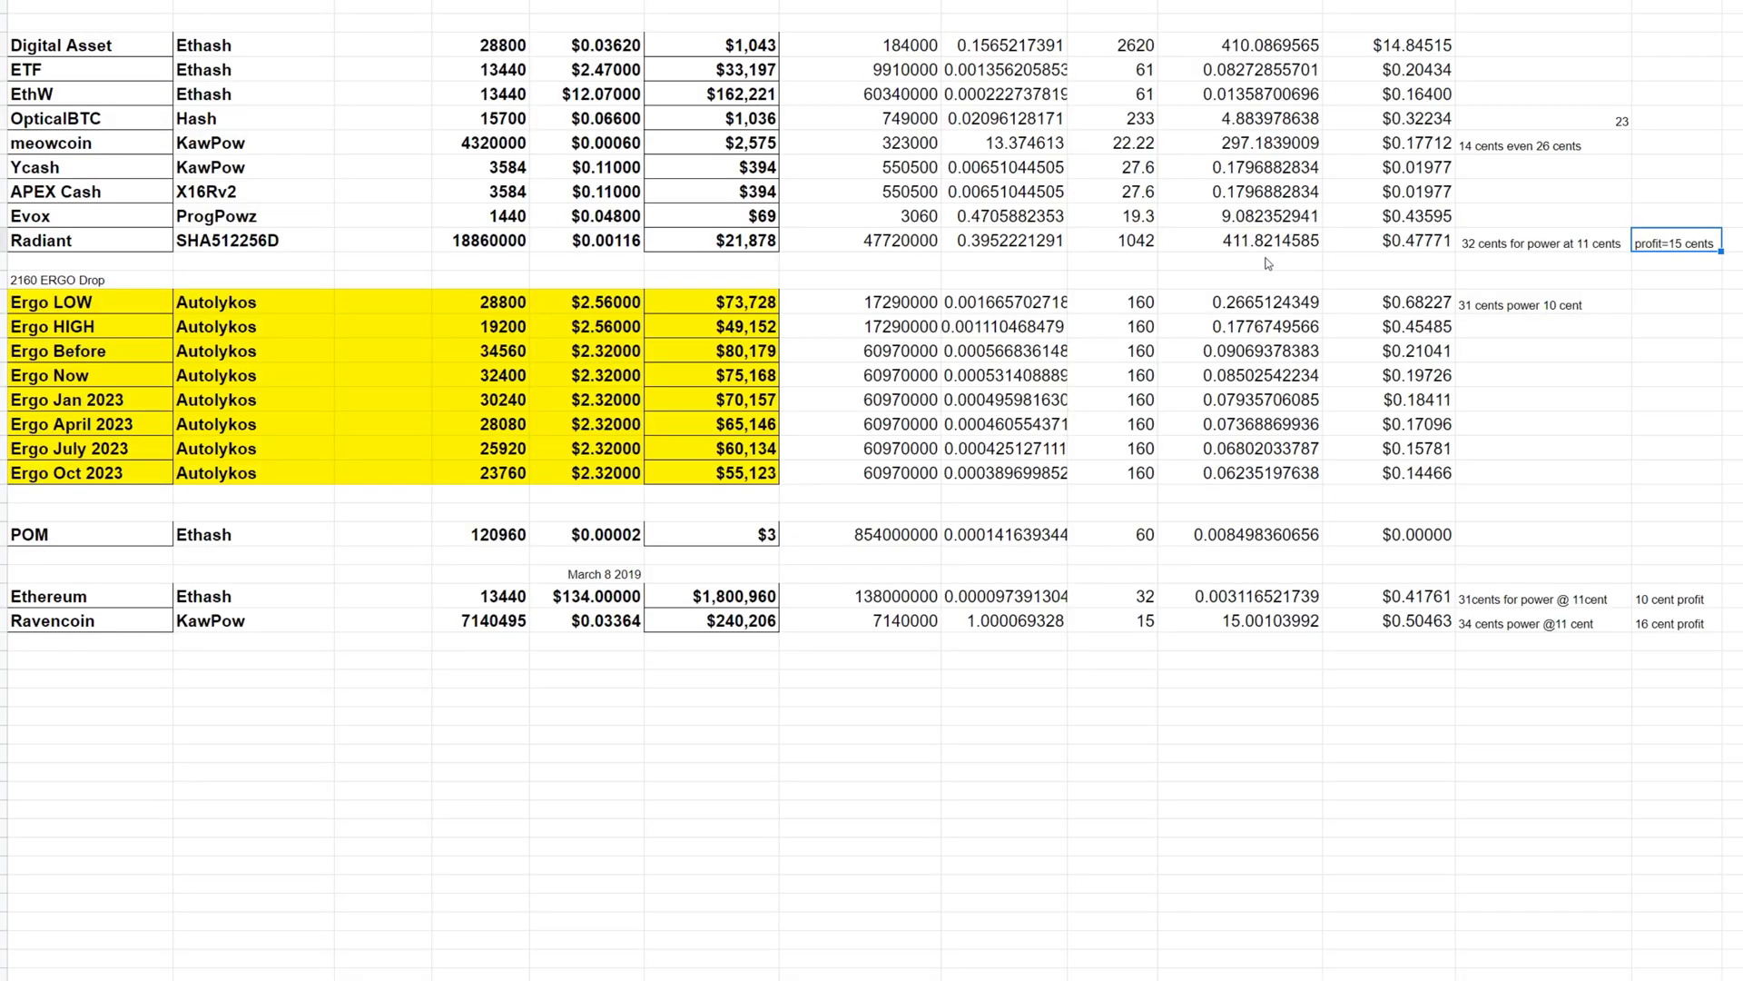
{"action": "mouse_move", "coordinate": [1682, 253]}
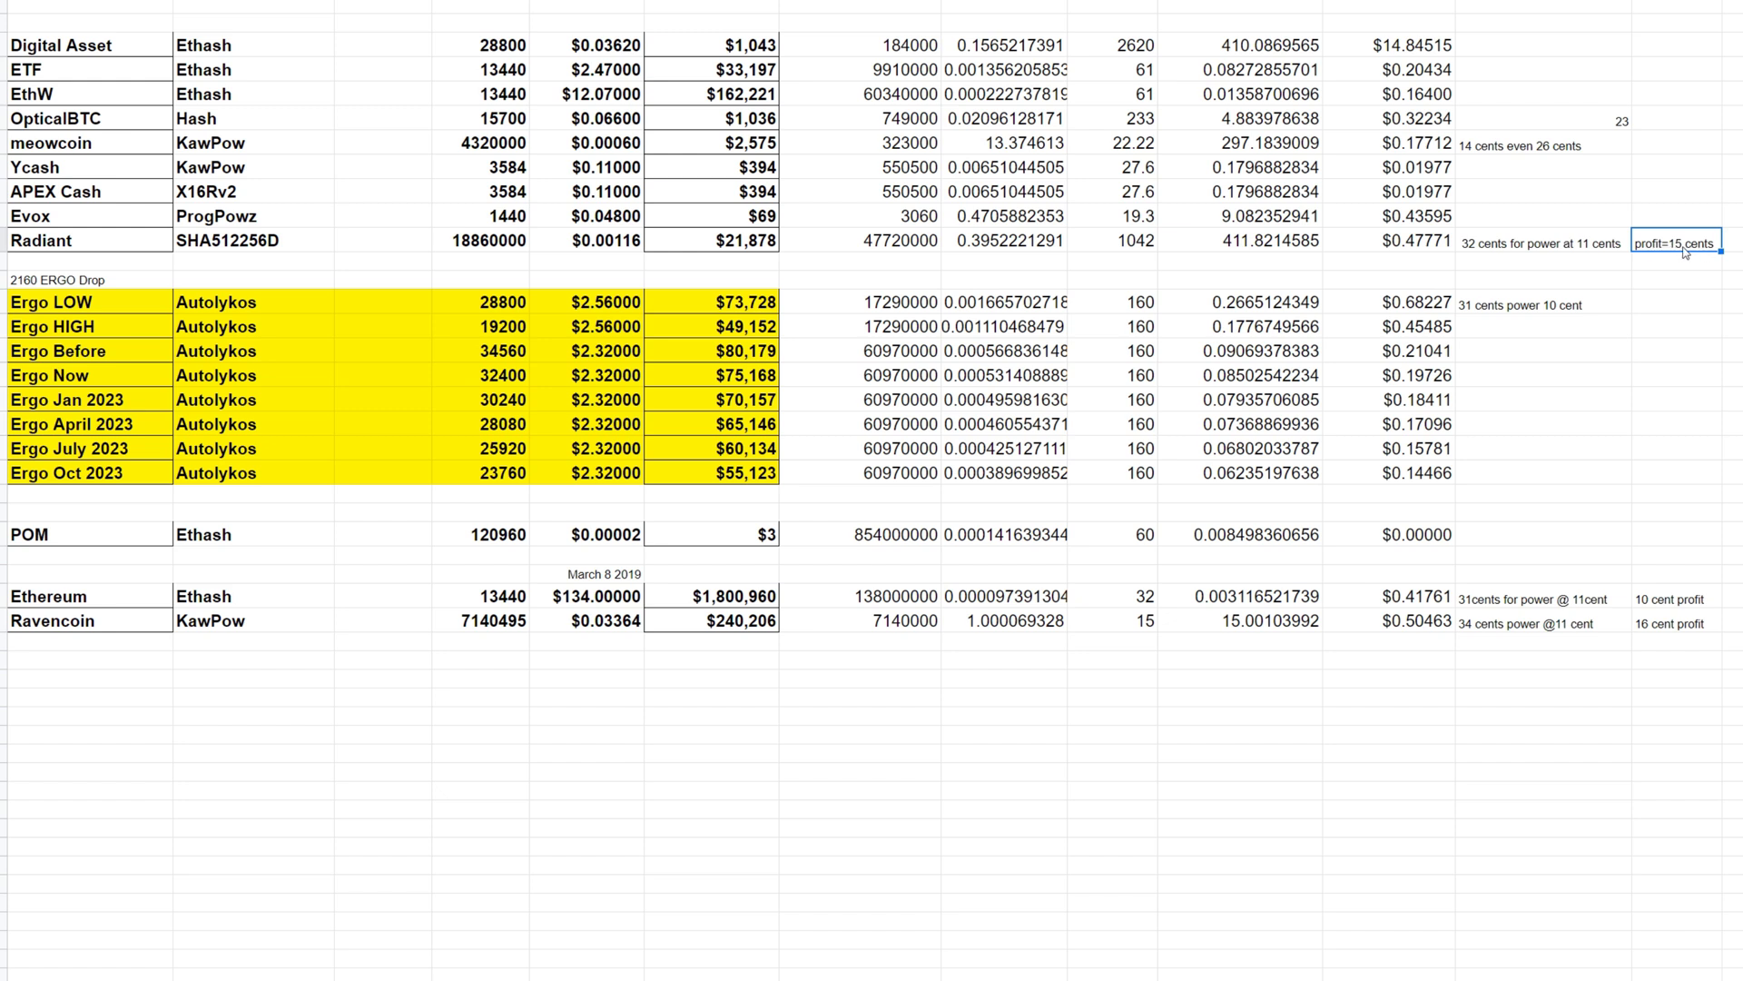
{"action": "mouse_move", "coordinate": [1685, 253]}
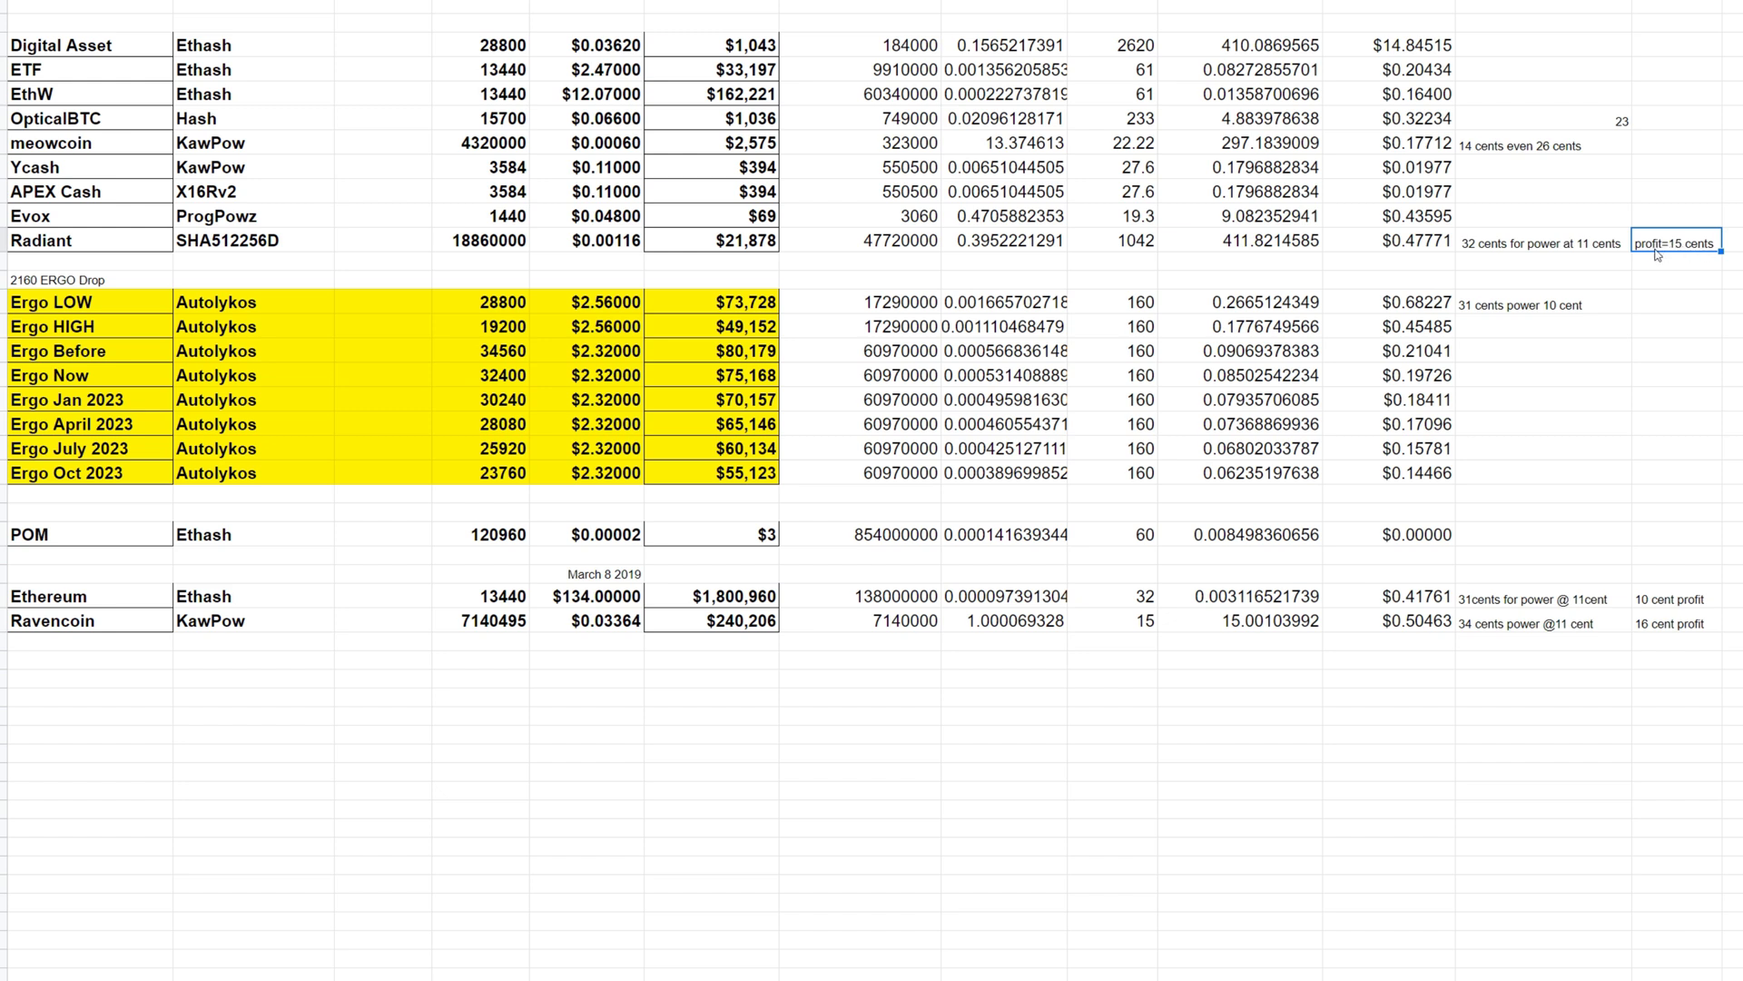
{"action": "mouse_move", "coordinate": [1367, 258]}
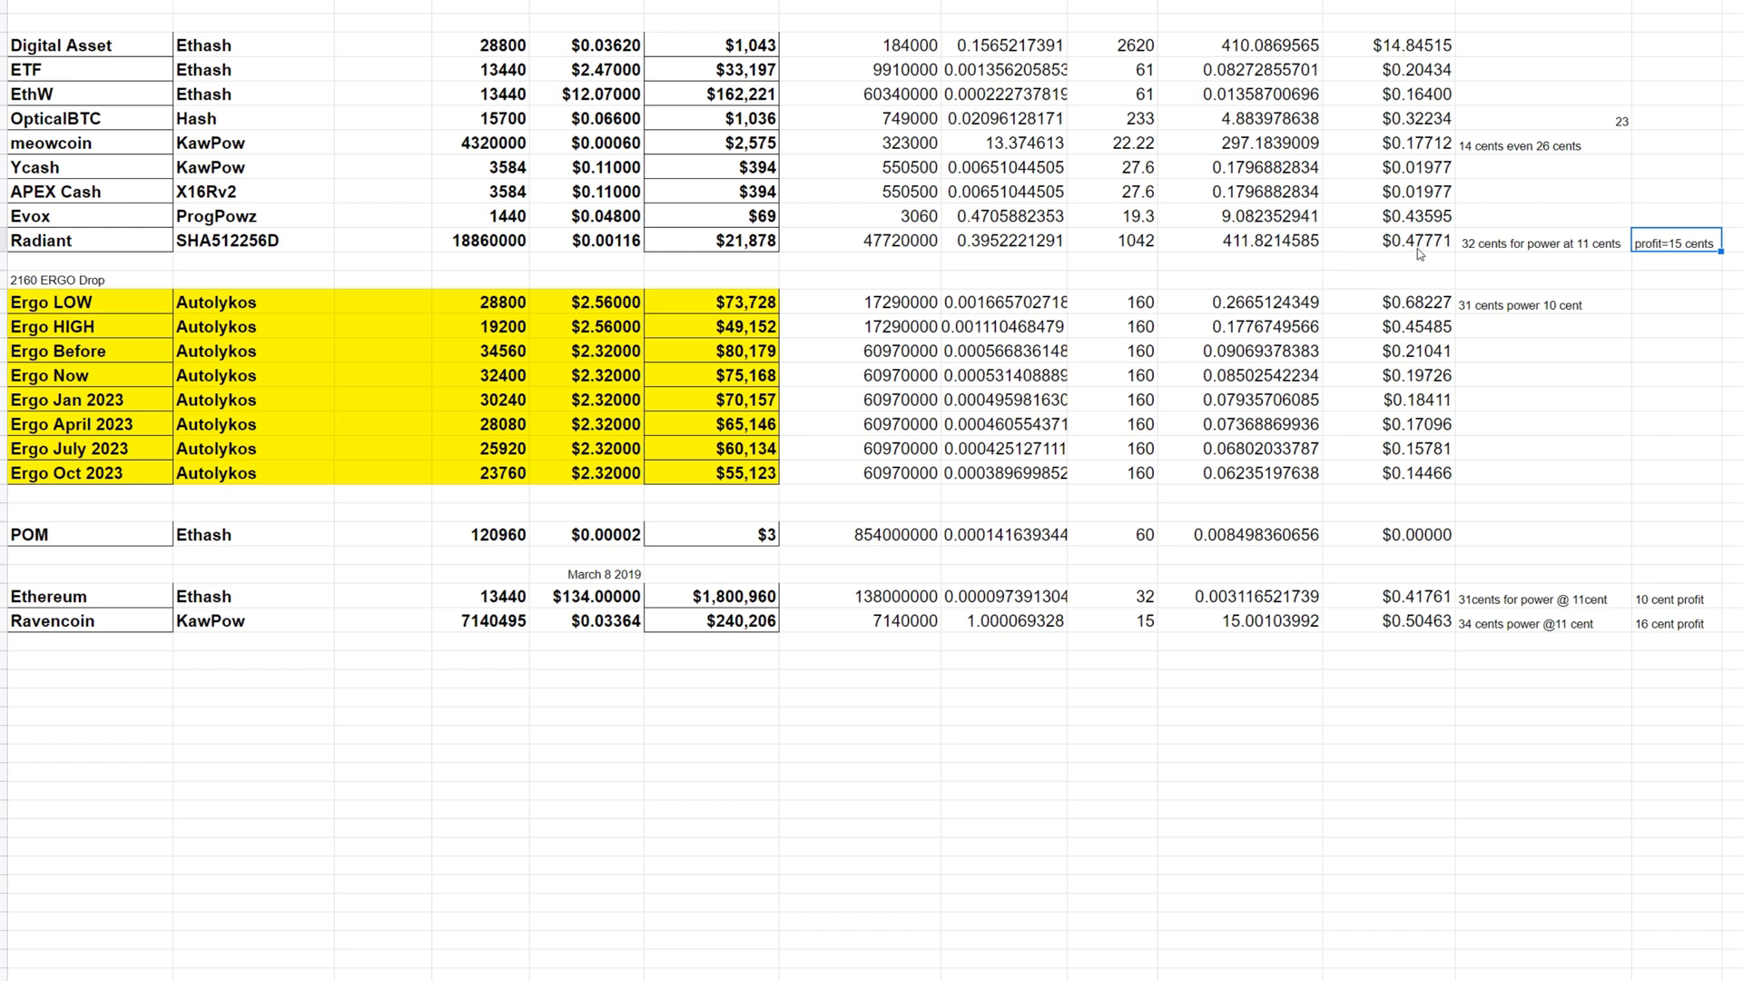
{"action": "mouse_move", "coordinate": [1476, 256]}
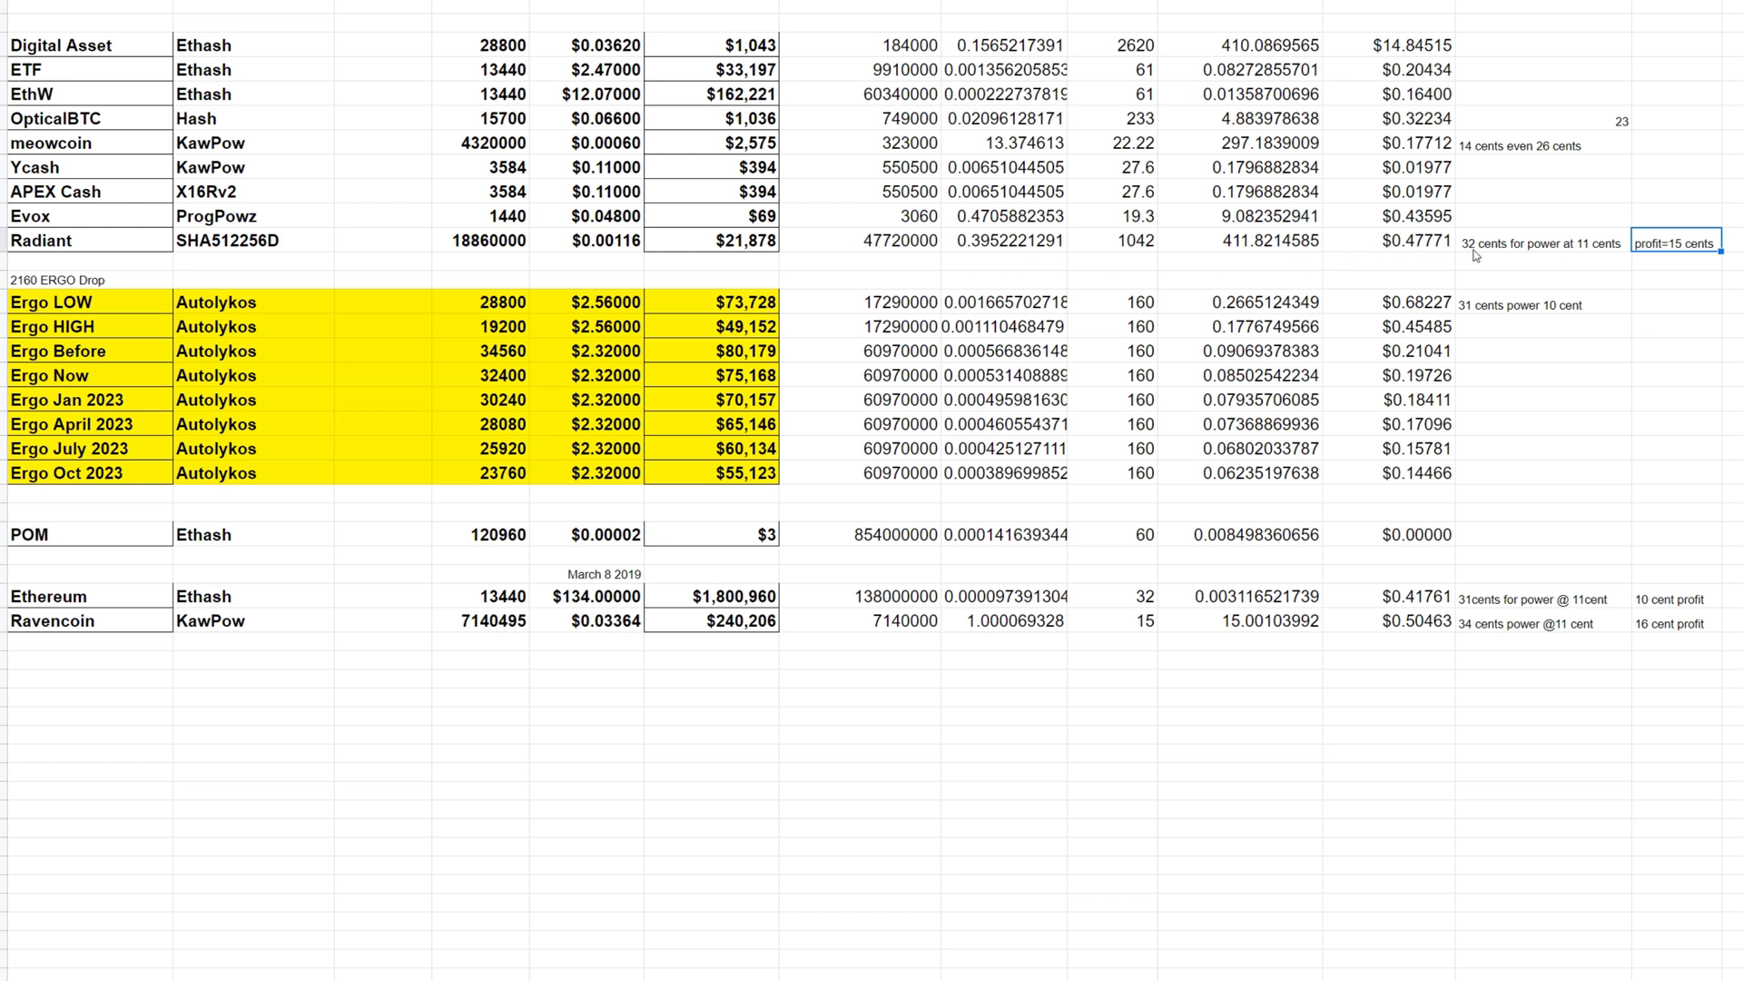
{"action": "mouse_move", "coordinate": [1559, 254]}
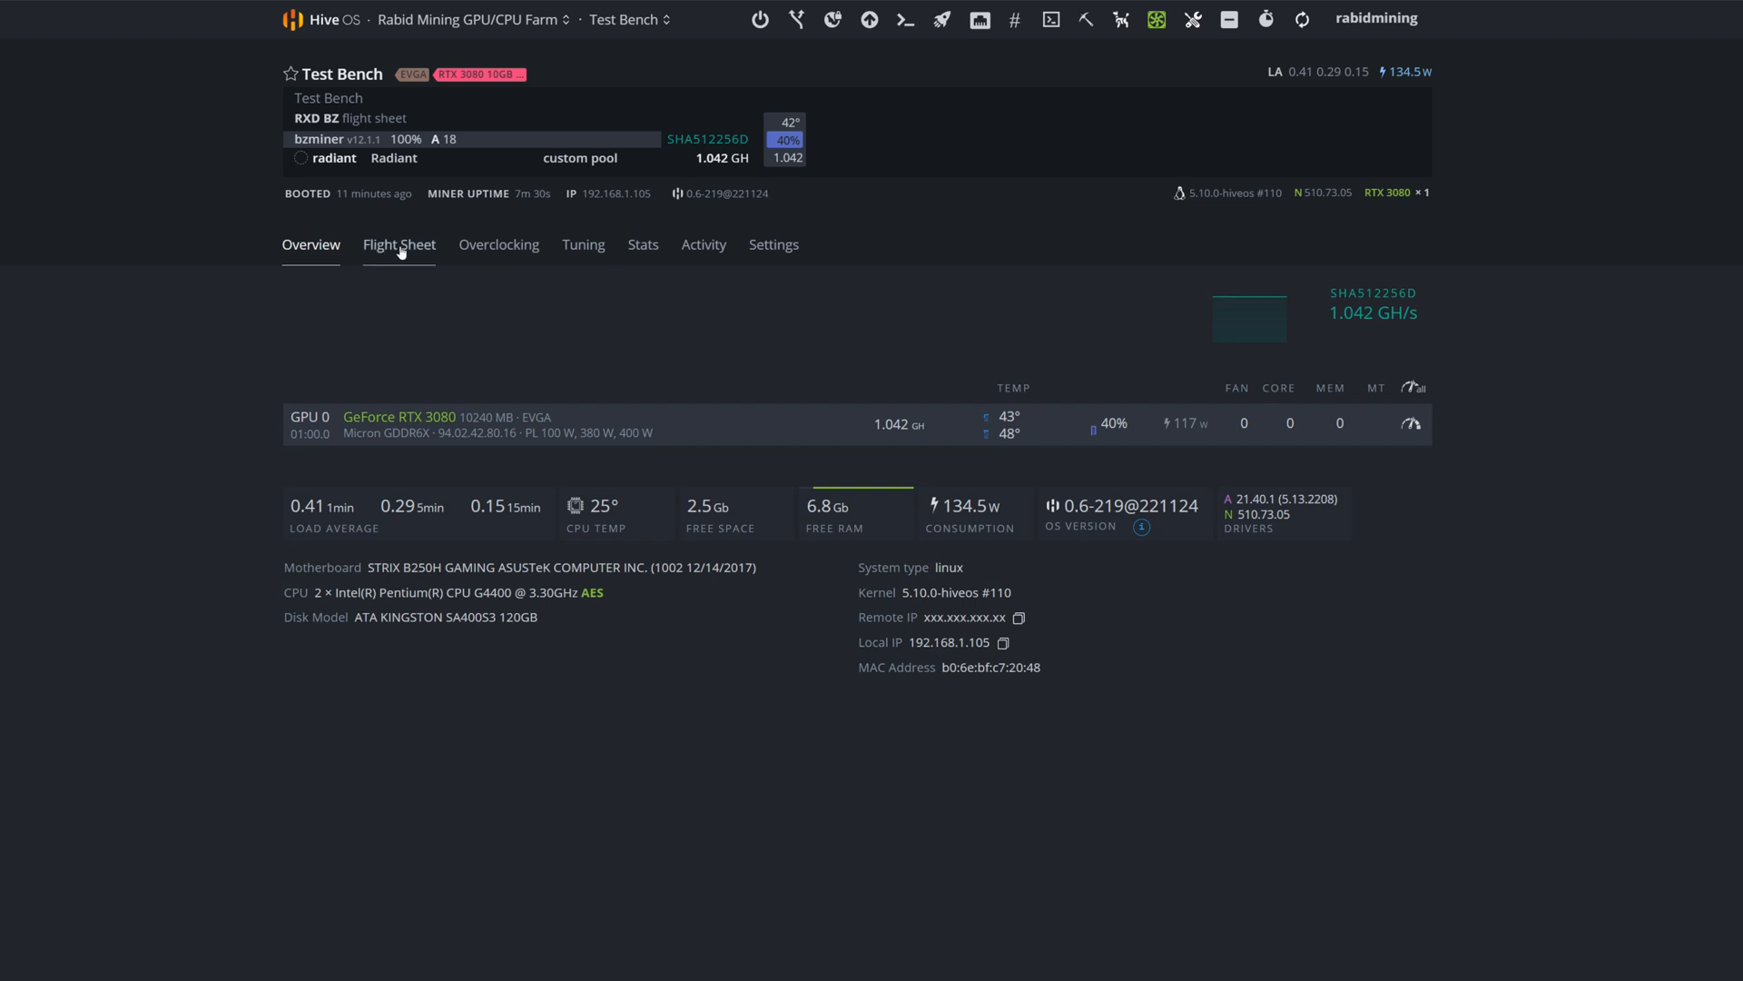
Step: Show the worker's flight sheets and look over the Kaspa lolMiner settings, then close them
{"action": "left_click", "coordinate": [397, 244]}
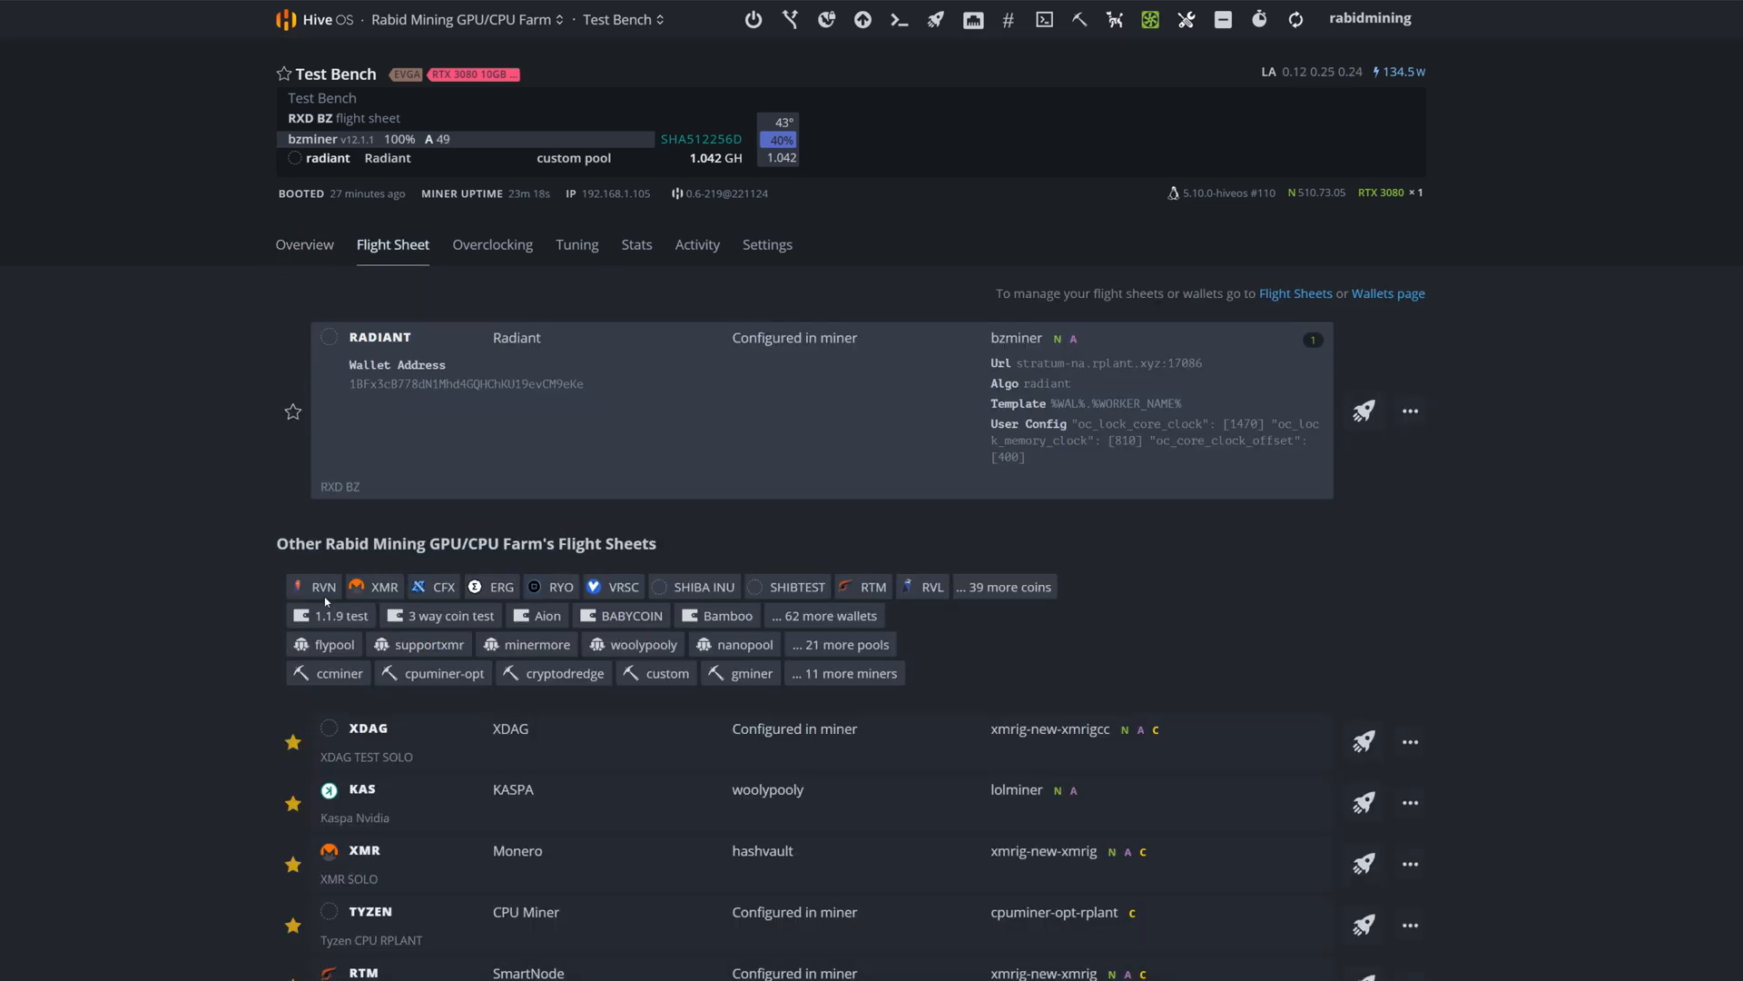
{"action": "mouse_move", "coordinate": [1346, 818]}
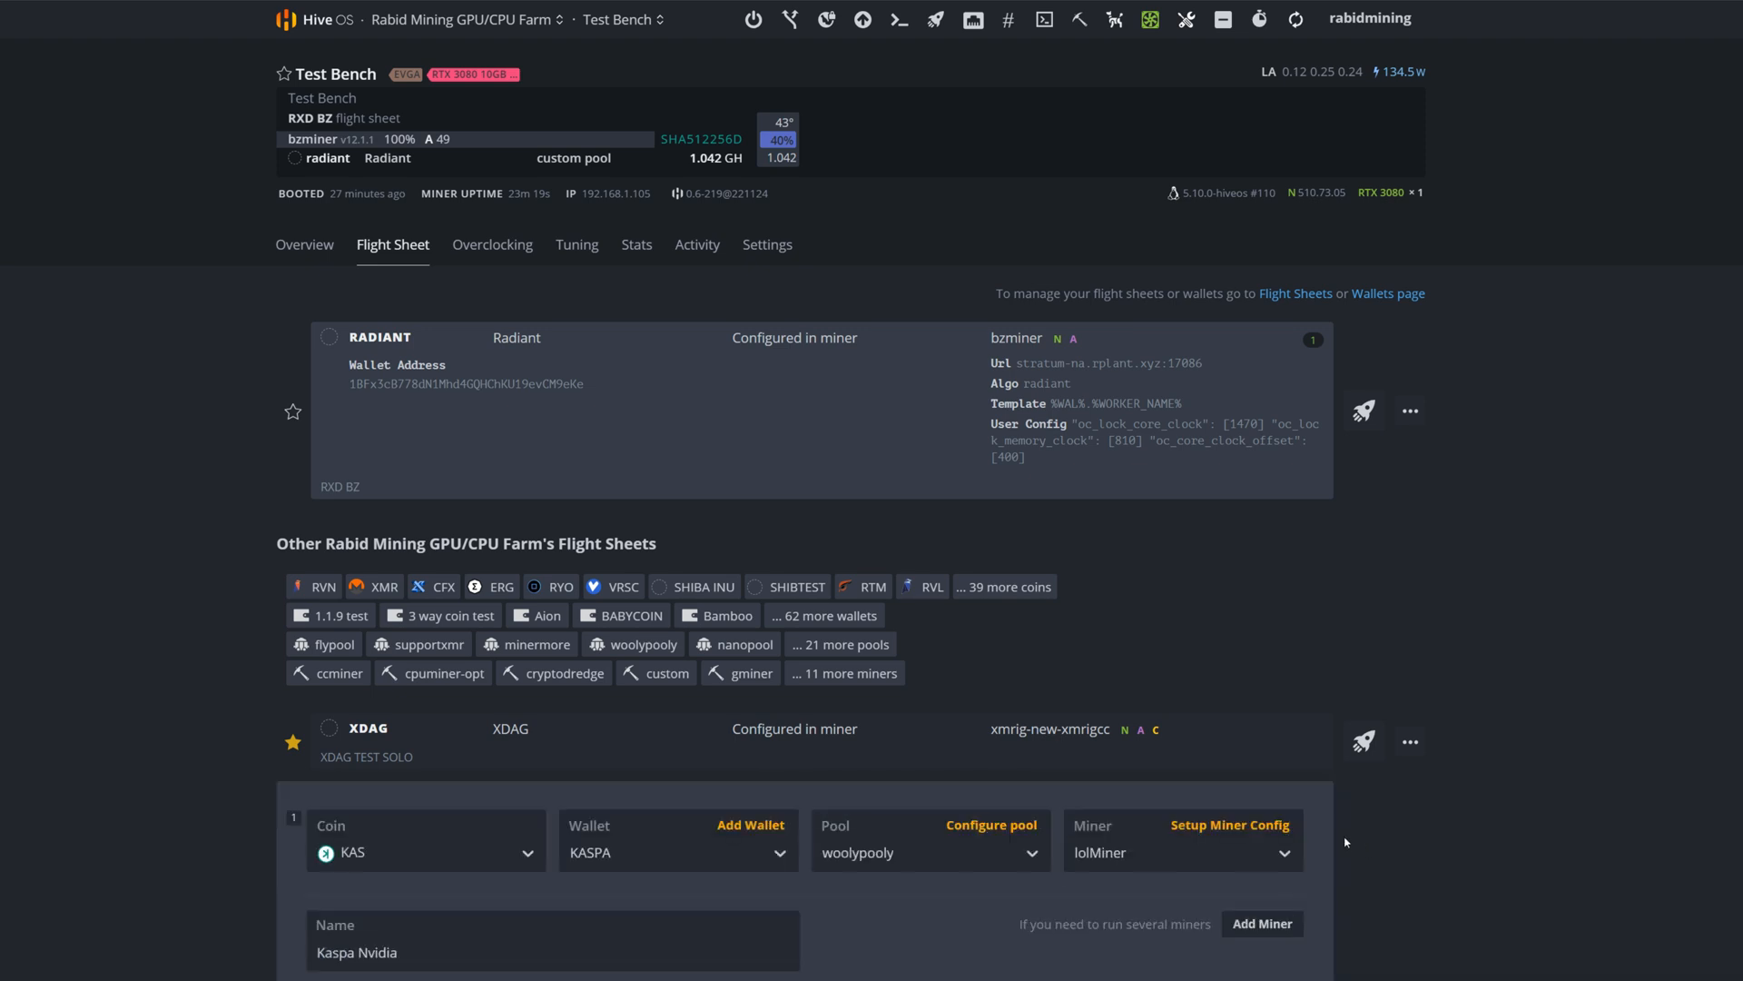
{"action": "left_click", "coordinate": [1230, 826]}
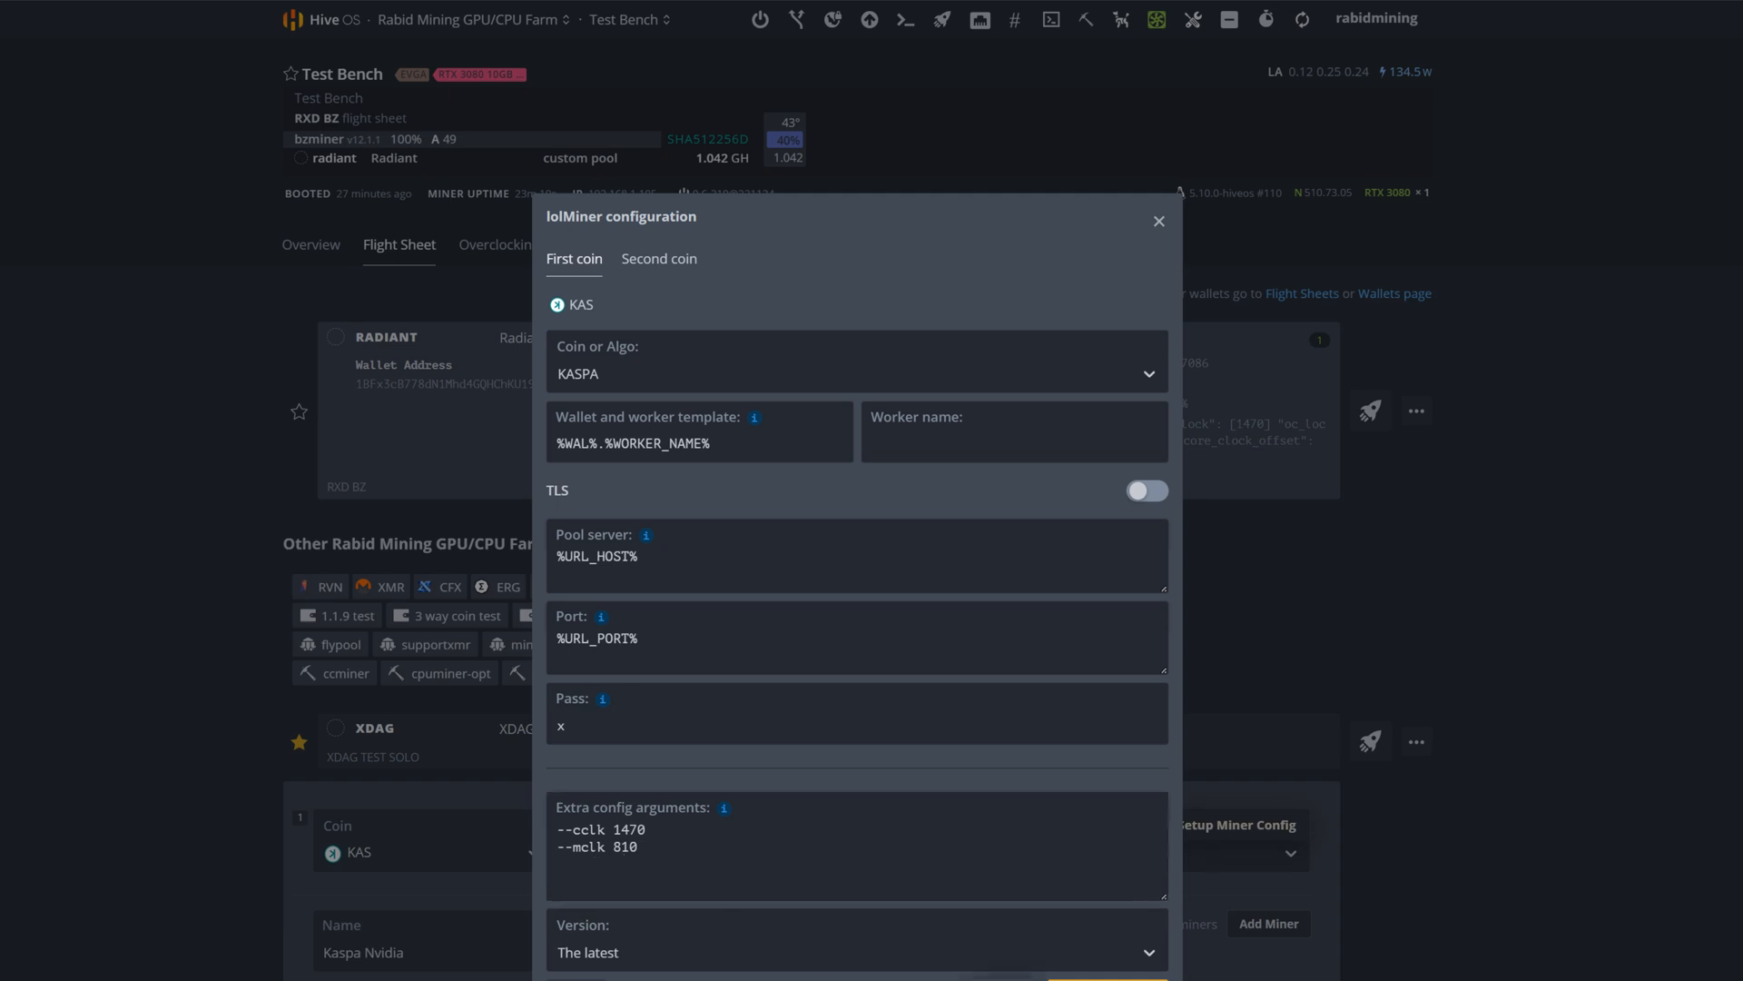
{"action": "left_click", "coordinate": [1159, 219]}
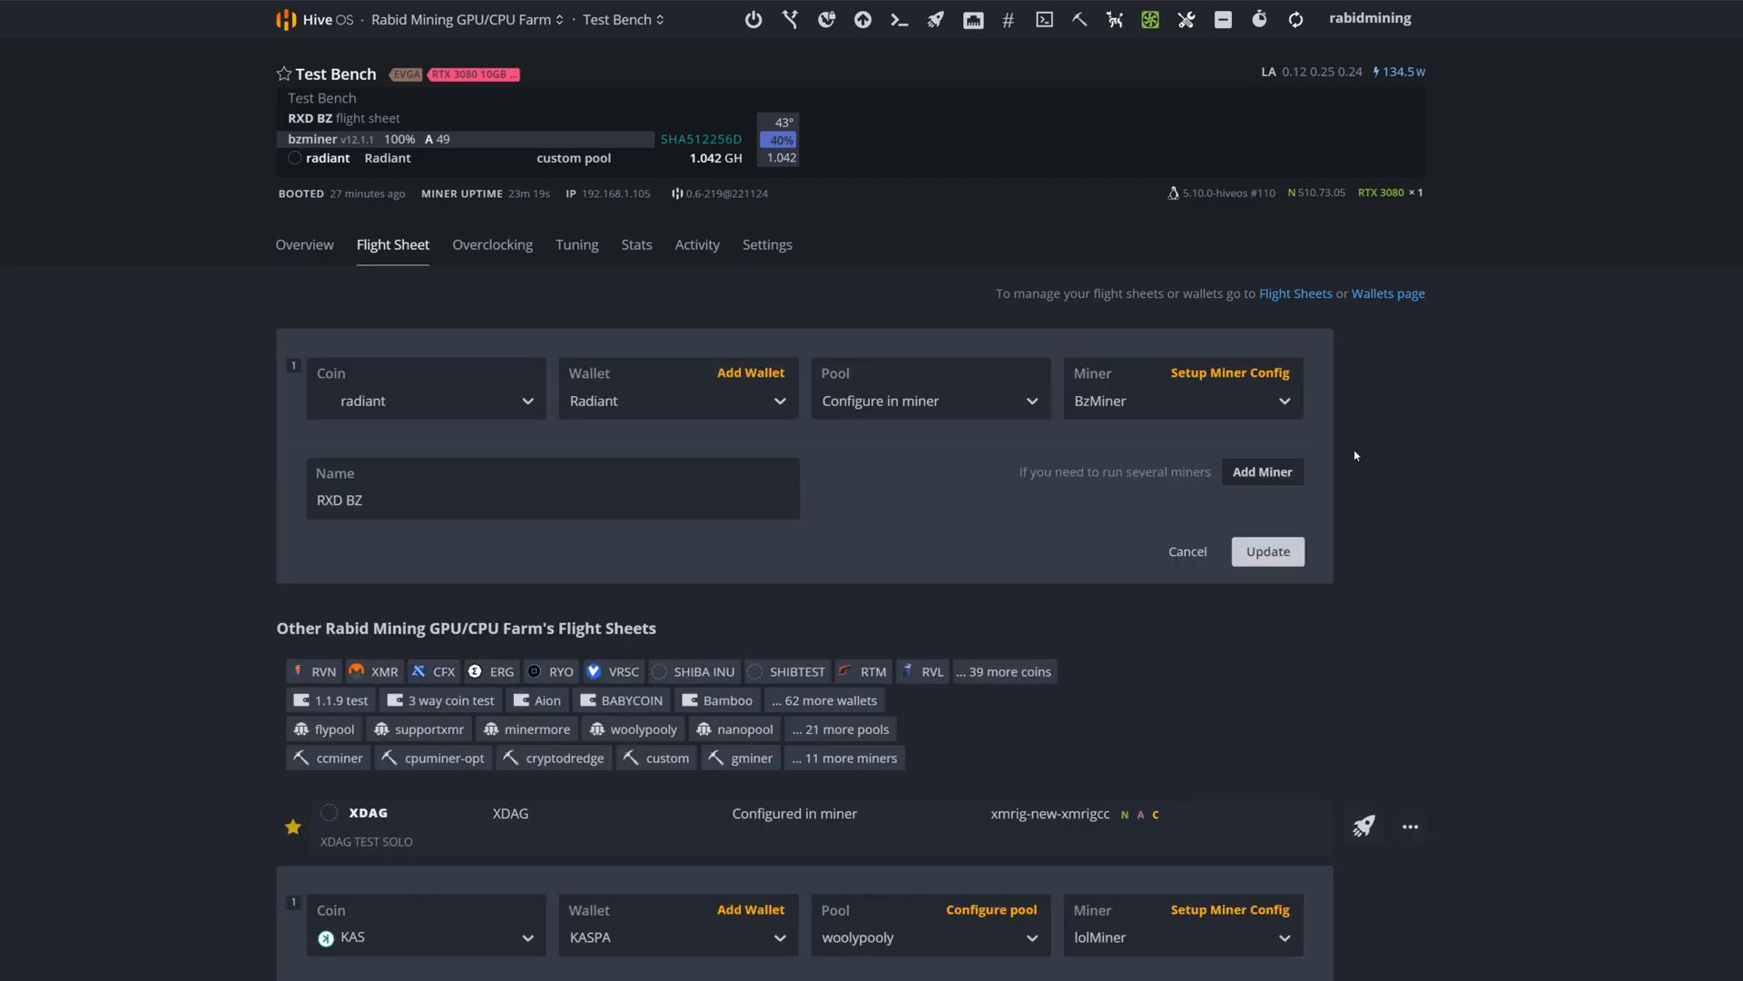
{"action": "left_click", "coordinate": [1229, 372]}
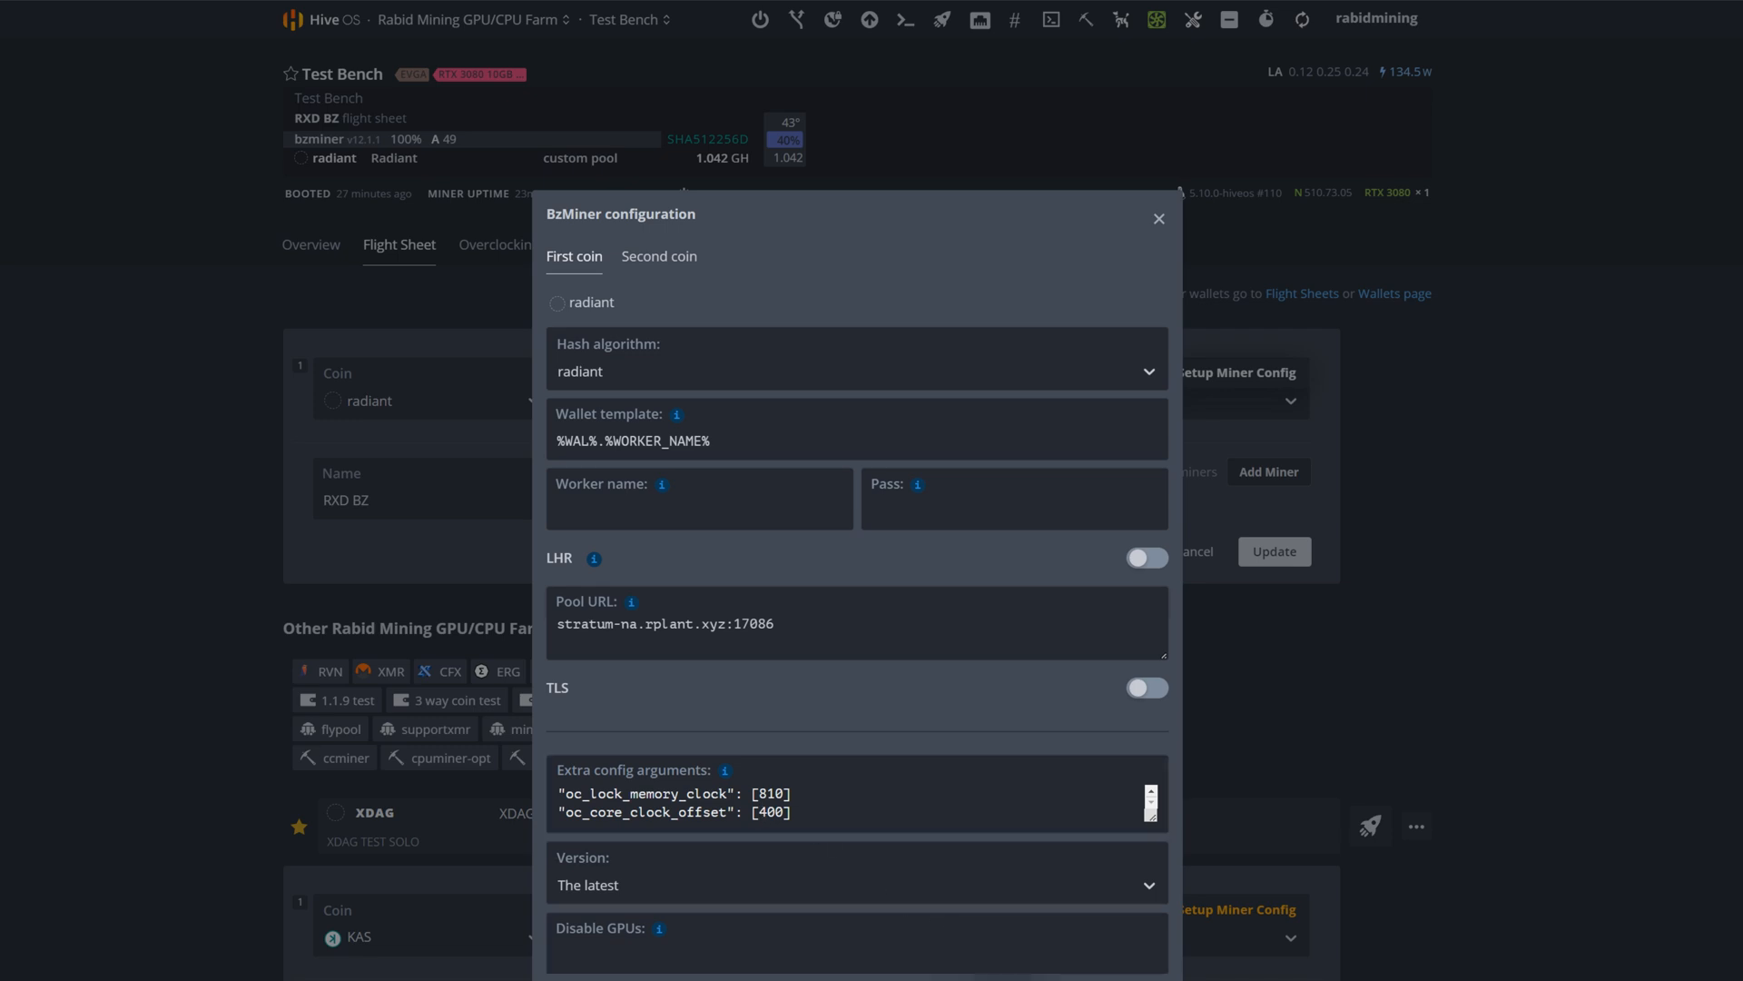
{"action": "left_click", "coordinate": [1158, 217]}
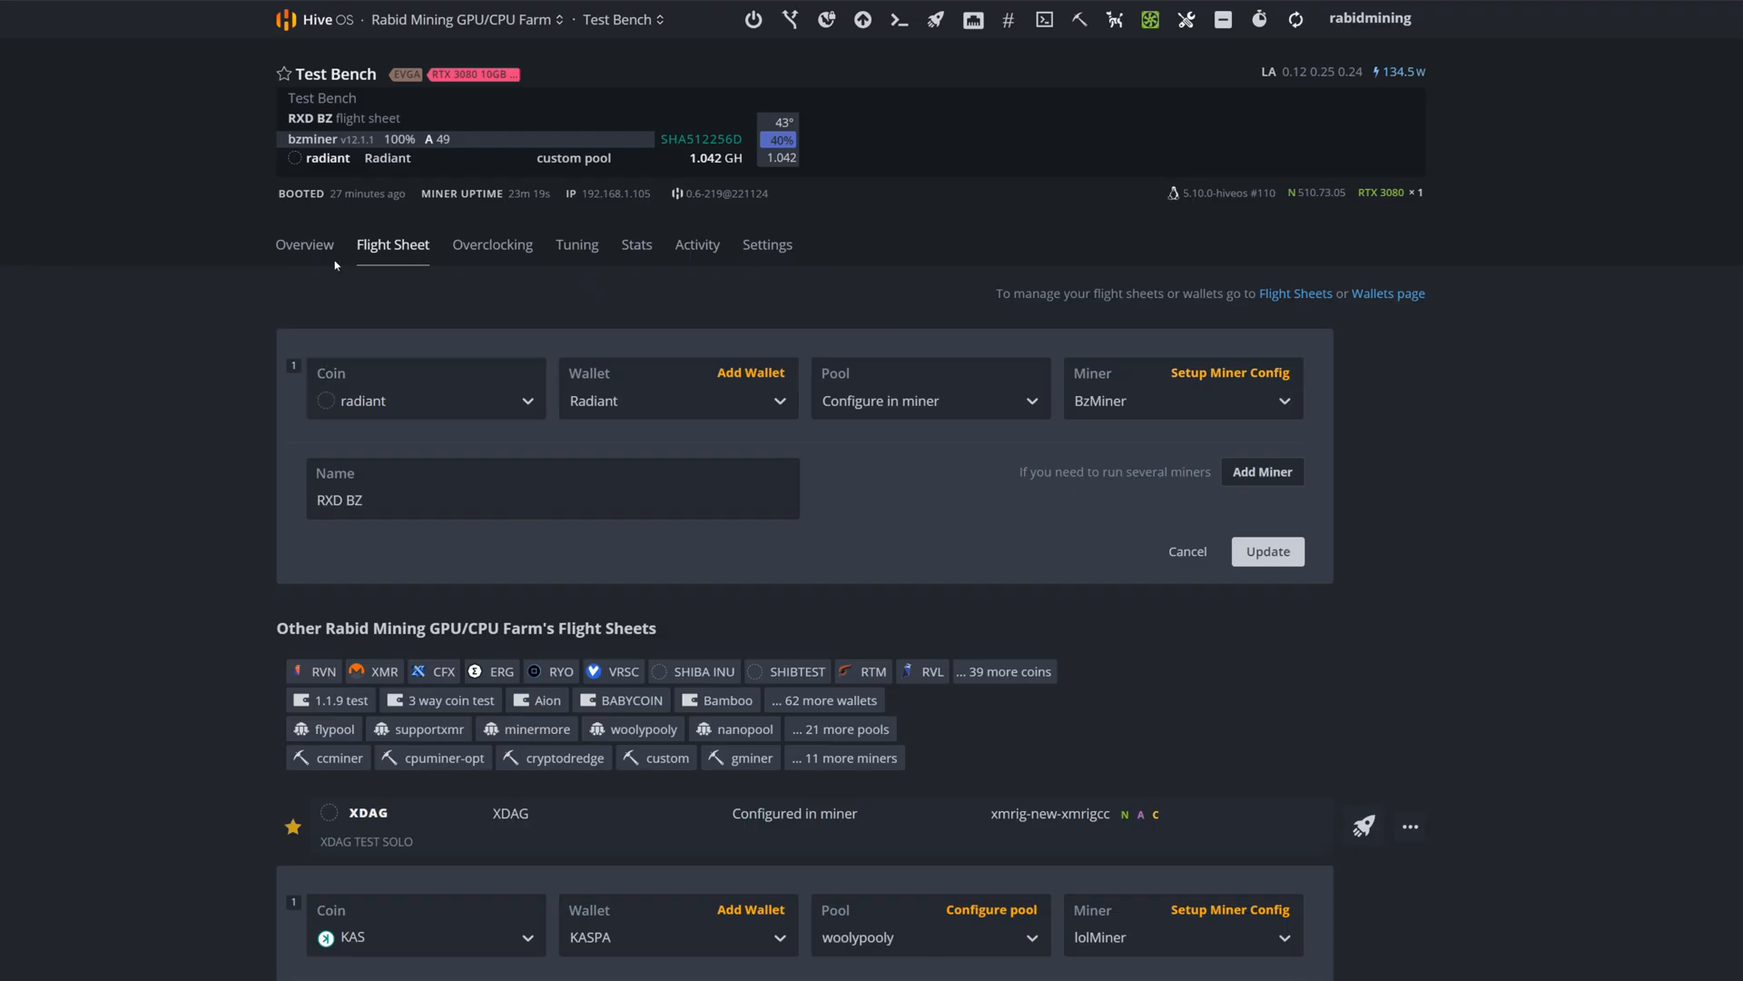
Step: Return to the Test Bench overview to watch the RTX 3080's hashrate, temperature and power
{"action": "left_click", "coordinate": [311, 245]}
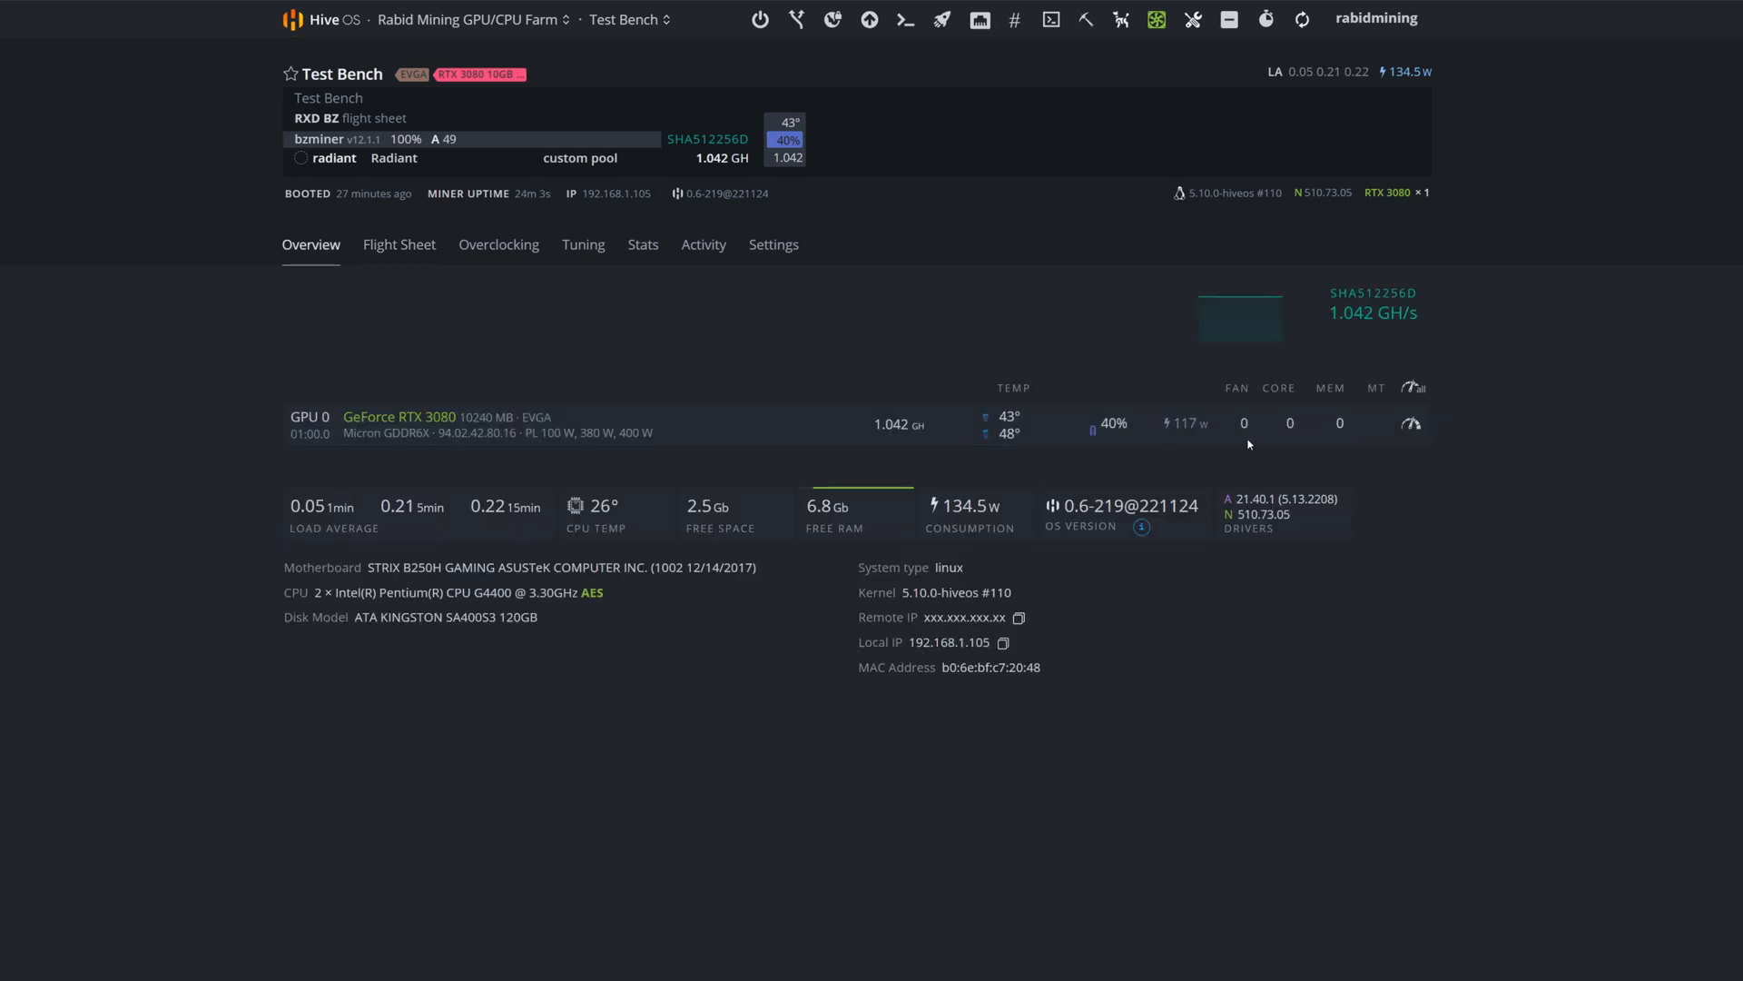
{"action": "mouse_move", "coordinate": [1309, 430]}
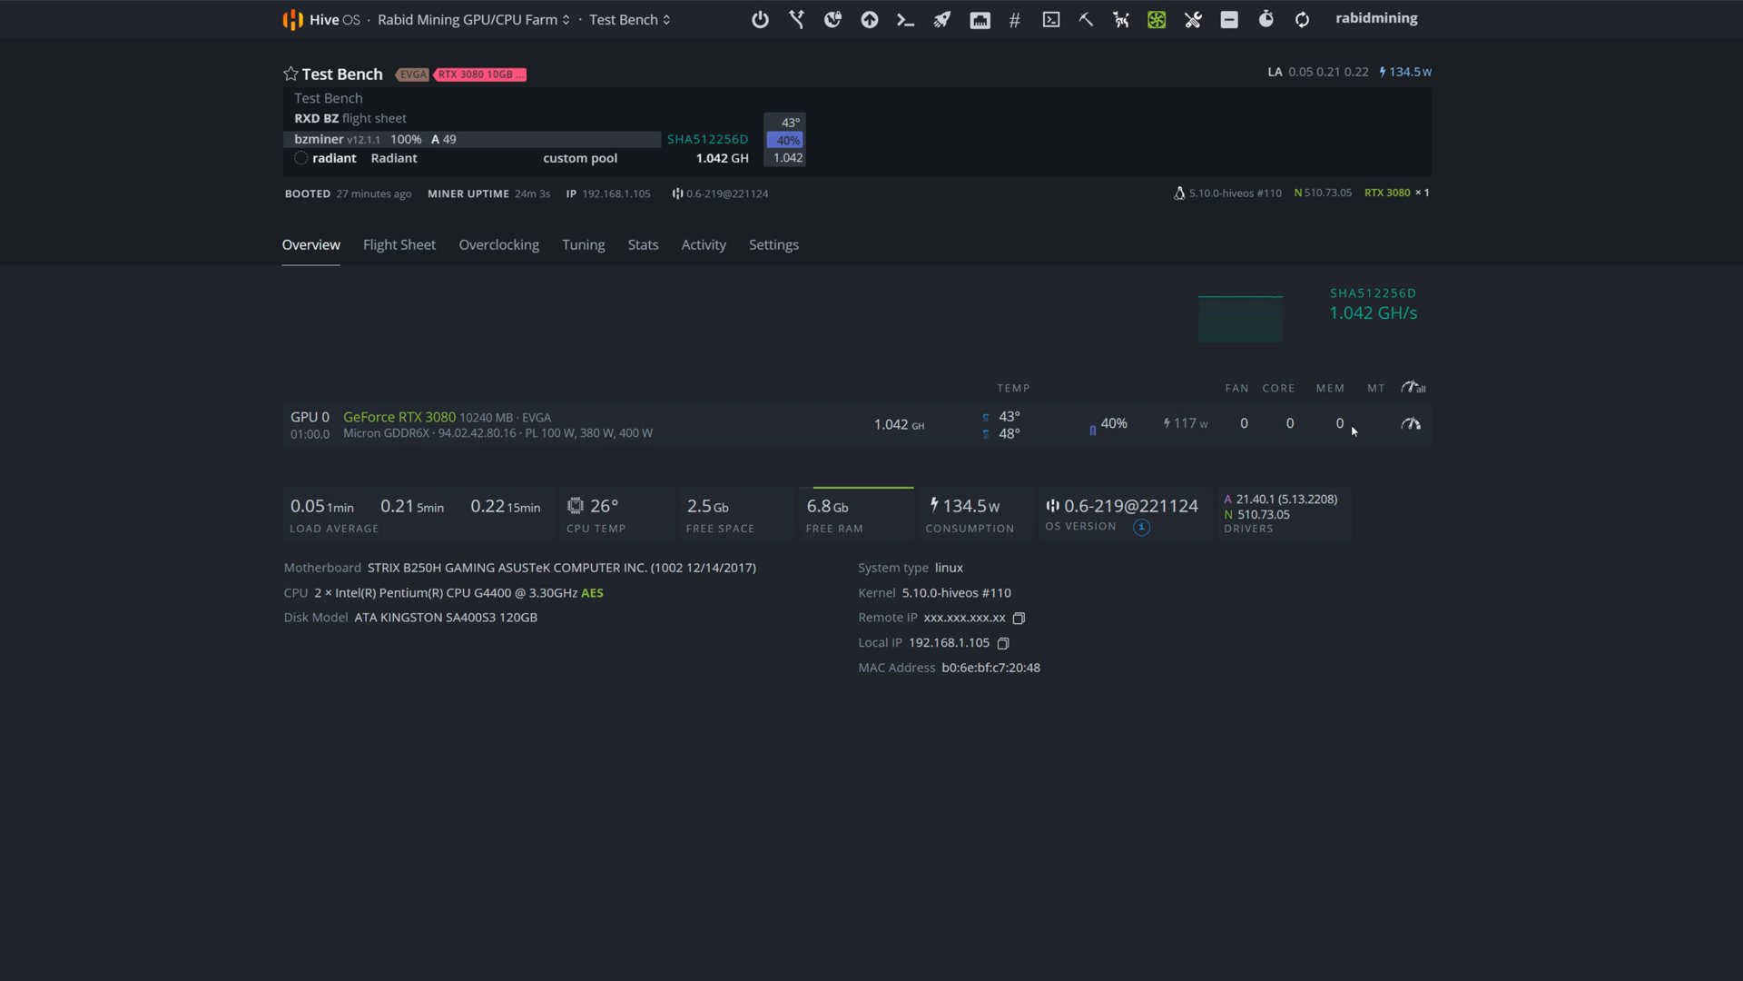
{"action": "mouse_move", "coordinate": [1241, 445]}
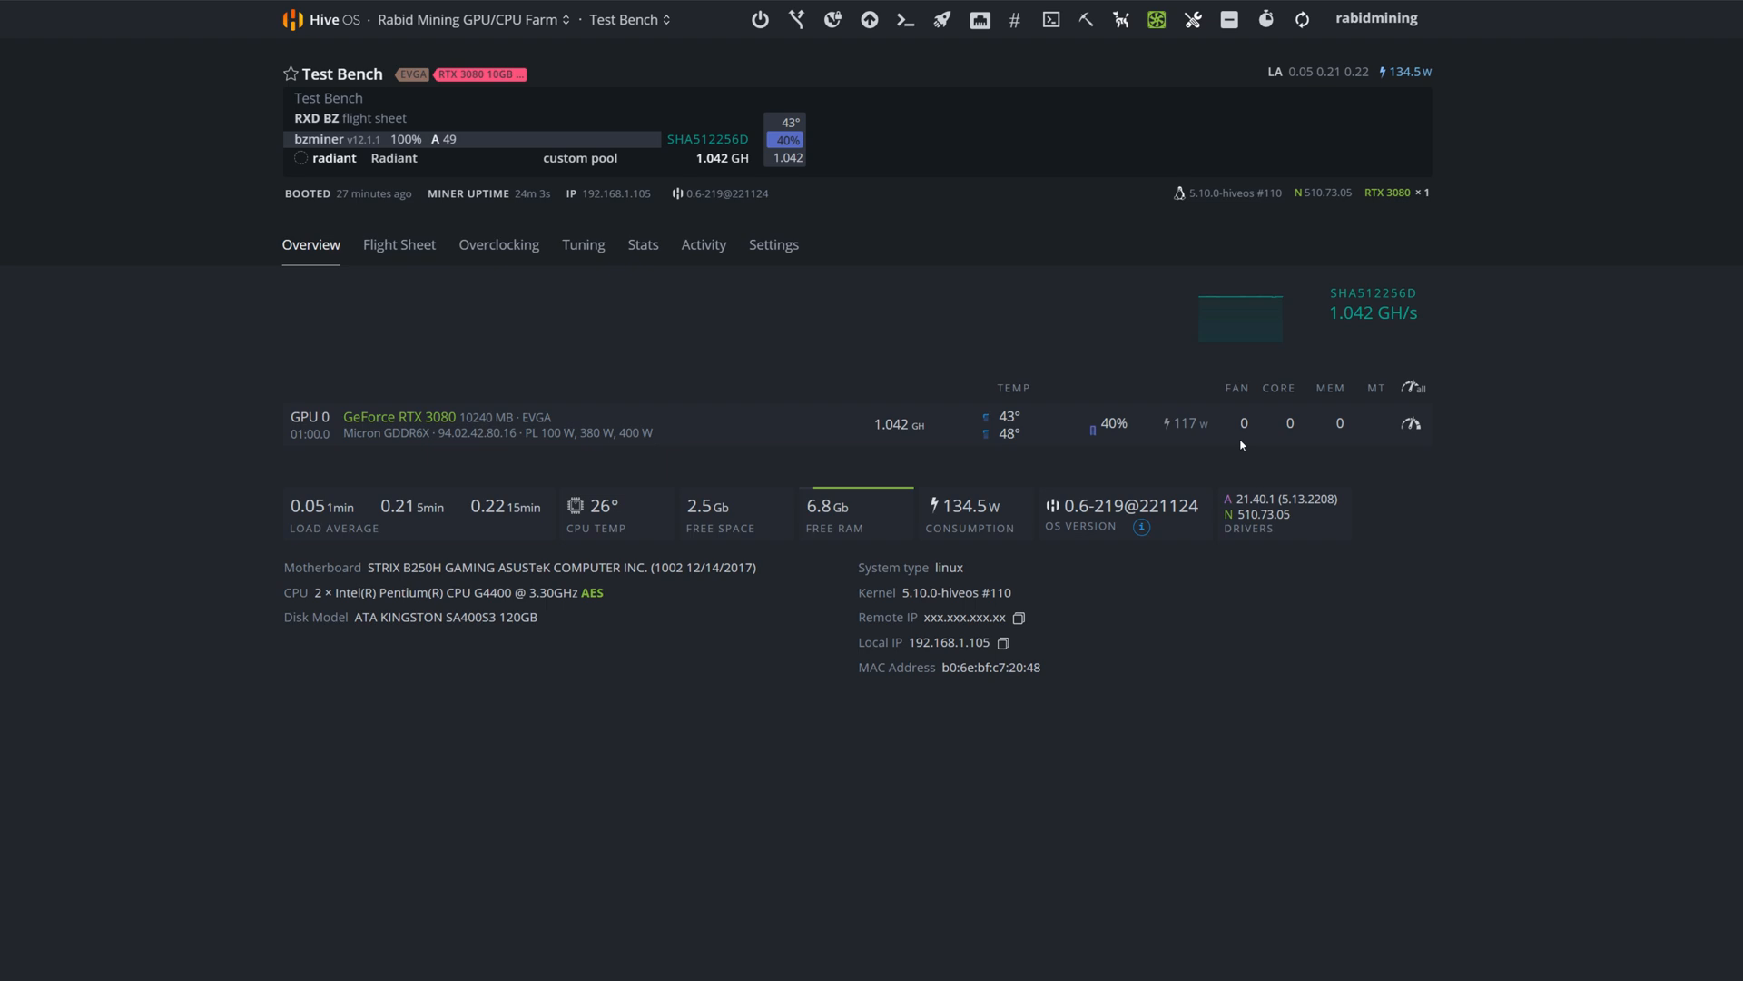
{"action": "mouse_move", "coordinate": [1188, 437]}
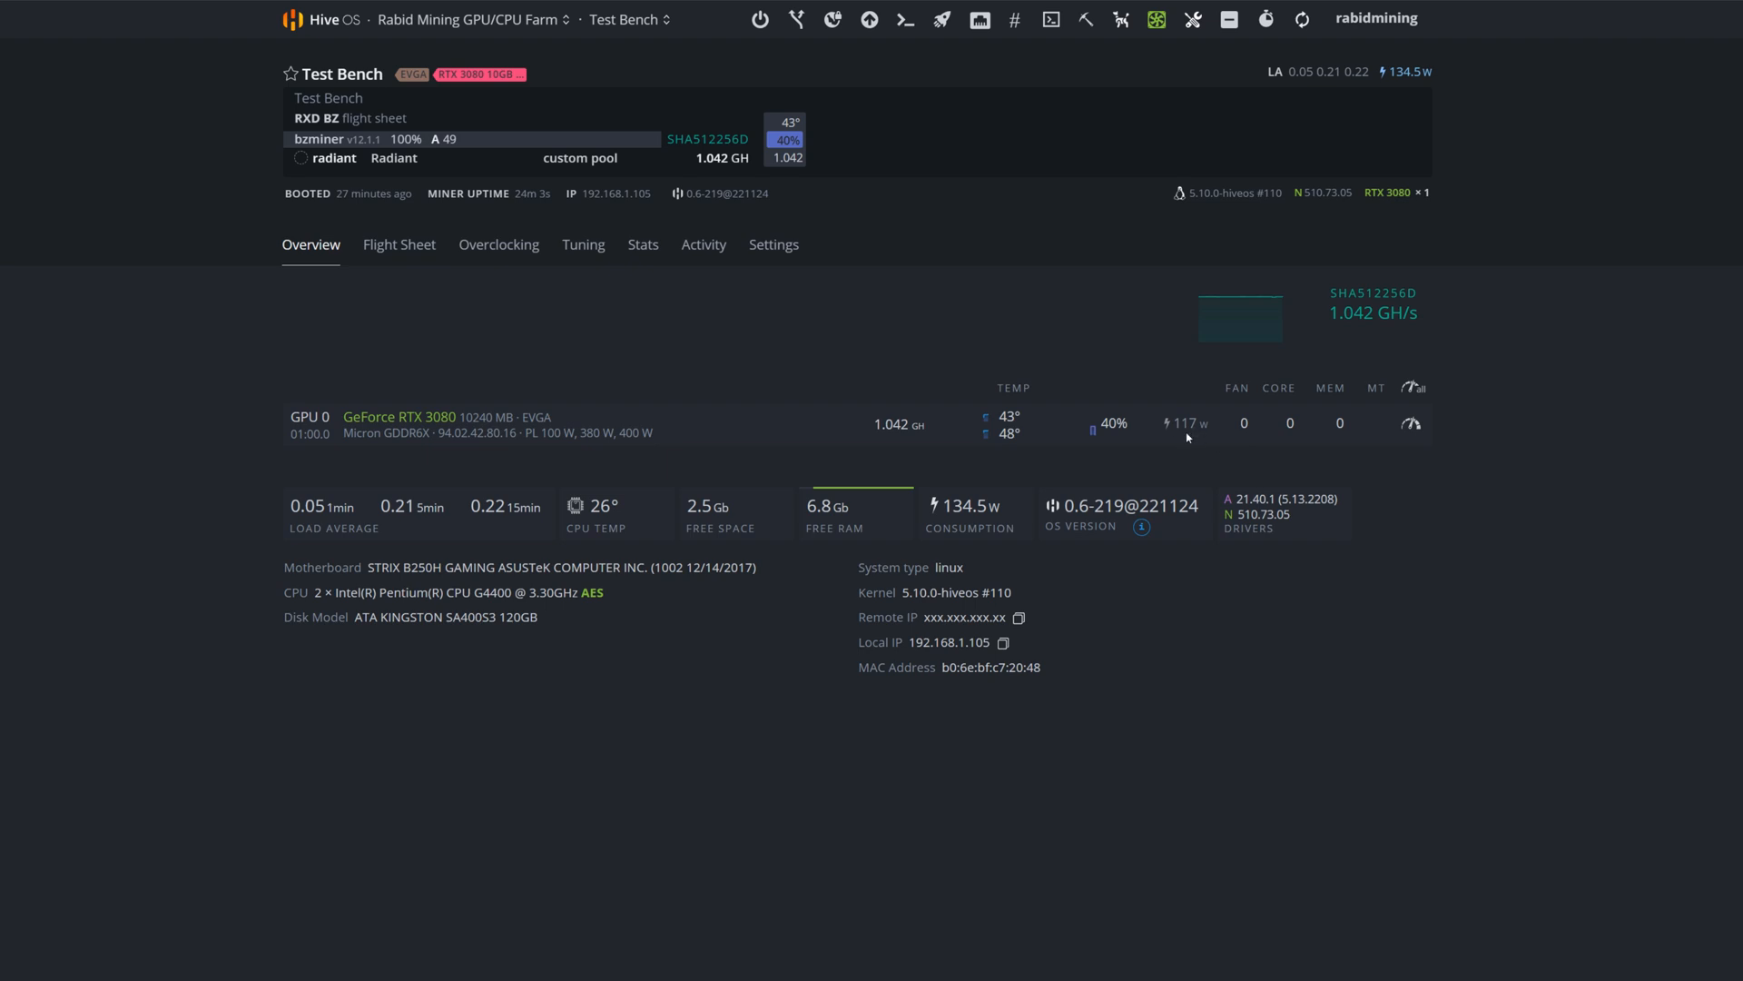
{"action": "mouse_move", "coordinate": [1188, 441]}
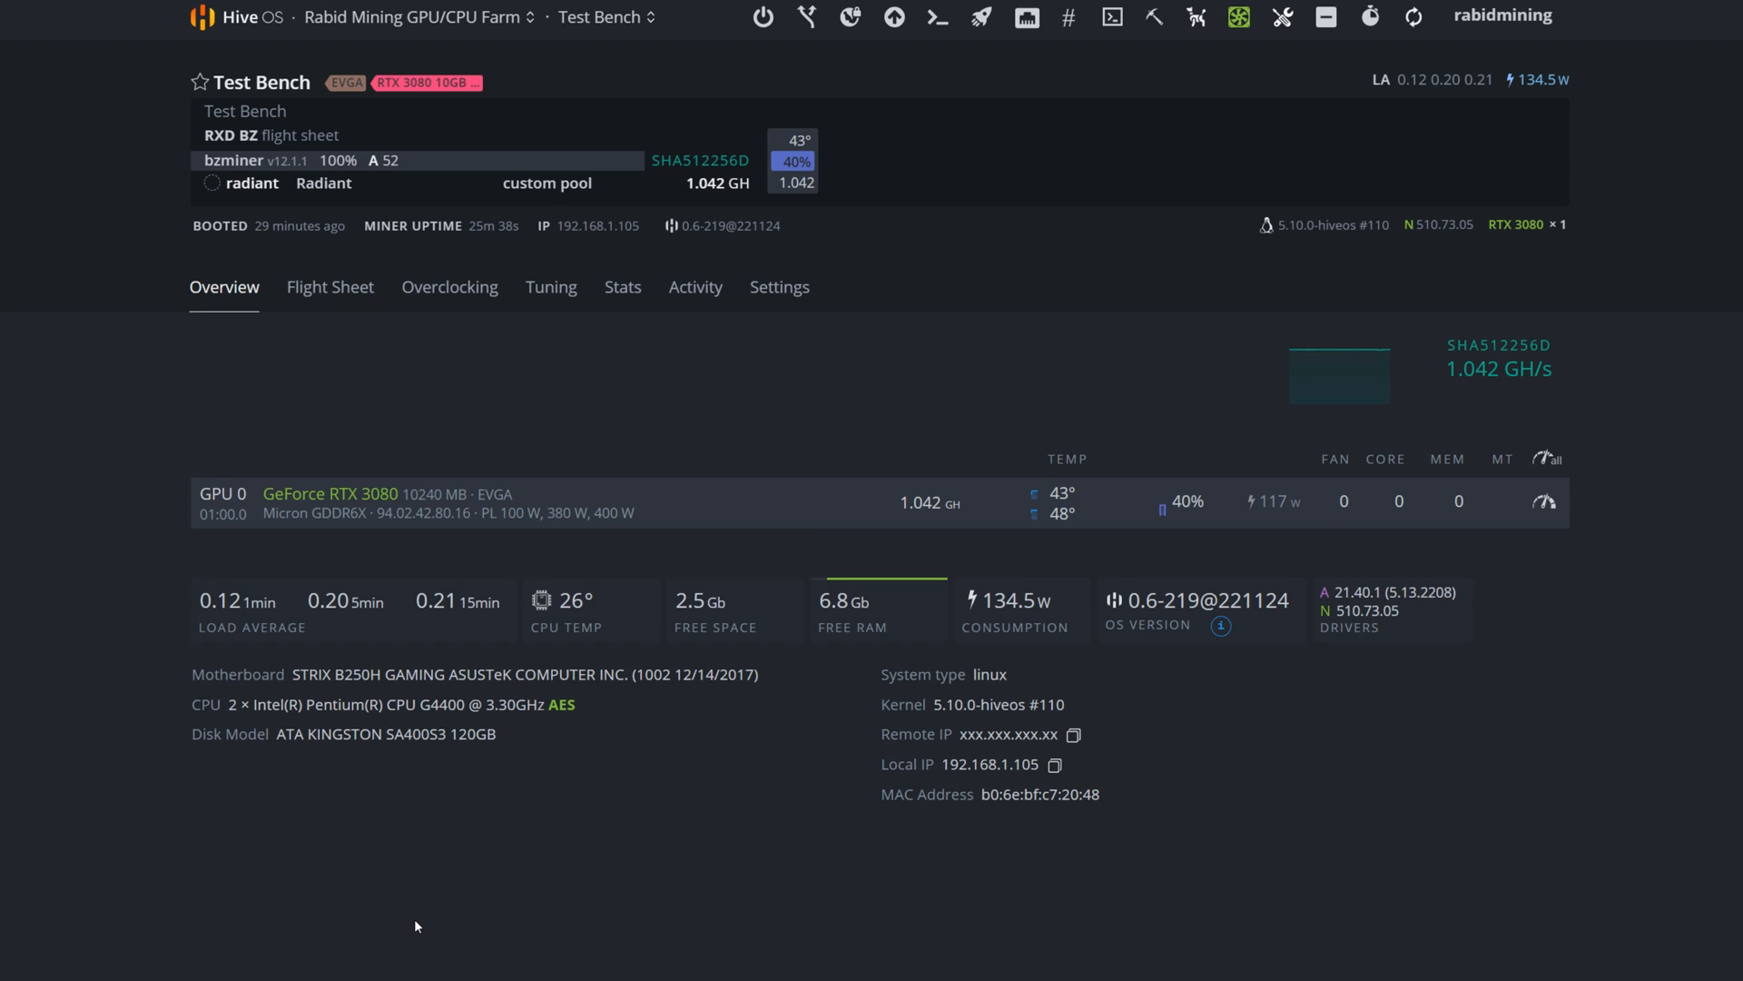
{"action": "left_click", "coordinate": [322, 287]}
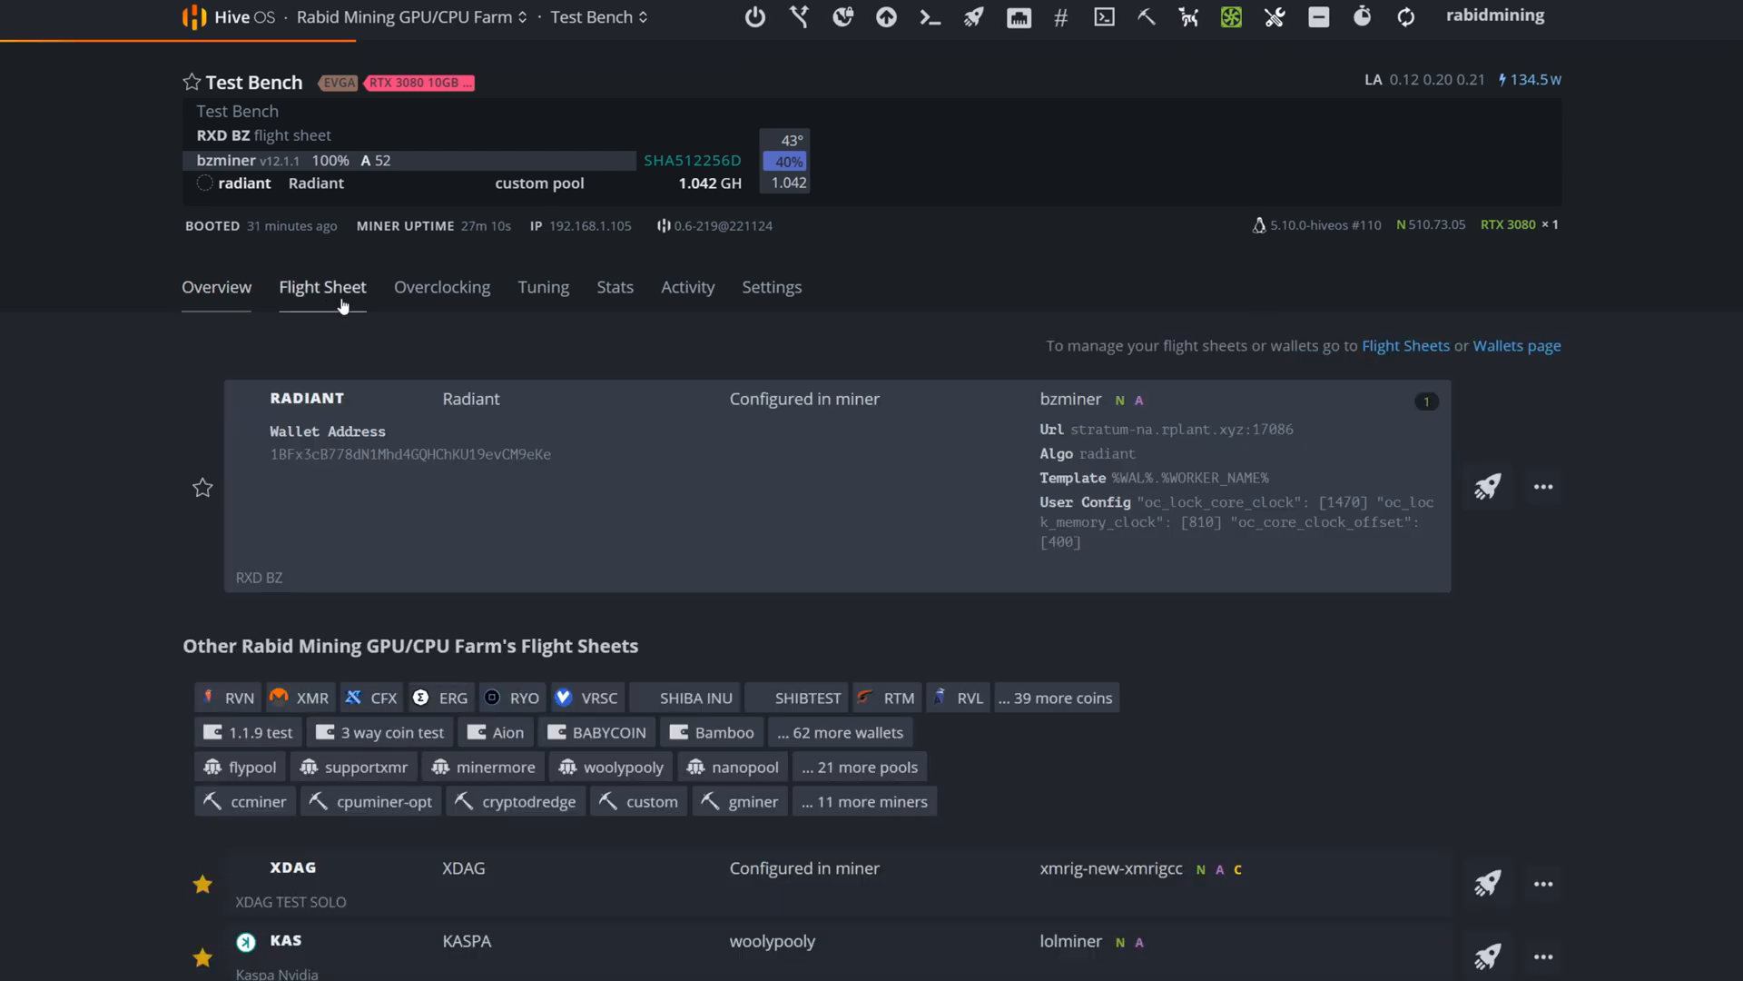
Step: Change oc_lock_core_clock to 1675 in BzMiner's extra config arguments
{"action": "left_click", "coordinate": [1543, 486]}
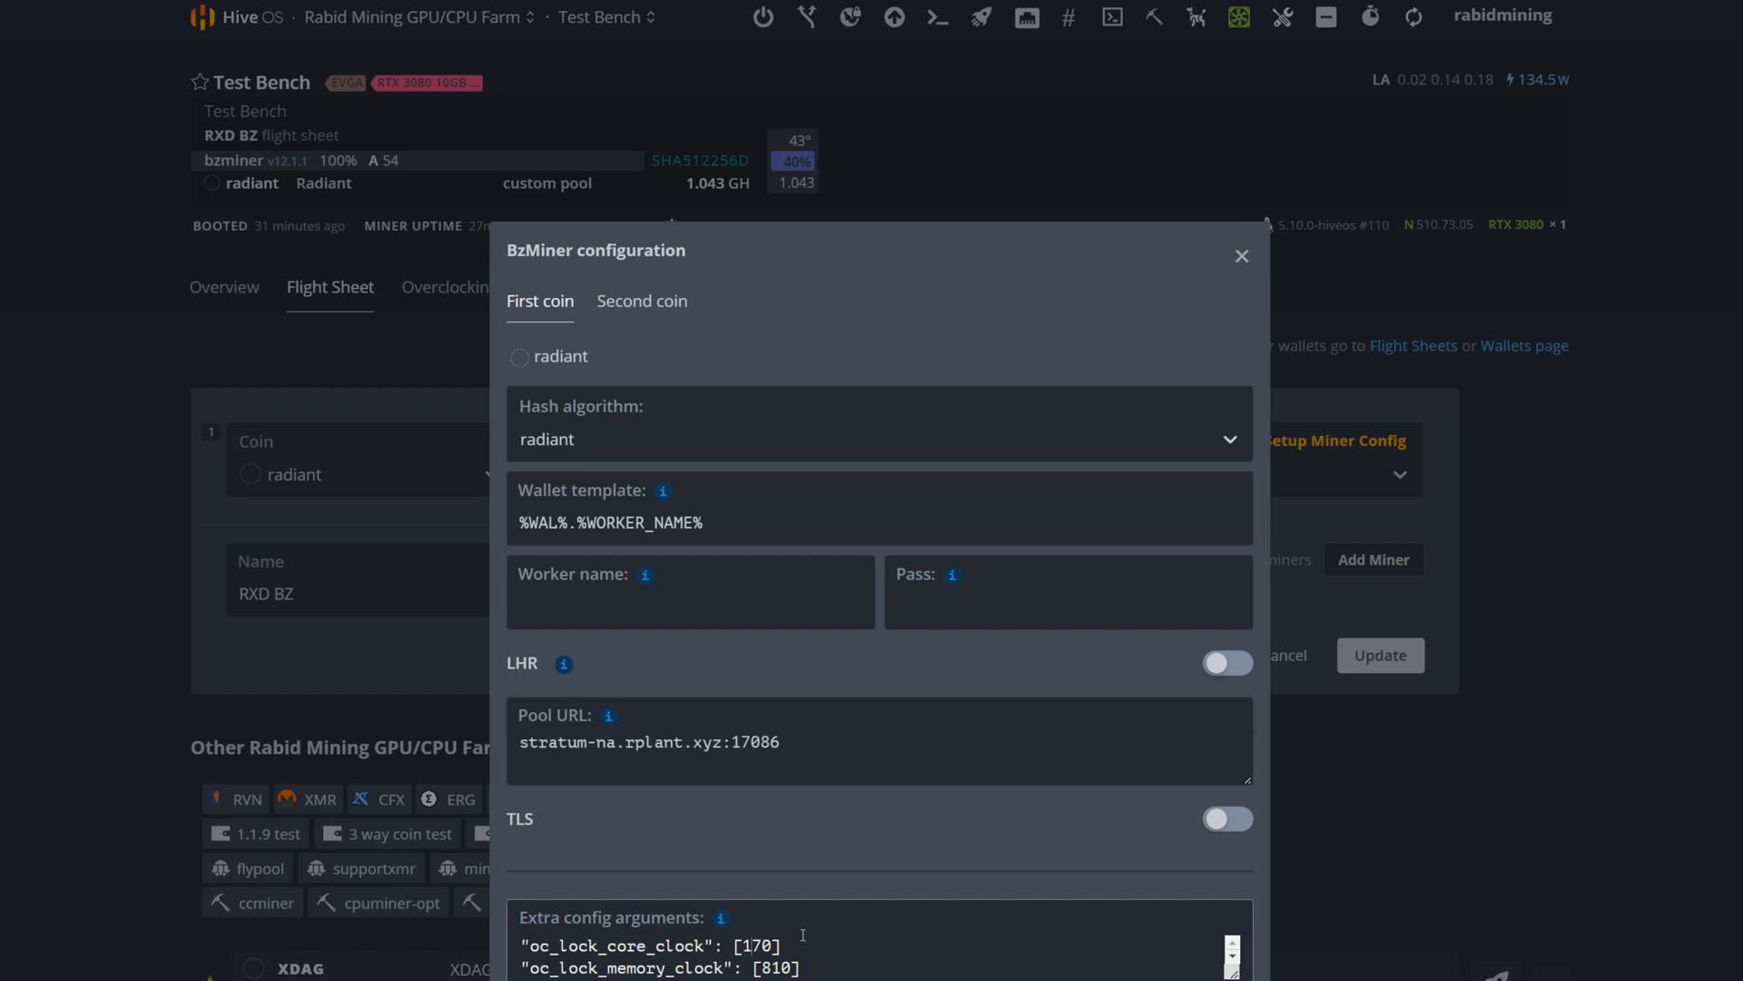
{"action": "type", "text": "167"}
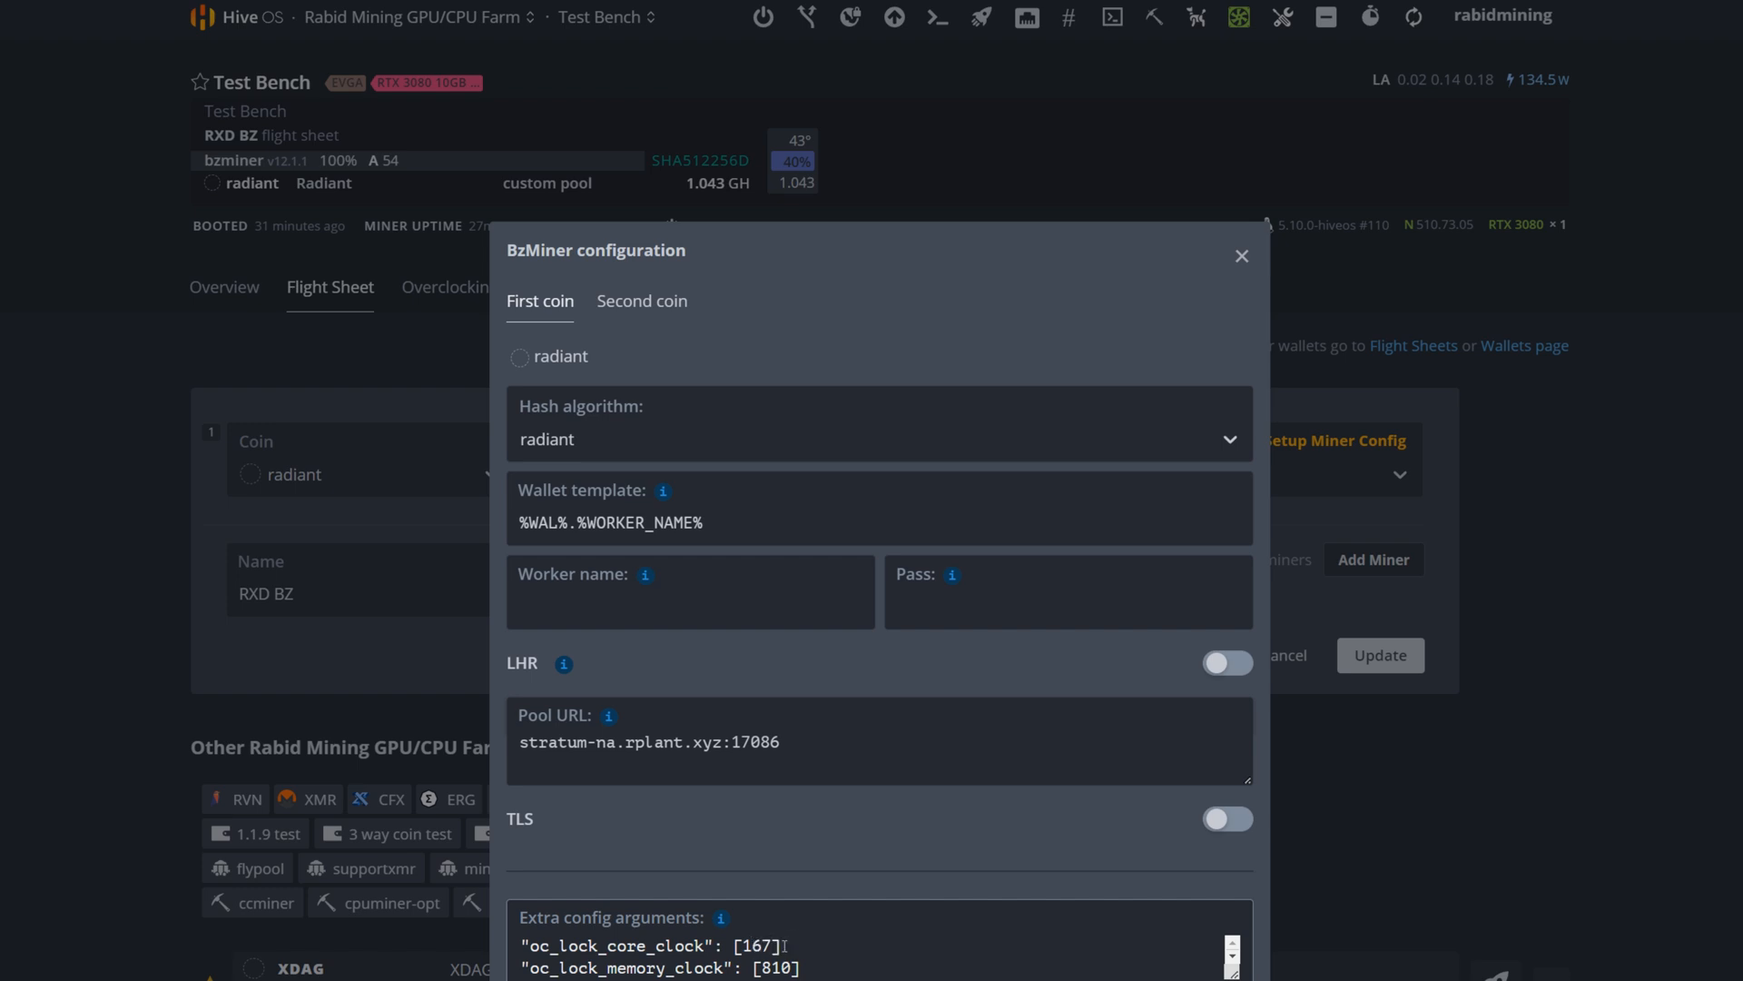
{"action": "type", "text": "5"}
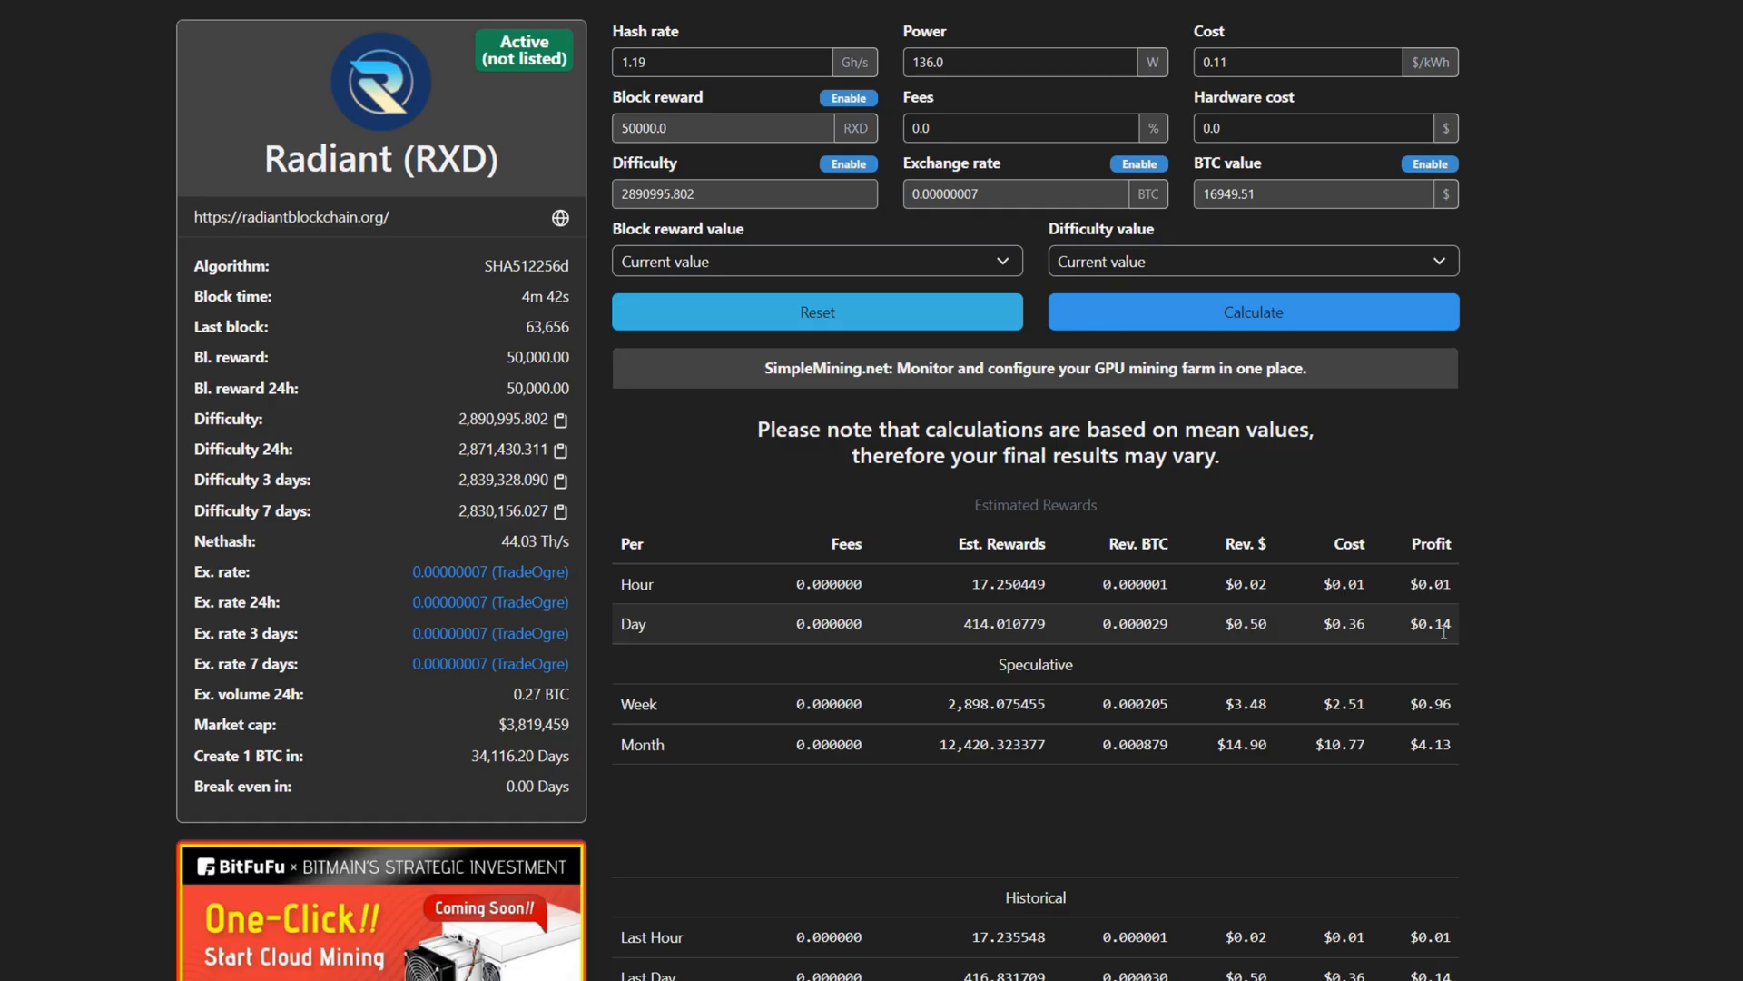
{"action": "mouse_move", "coordinate": [1467, 634]}
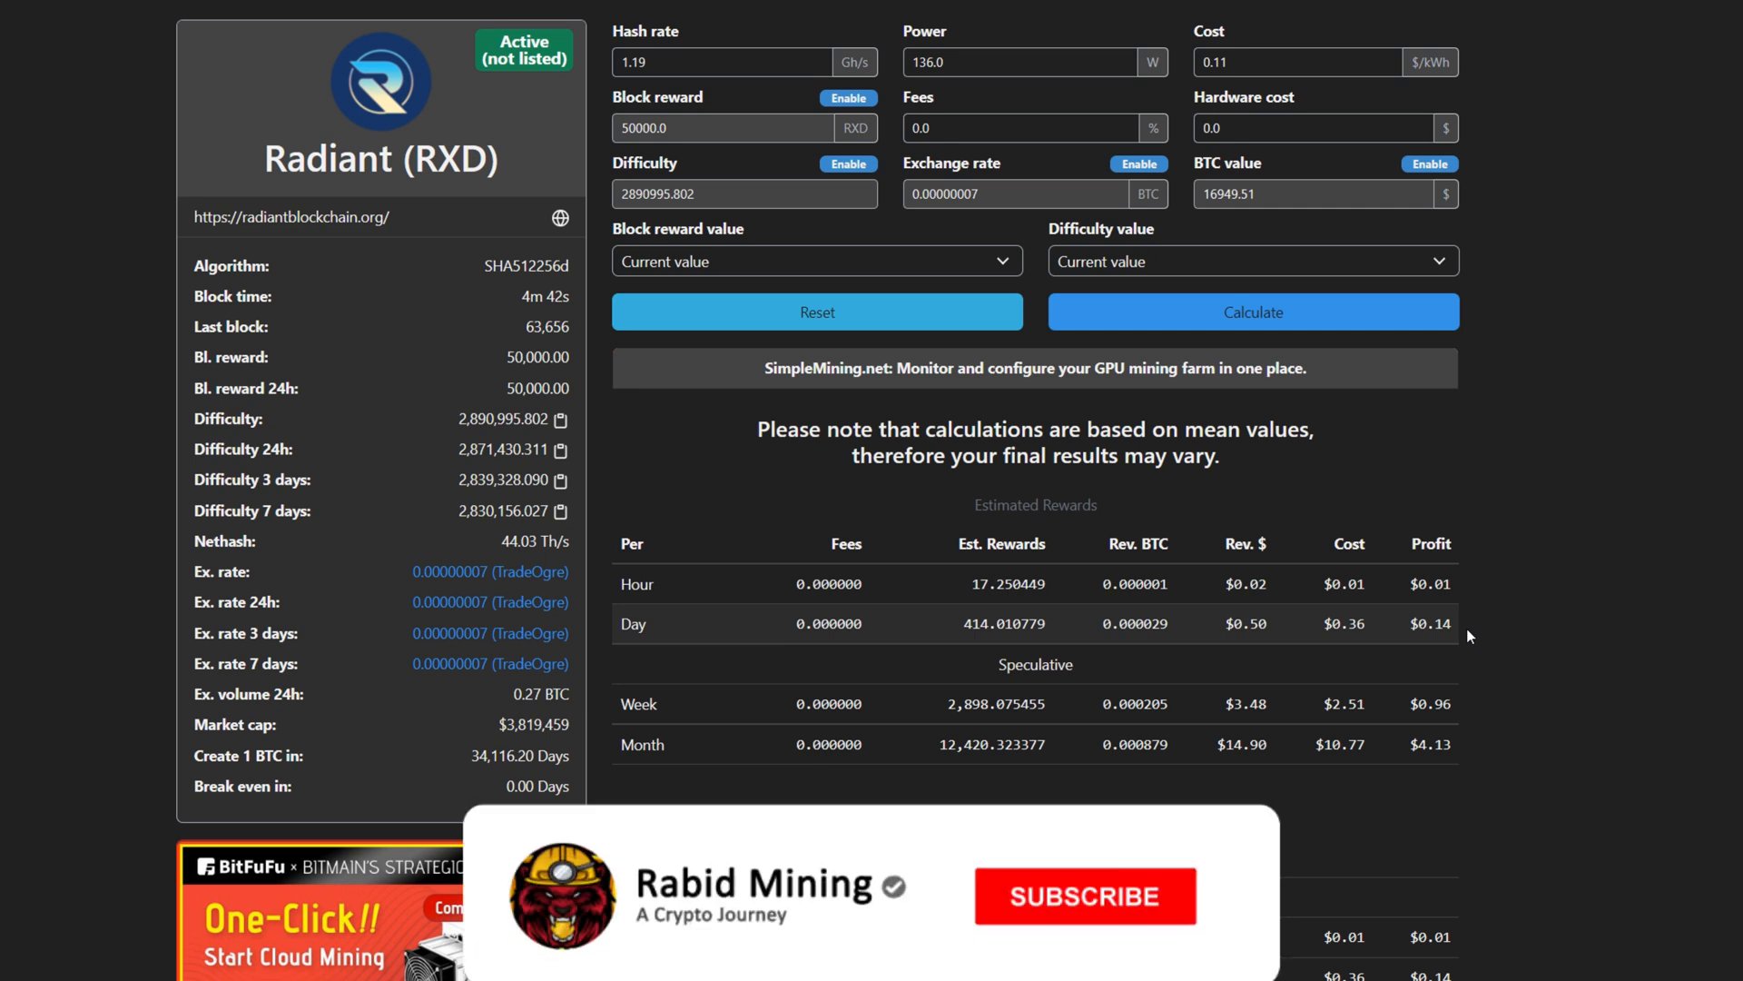
Step: Calculate Radiant at 1.19 Gh/s, 136 W and $0.11/kWh, giving about $0.14 daily profit
{"action": "left_click", "coordinate": [1082, 895]}
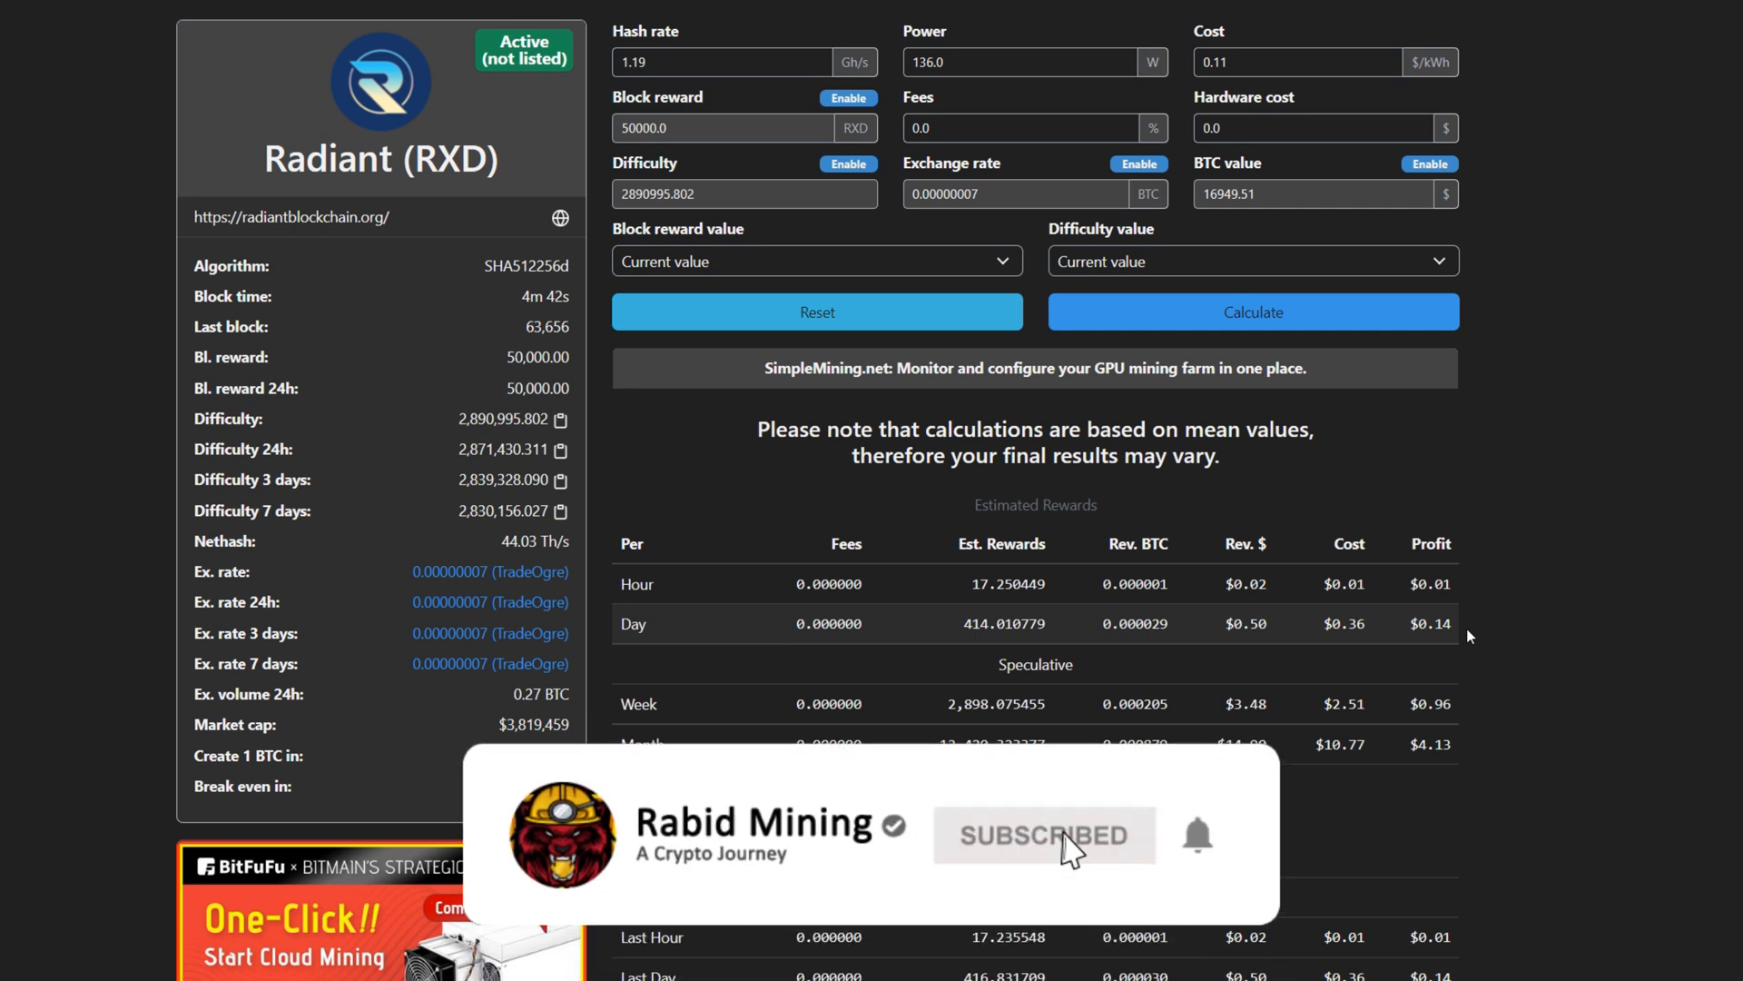
{"action": "mouse_move", "coordinate": [1105, 872]}
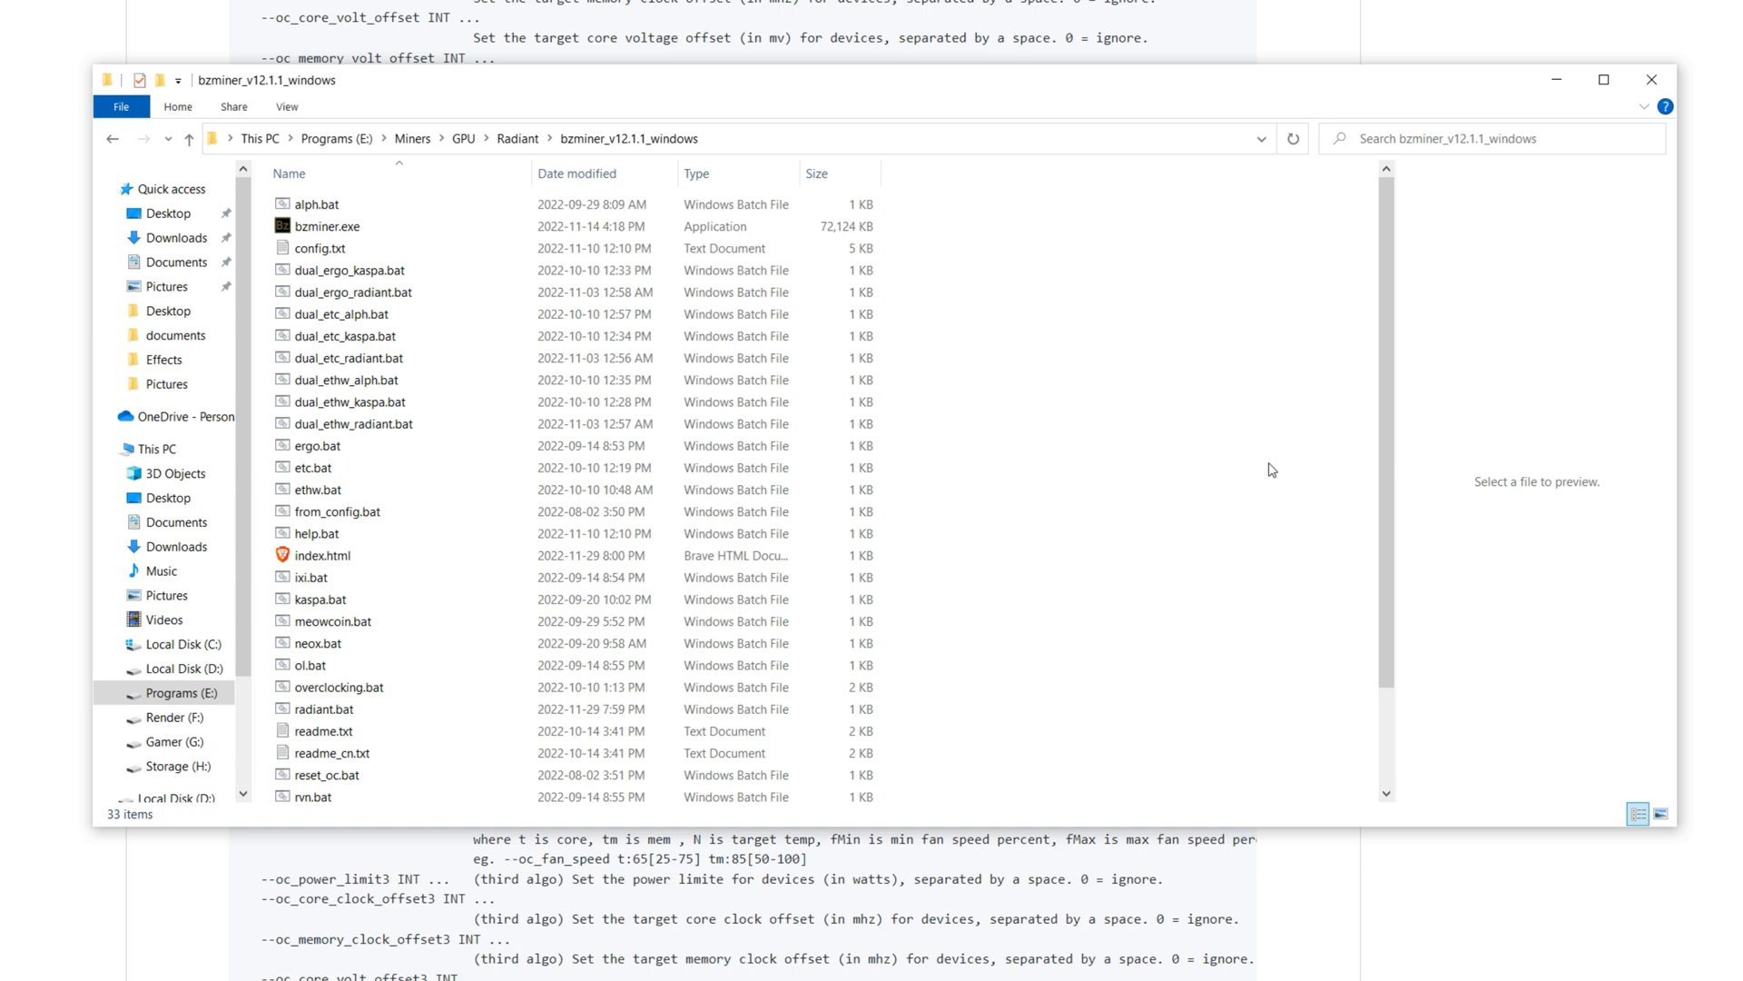
{"action": "mouse_move", "coordinate": [1147, 457]}
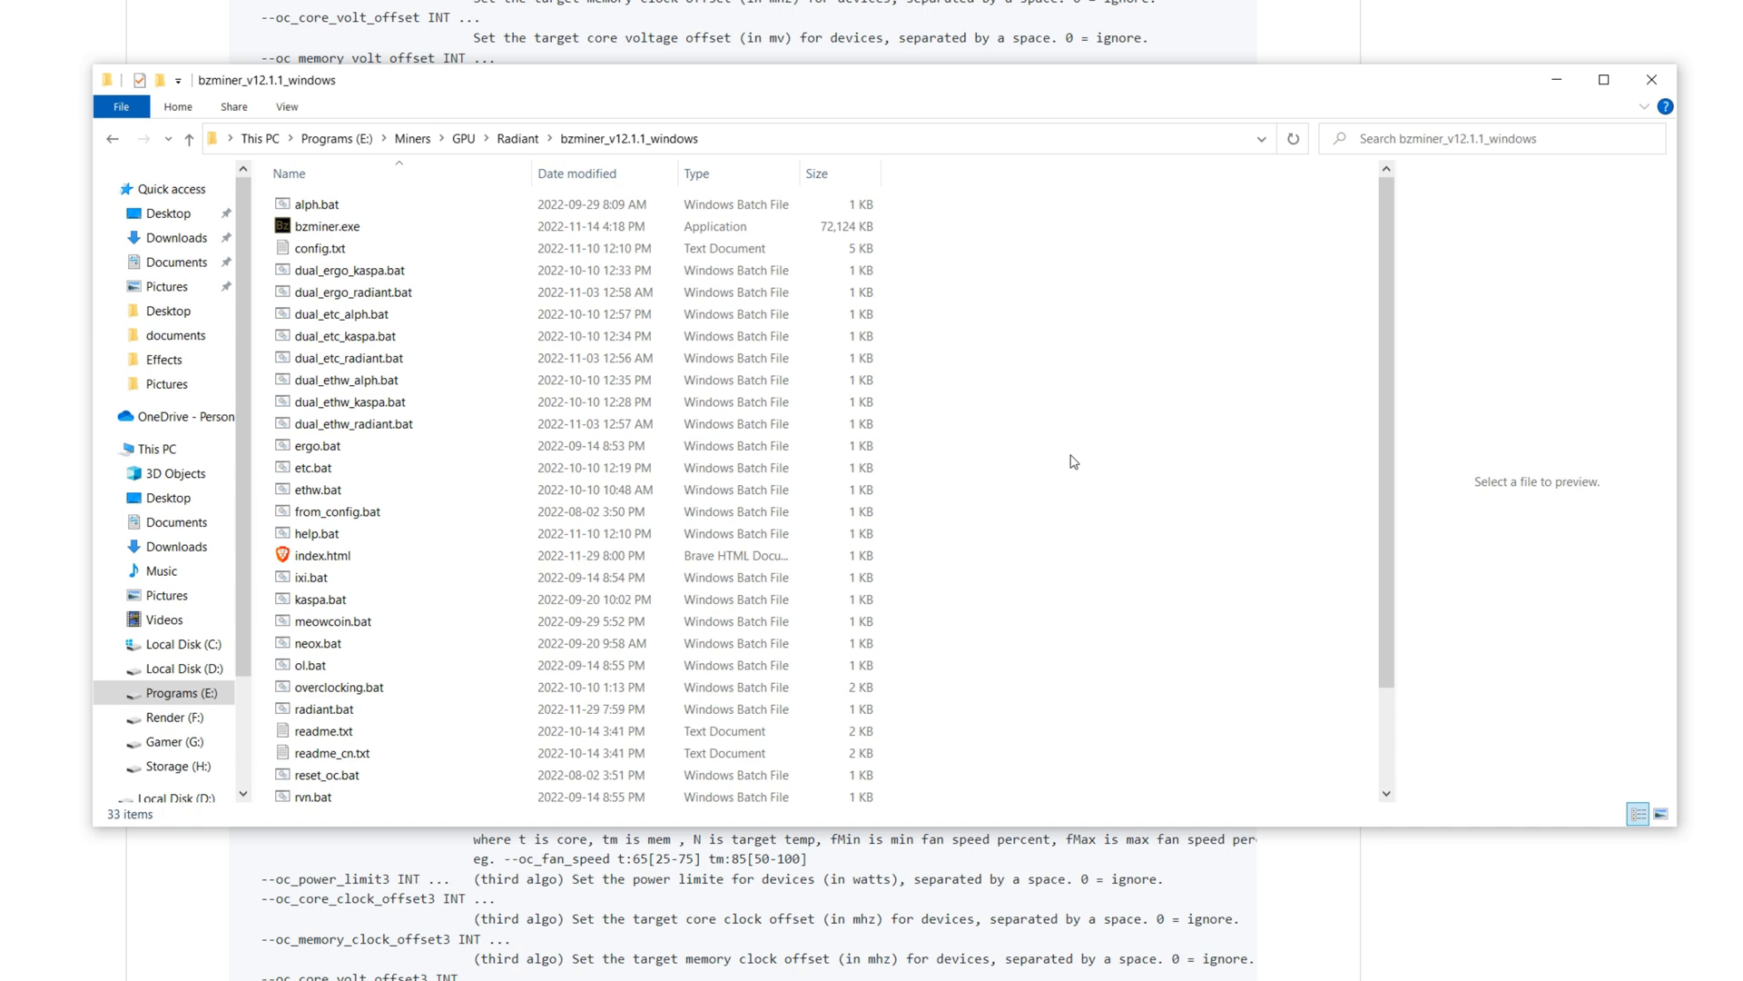
{"action": "mouse_move", "coordinate": [1064, 456]}
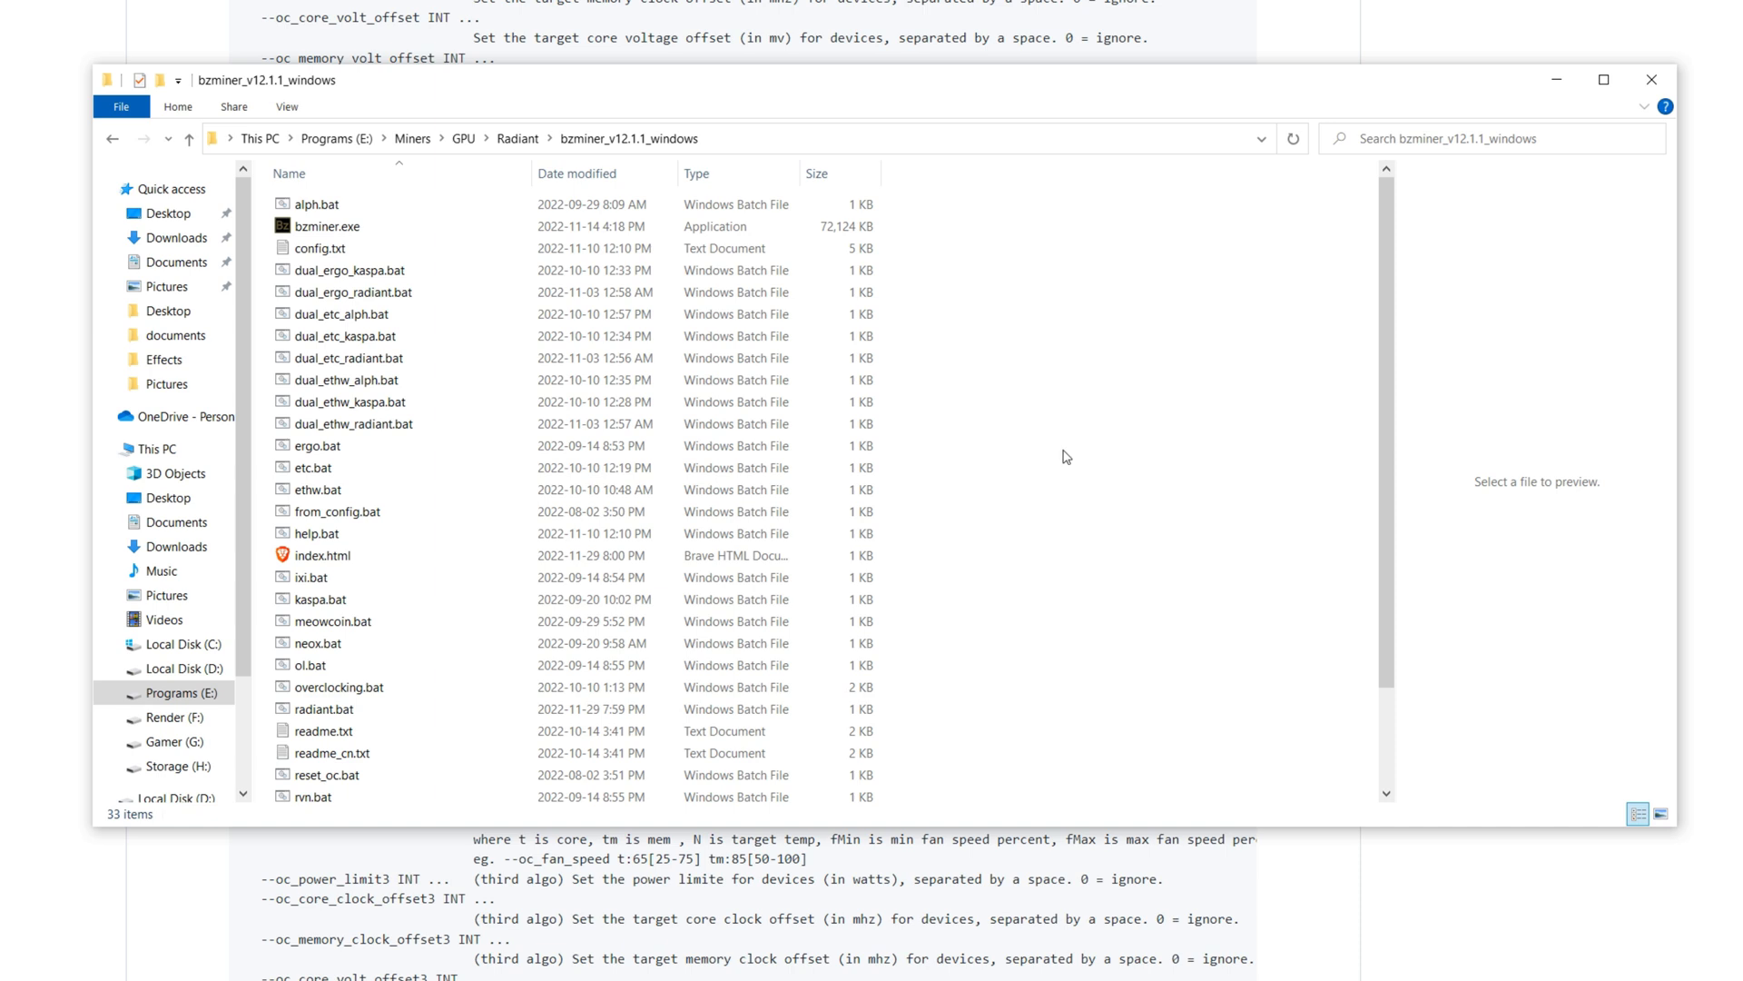
Step: Select bzminer.exe and bring up its right-click context menu
{"action": "left_click", "coordinate": [327, 226]}
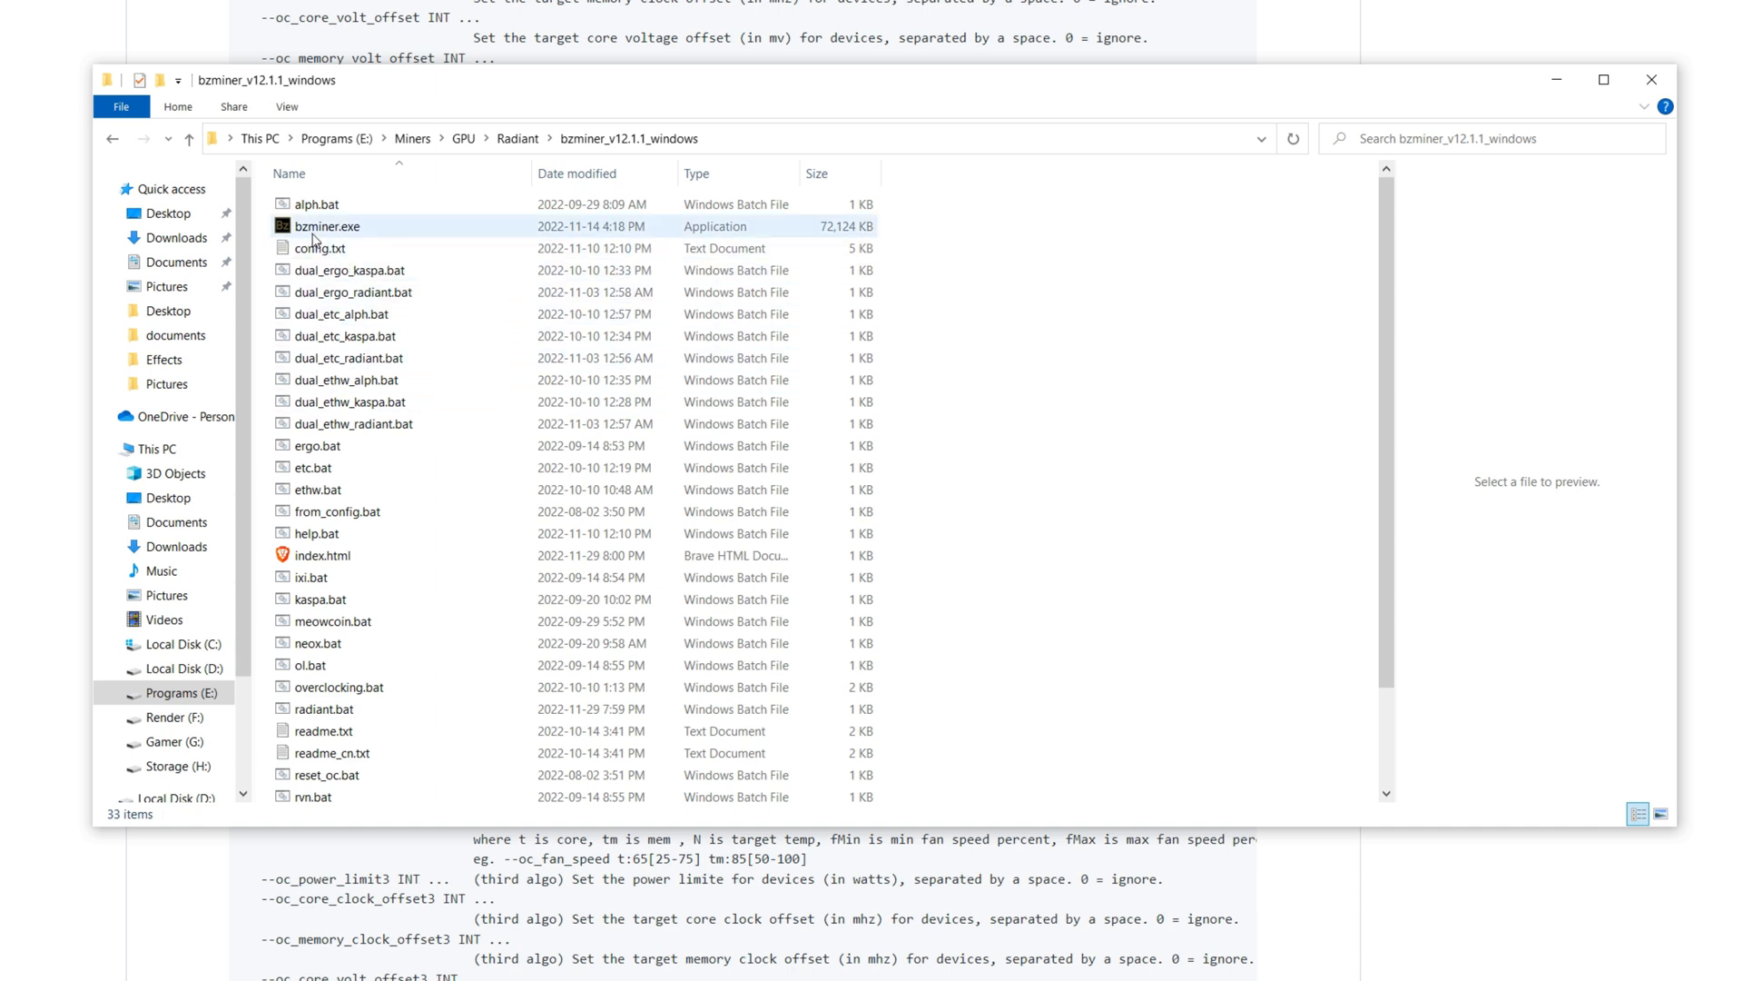
{"action": "right_click", "coordinate": [327, 226]}
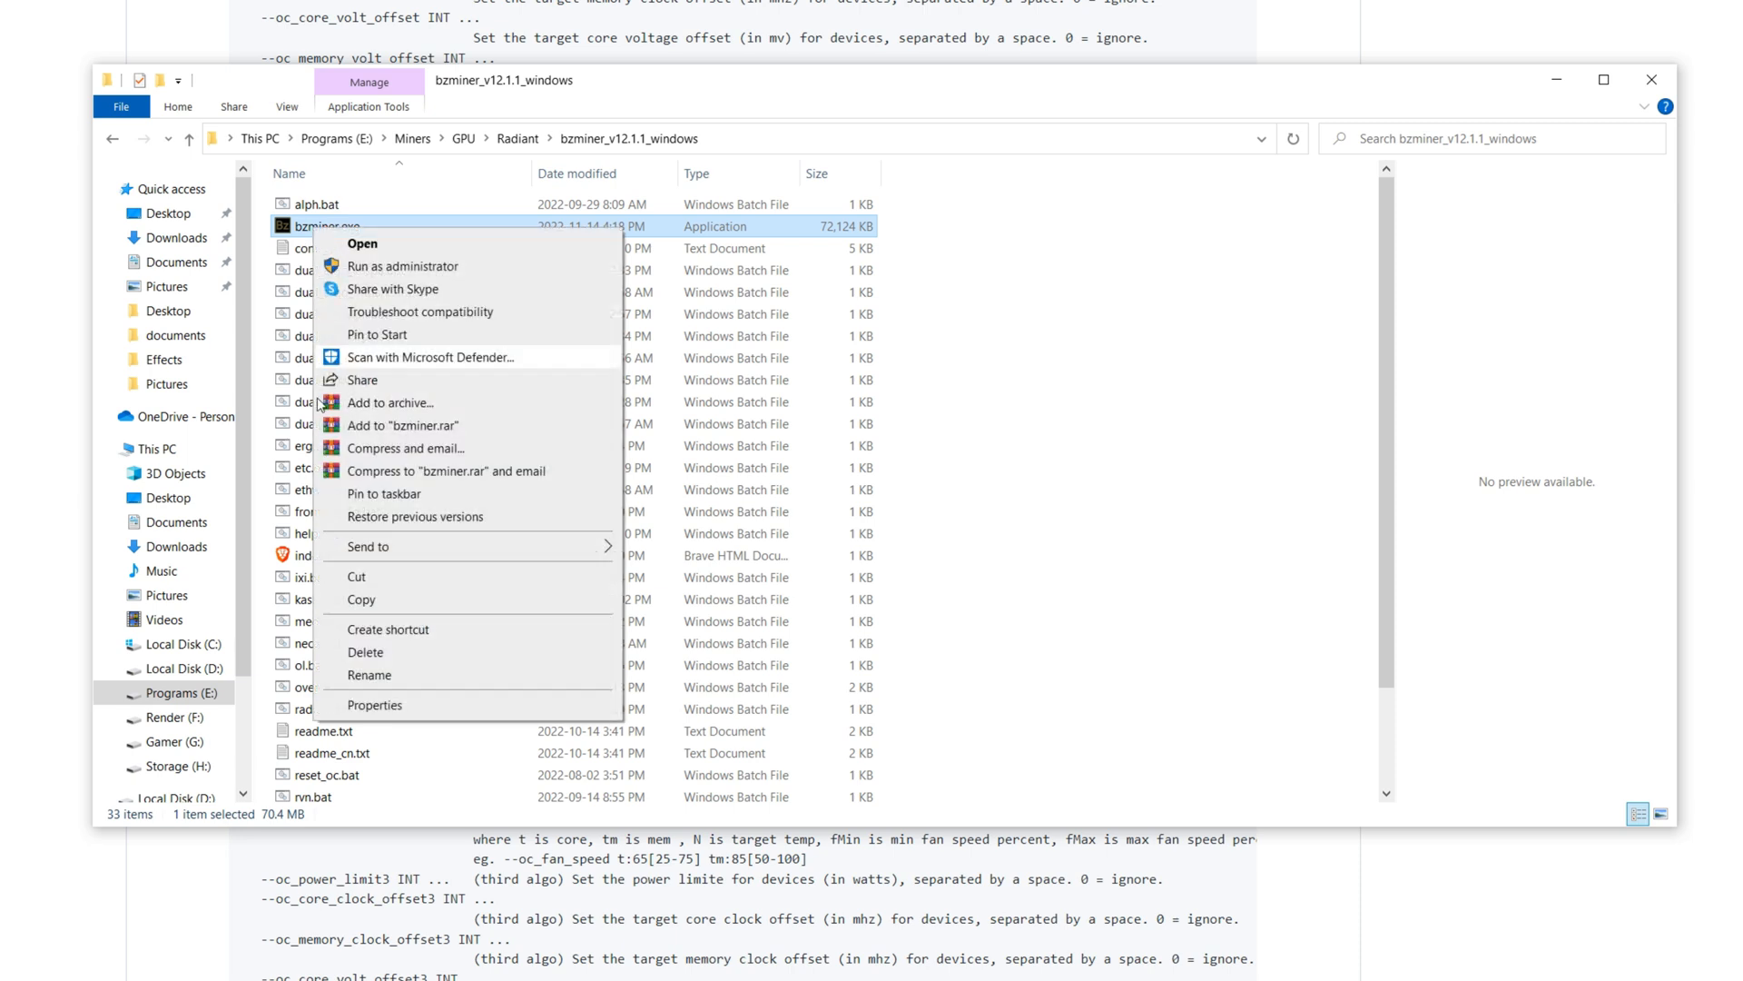
Step: Confirm bzminer.exe's compatibility setting runs it as administrator, then close Properties
{"action": "left_click", "coordinate": [375, 705]}
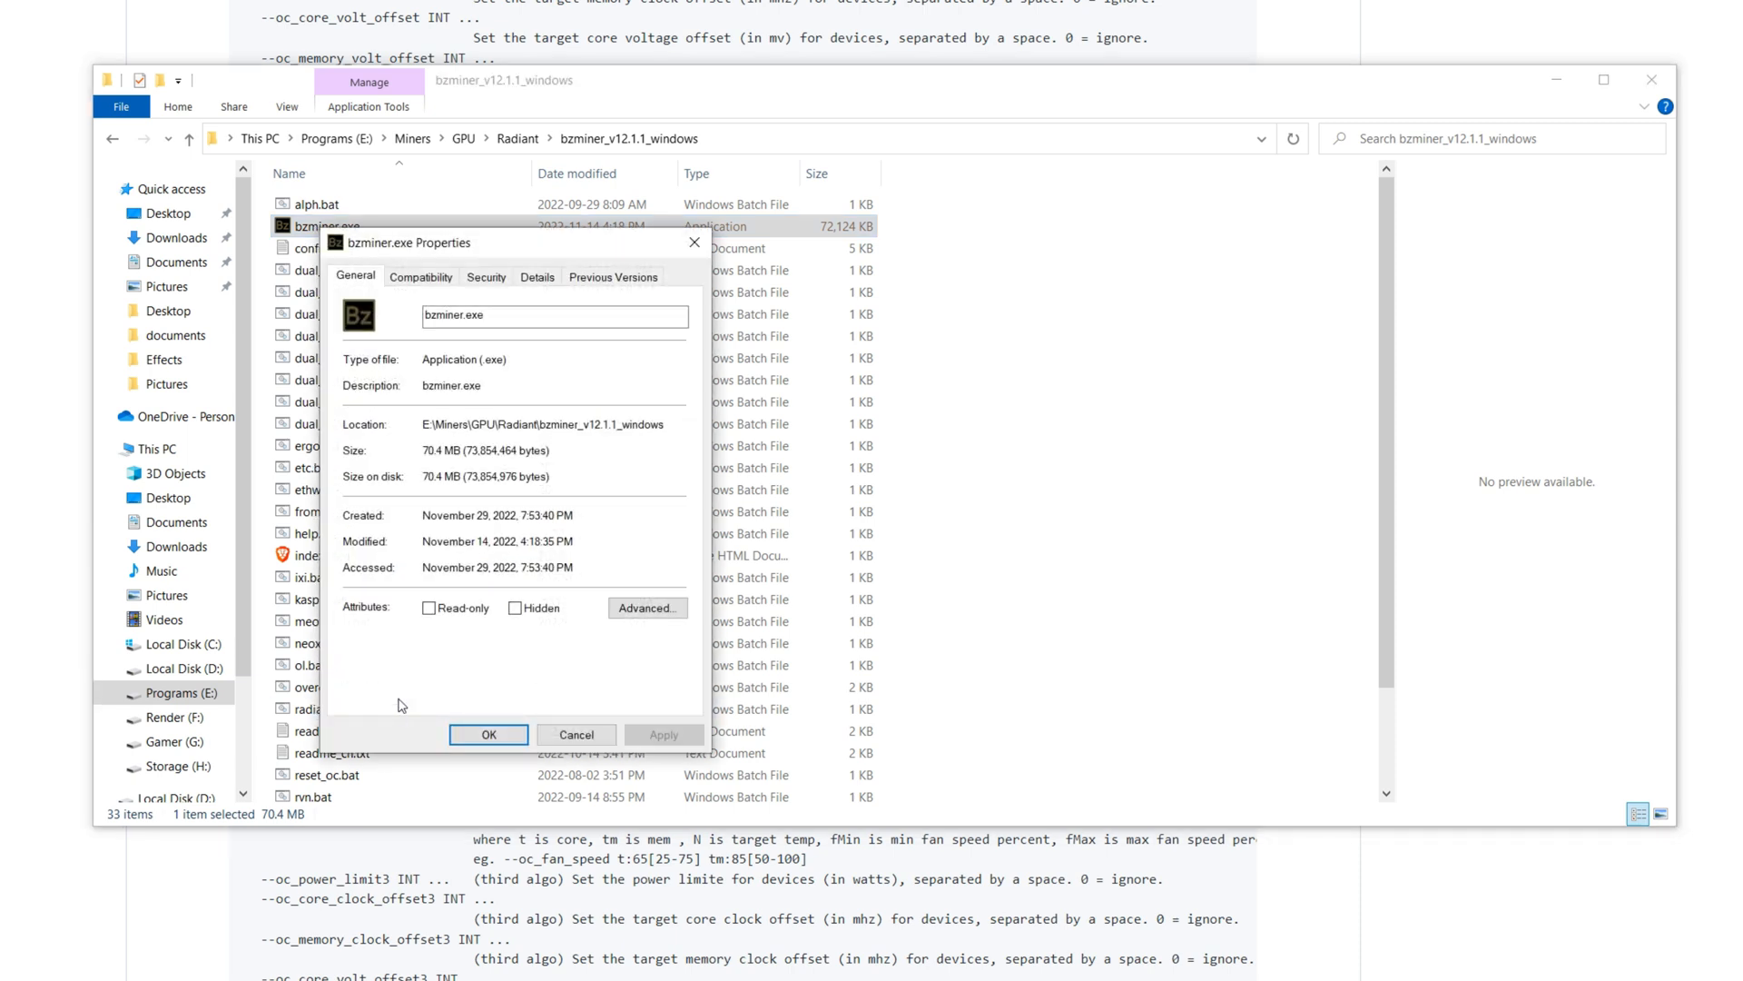
{"action": "mouse_move", "coordinate": [411, 353]}
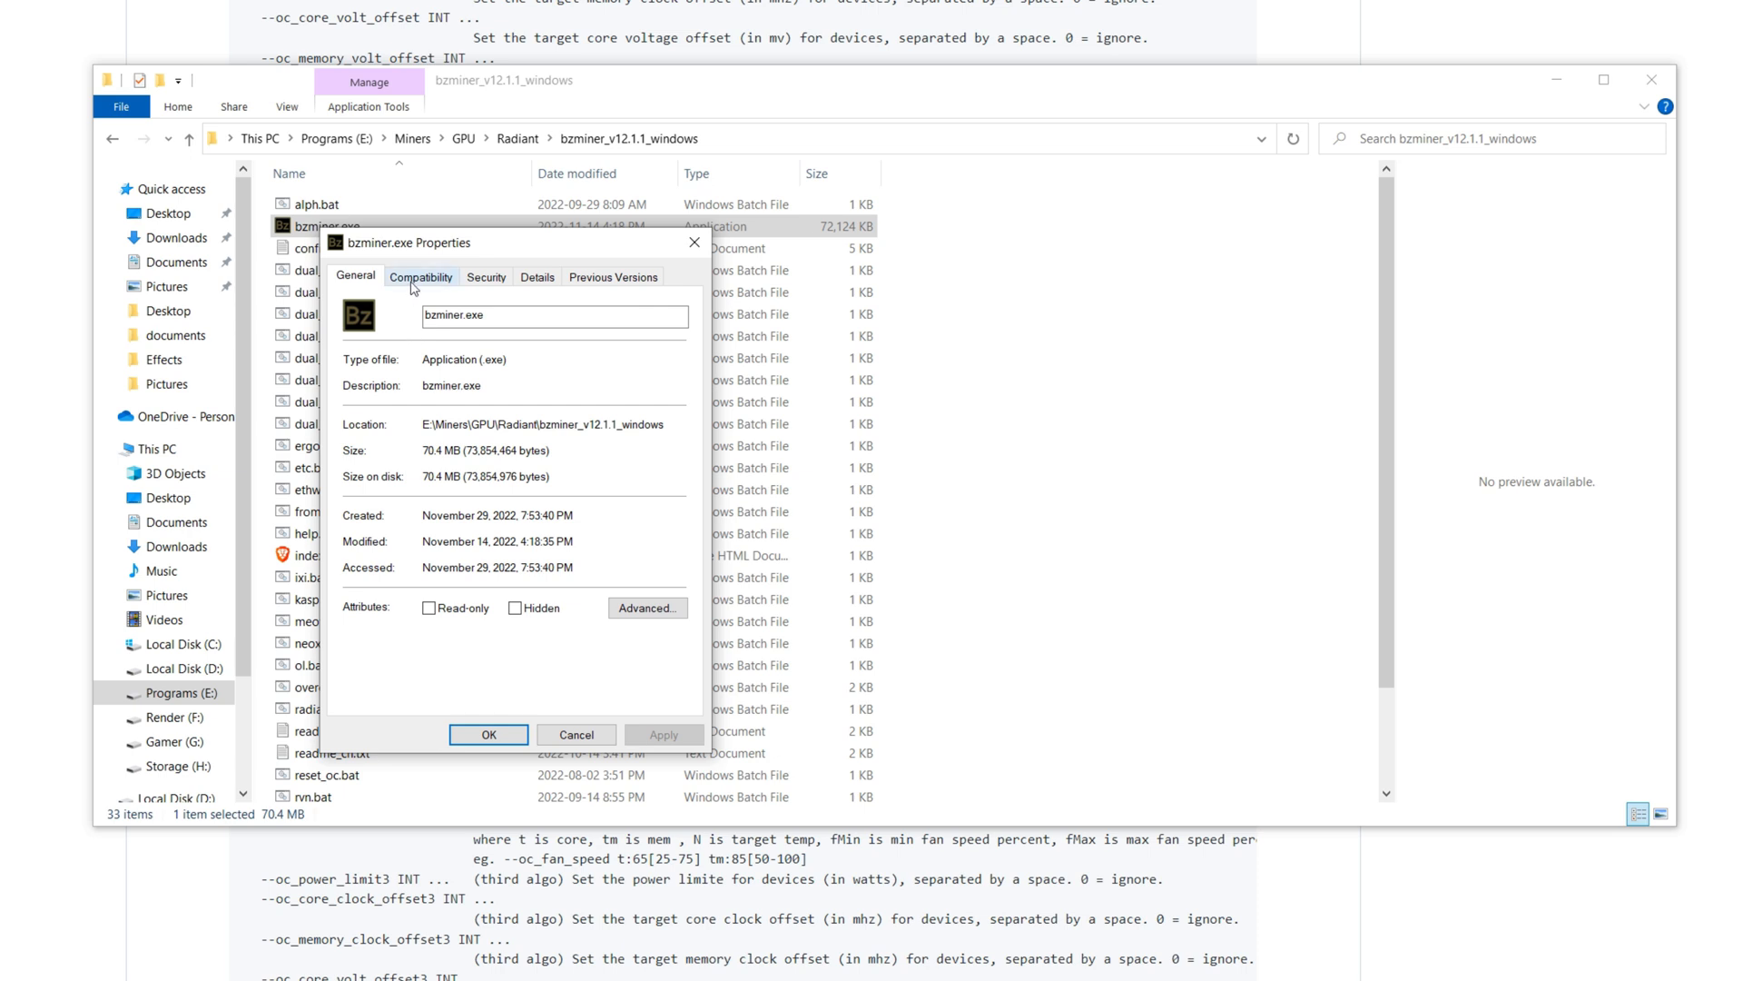
{"action": "left_click", "coordinate": [420, 276]}
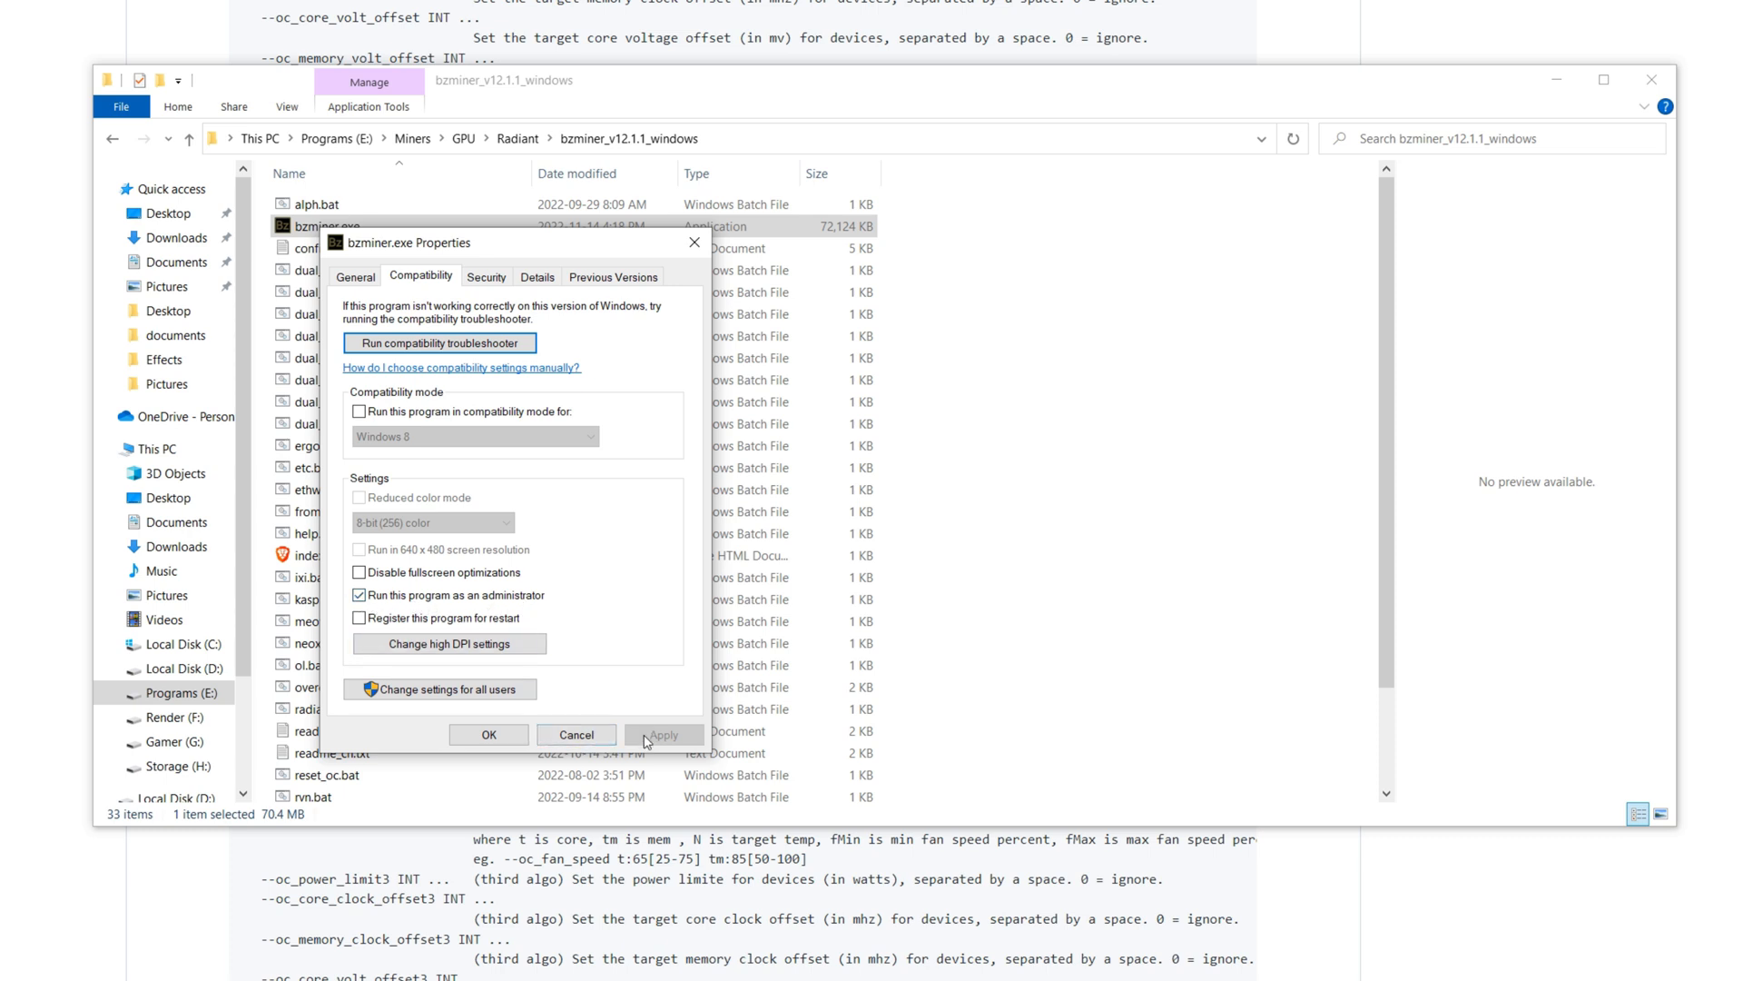
{"action": "left_click", "coordinate": [578, 733]}
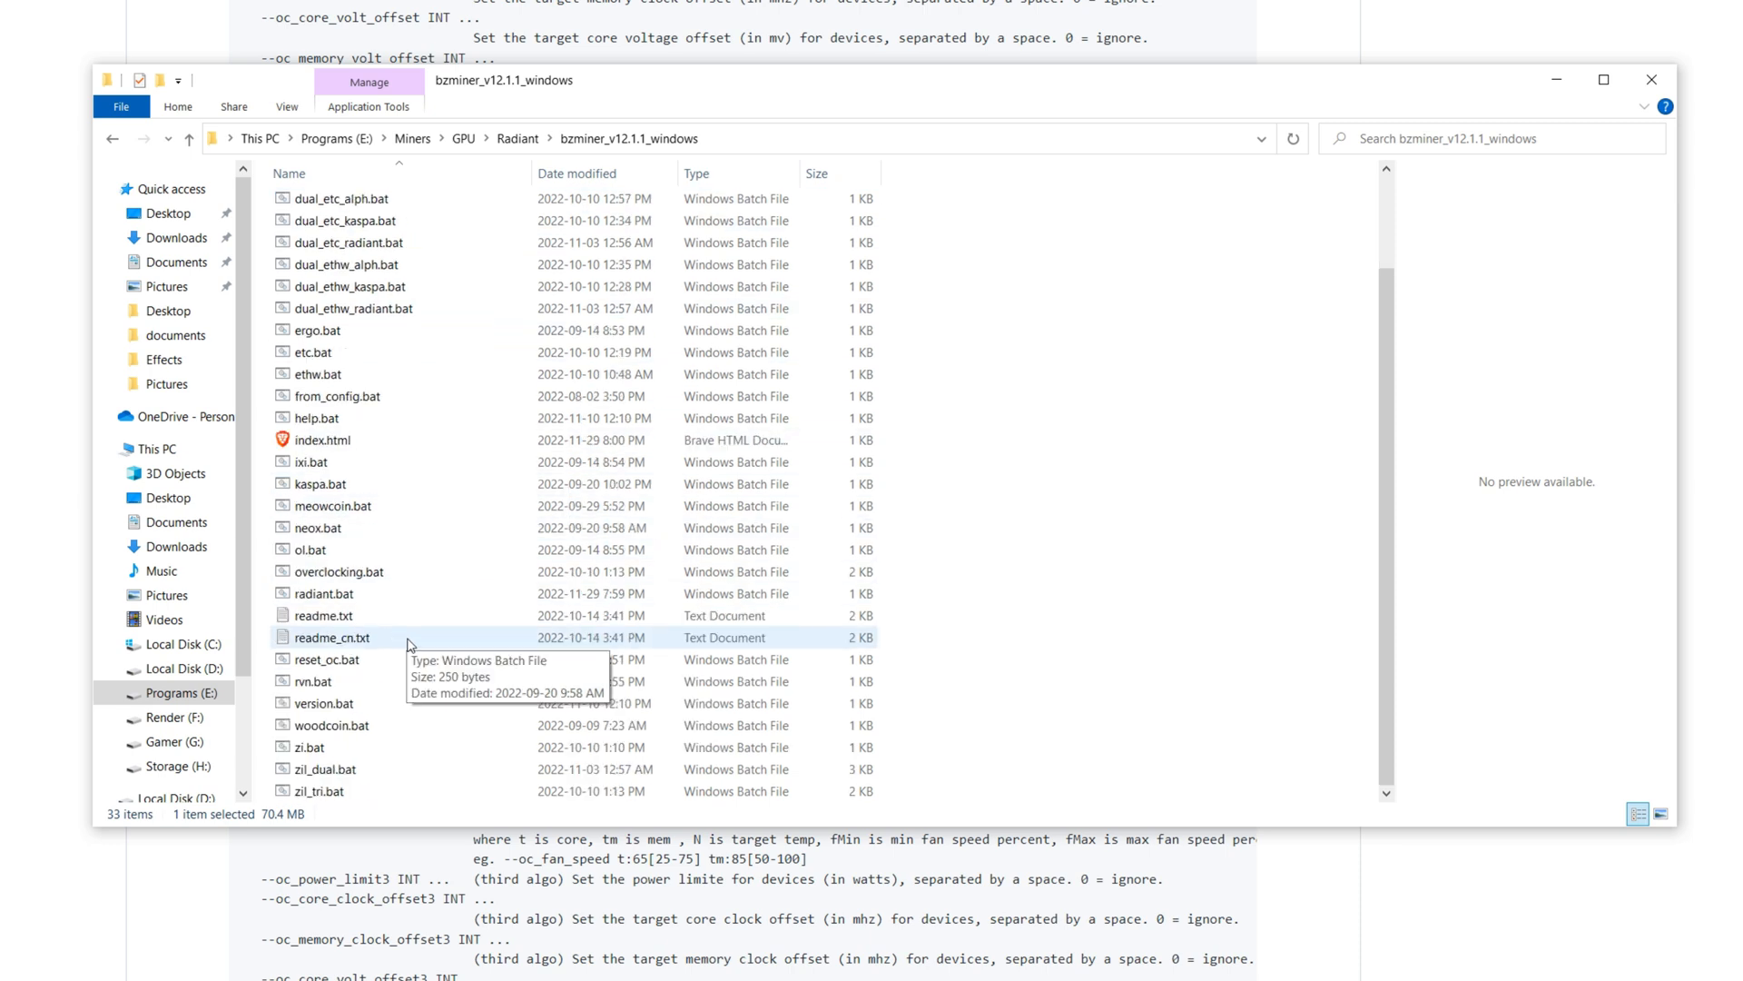
Step: Select radiant.bat so its BzMiner command lines appear in the preview pane
{"action": "left_click", "coordinate": [323, 614]}
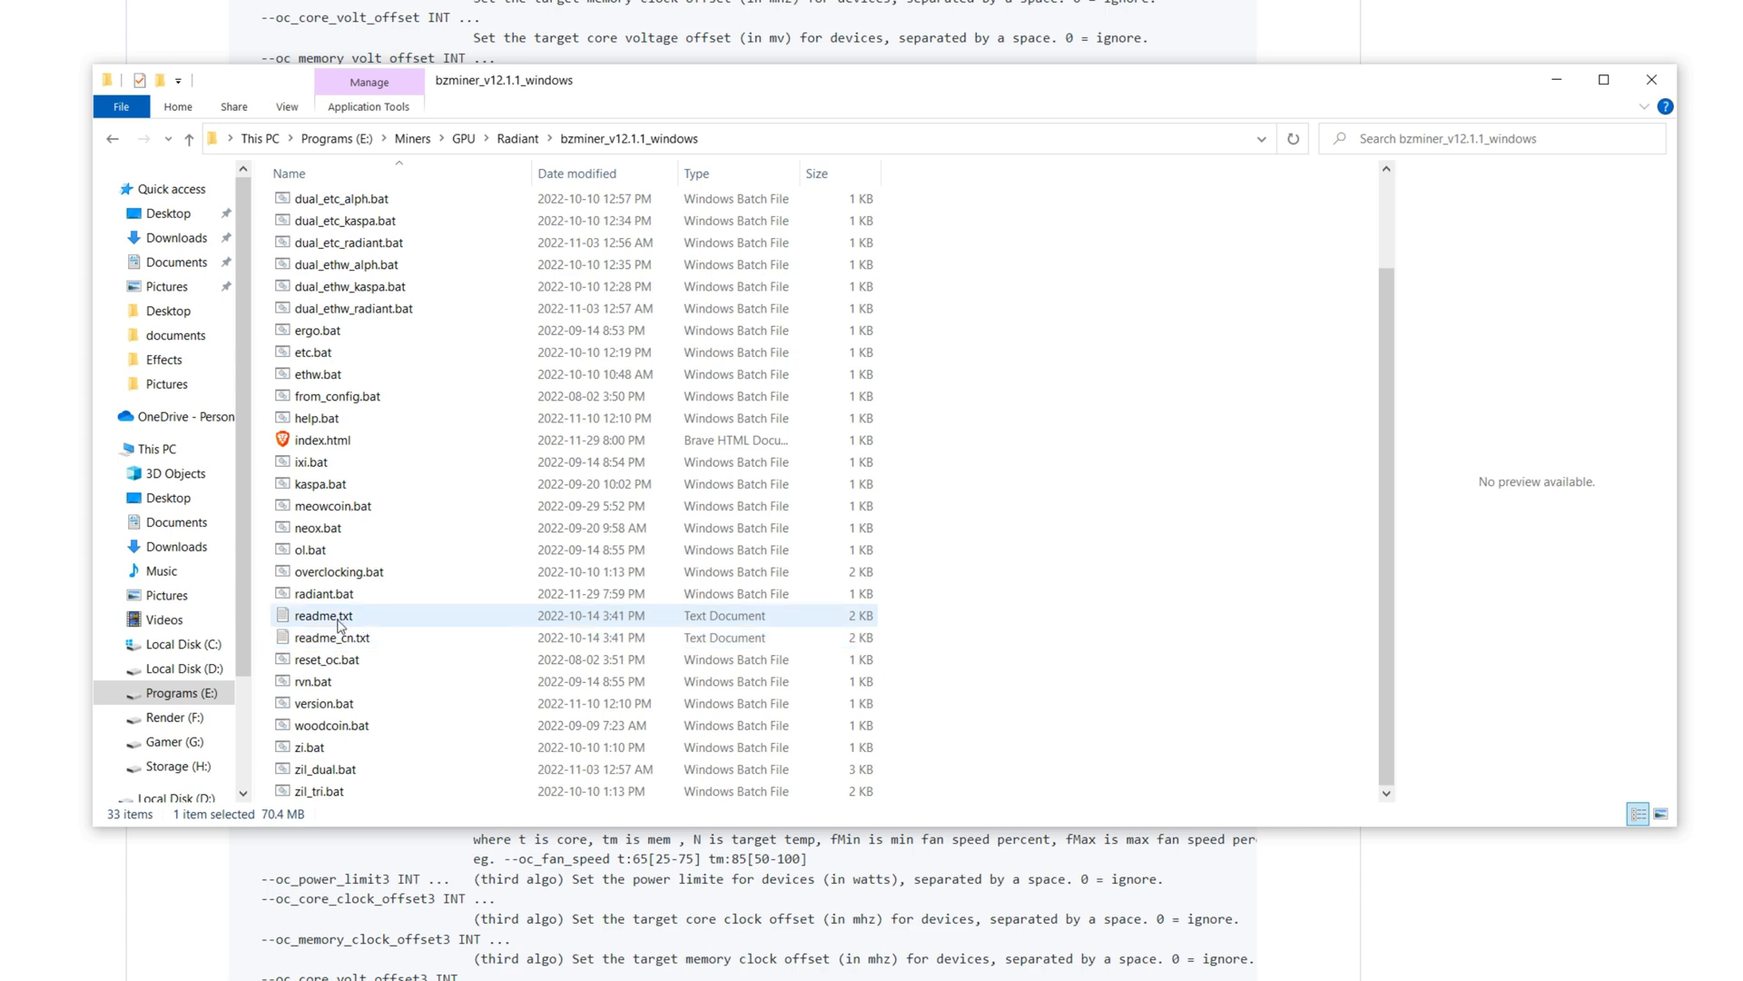
{"action": "left_click", "coordinate": [323, 593]}
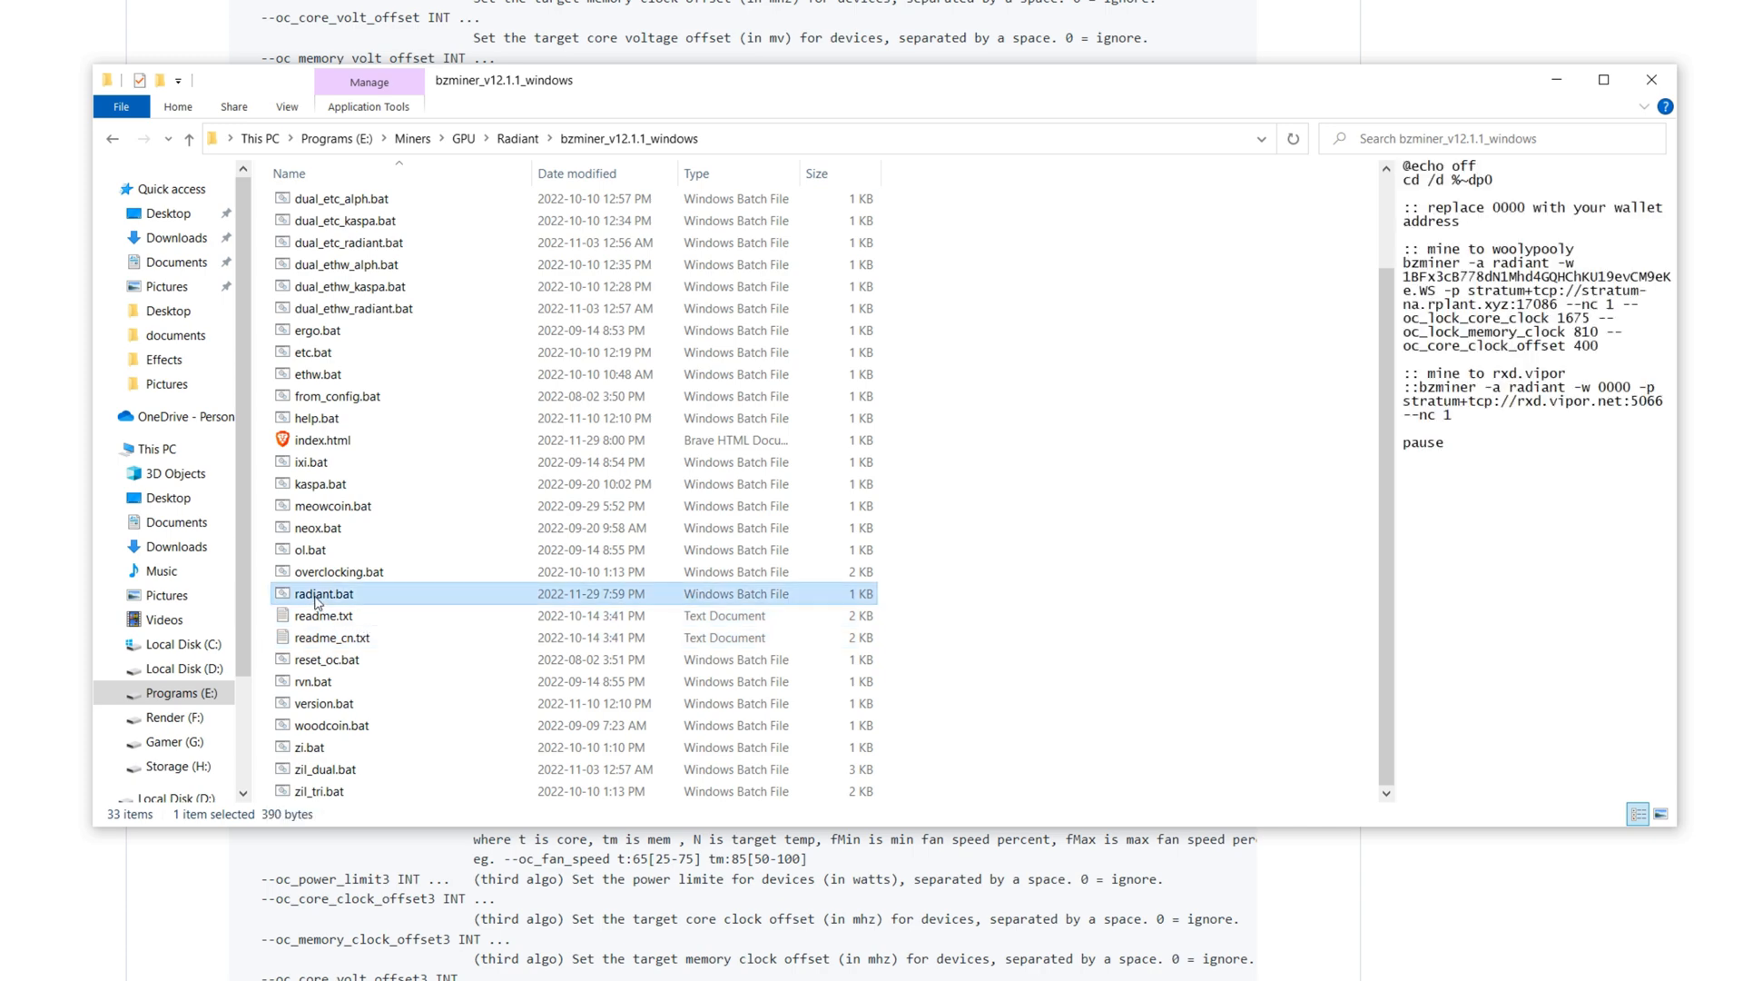
Step: Open radiant.bat in Notepad, widen it to read the command line, and hide Explorer
{"action": "double_click", "coordinate": [323, 592]}
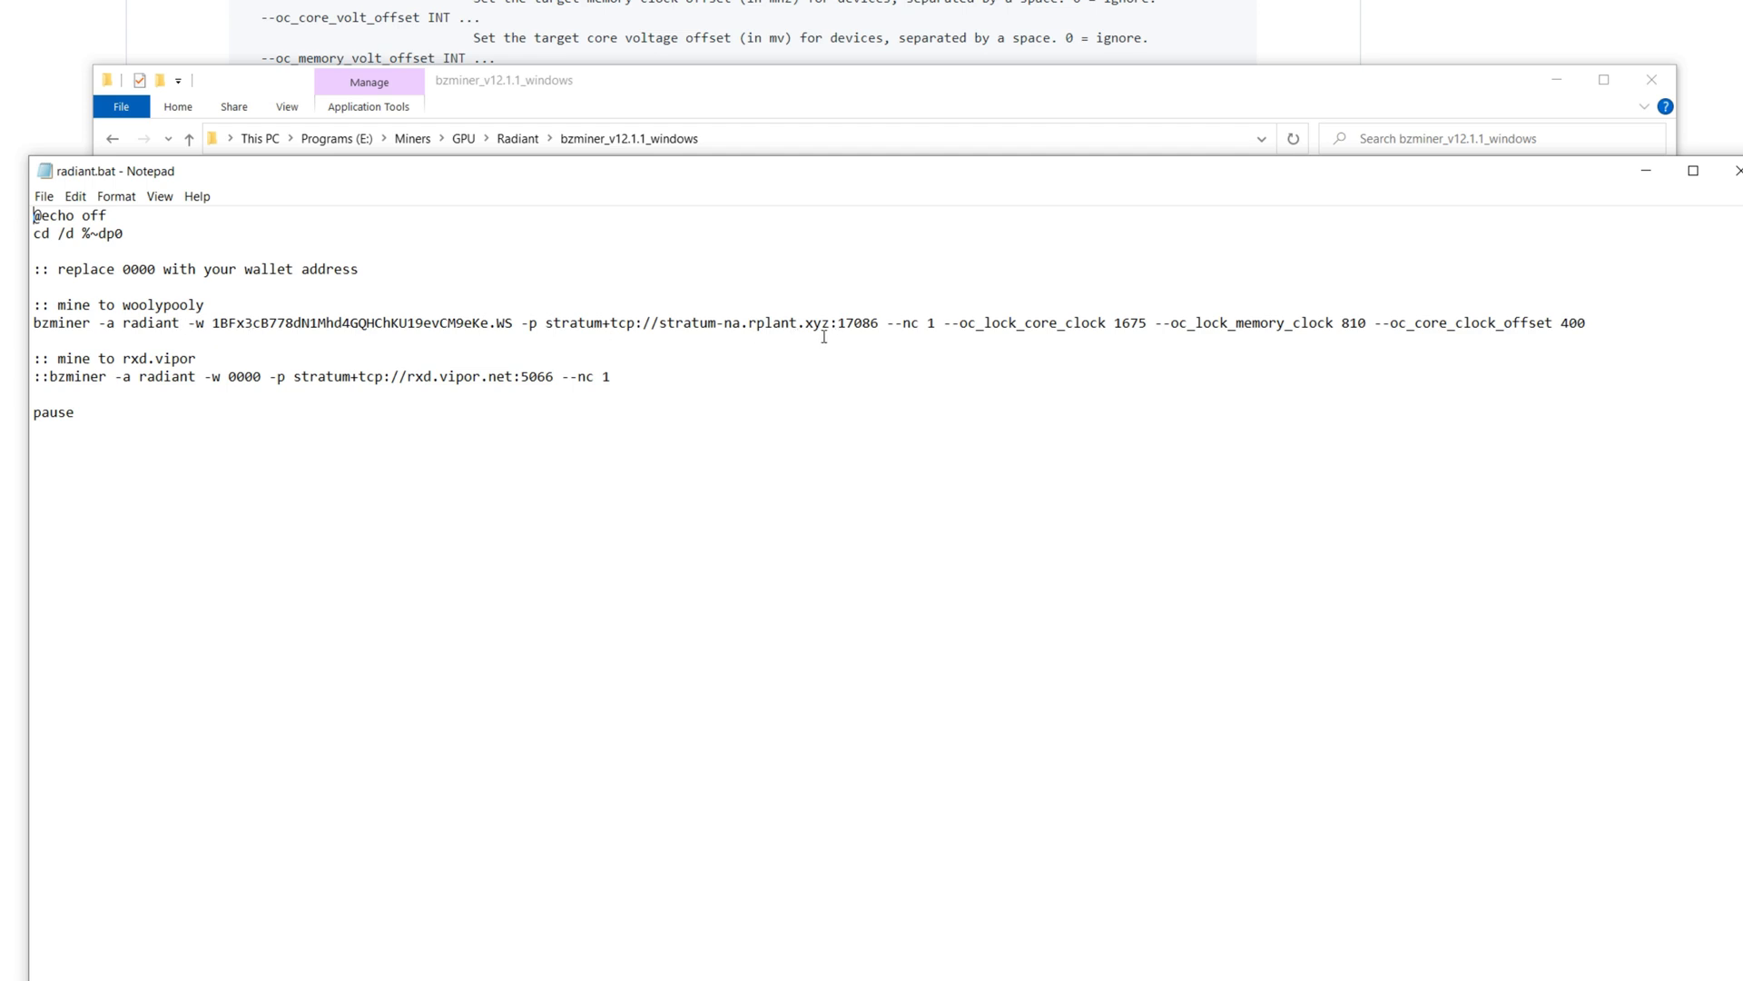
{"action": "mouse_move", "coordinate": [360, 337]}
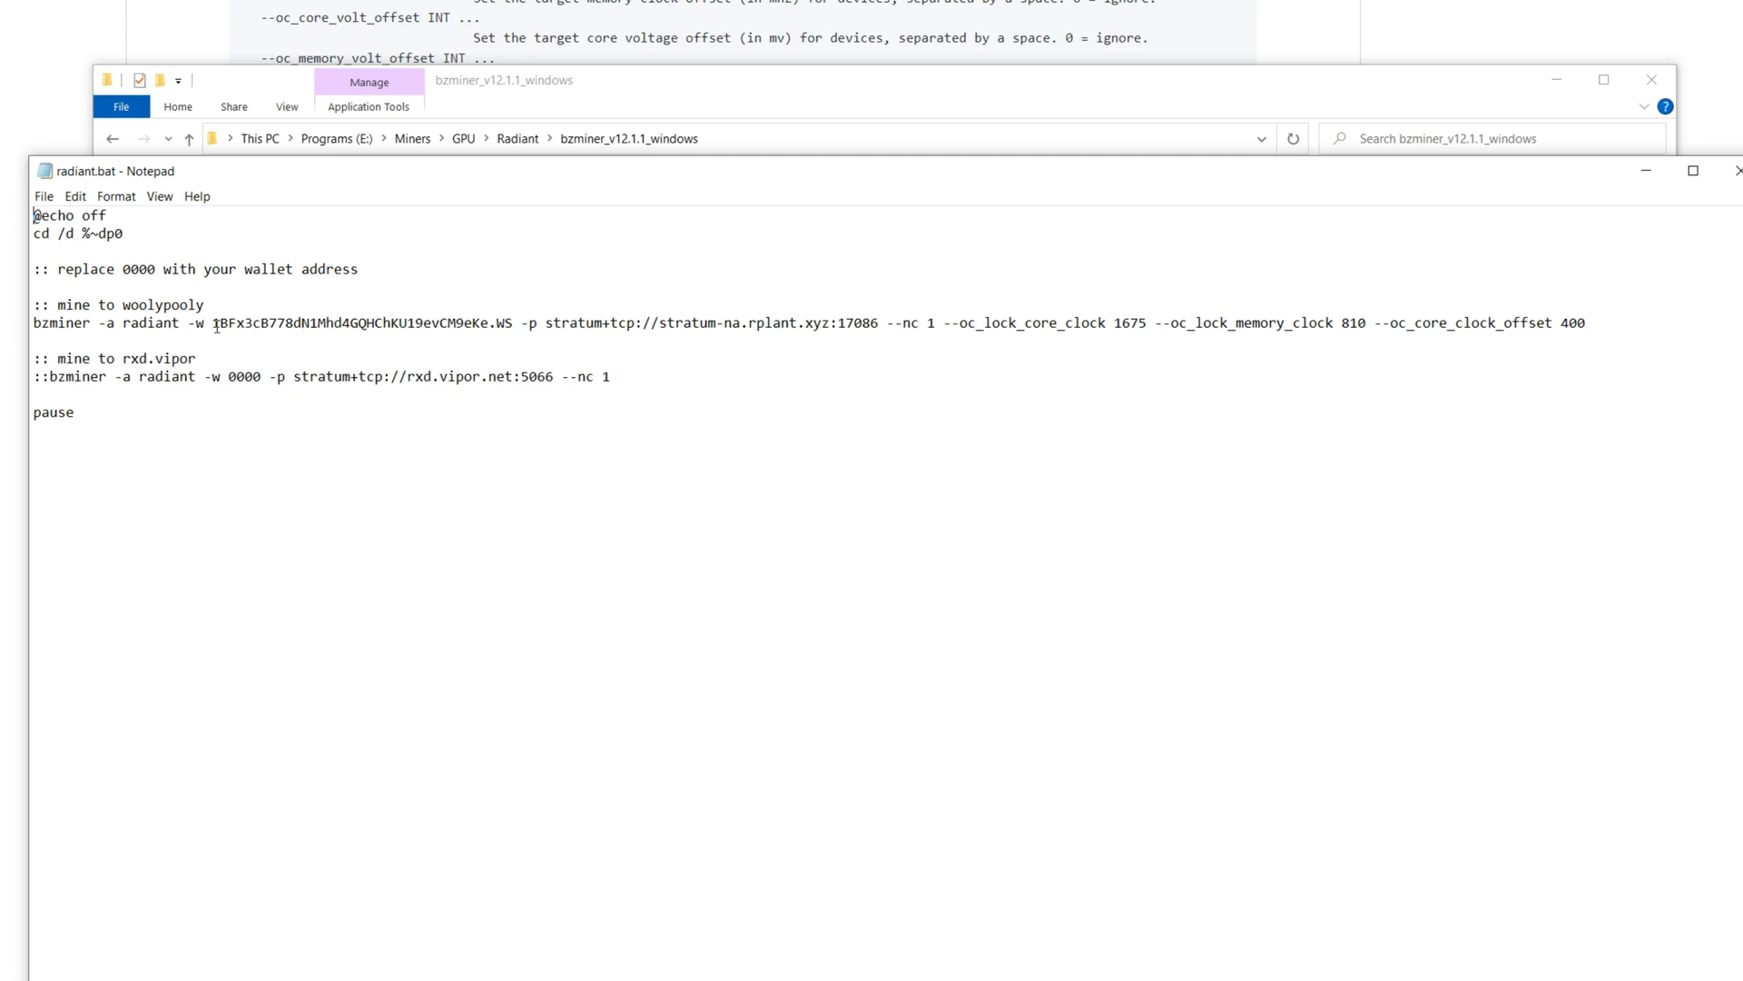
{"action": "left_click_drag", "start_coordinate": [210, 322], "coordinate": [1585, 322]}
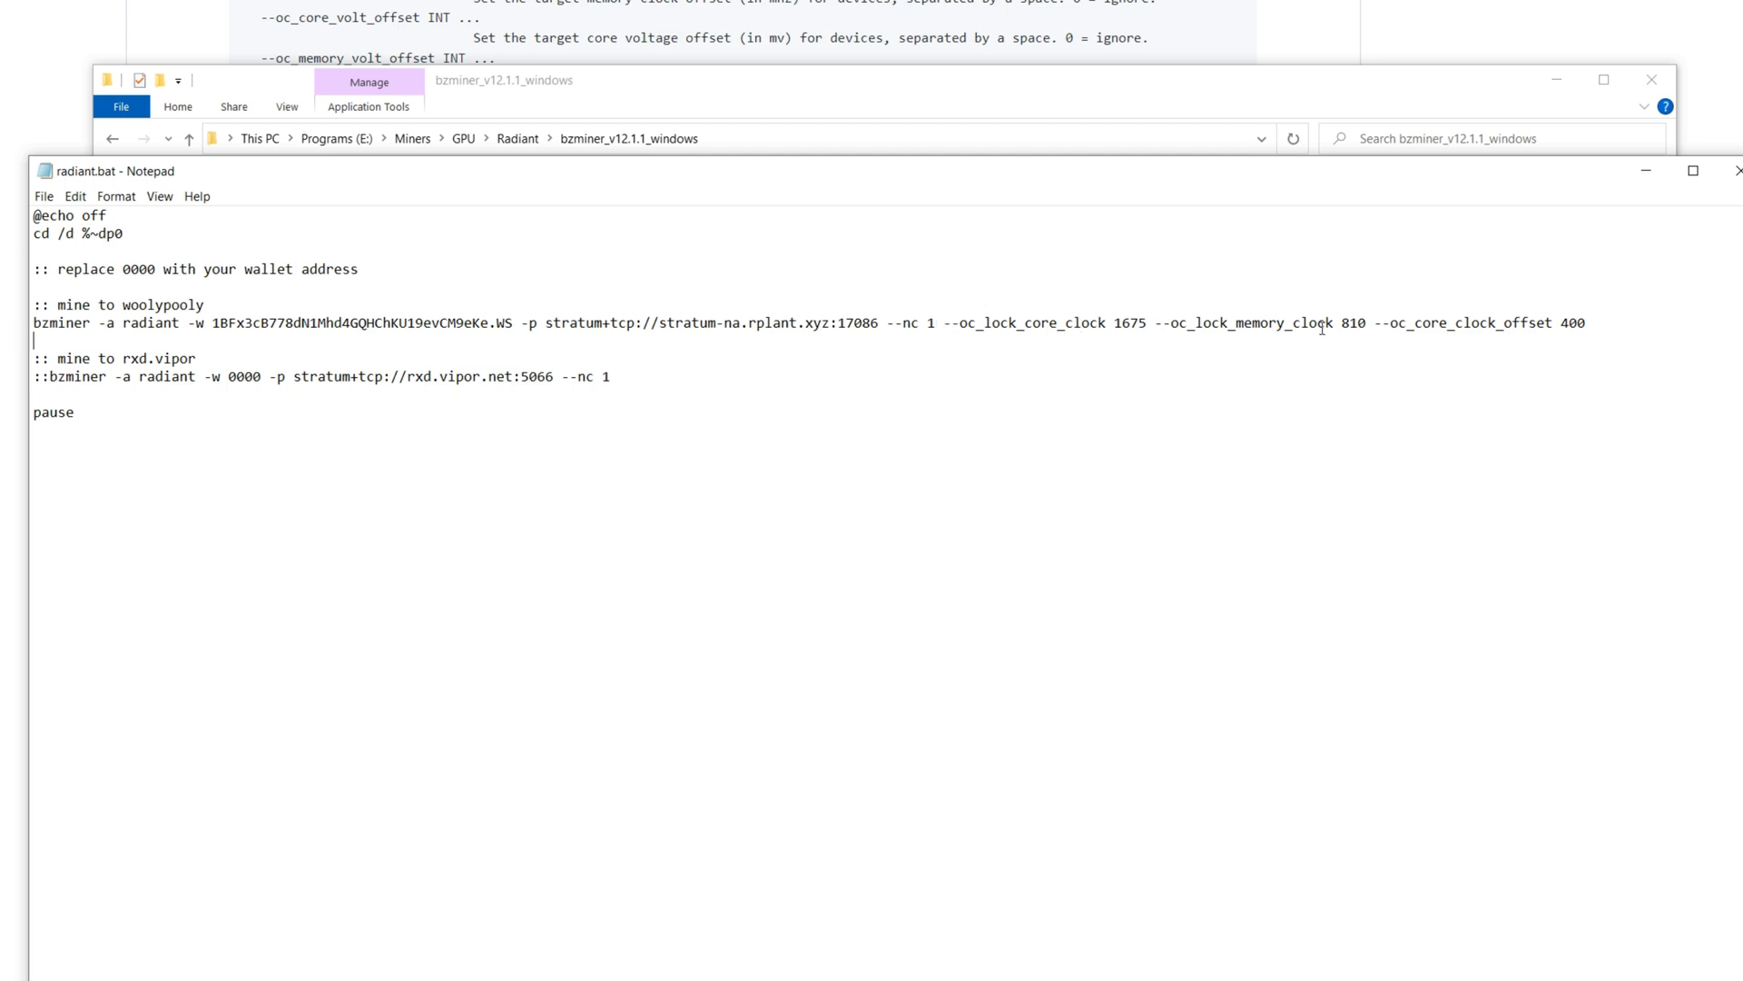
{"action": "mouse_move", "coordinate": [1179, 327]}
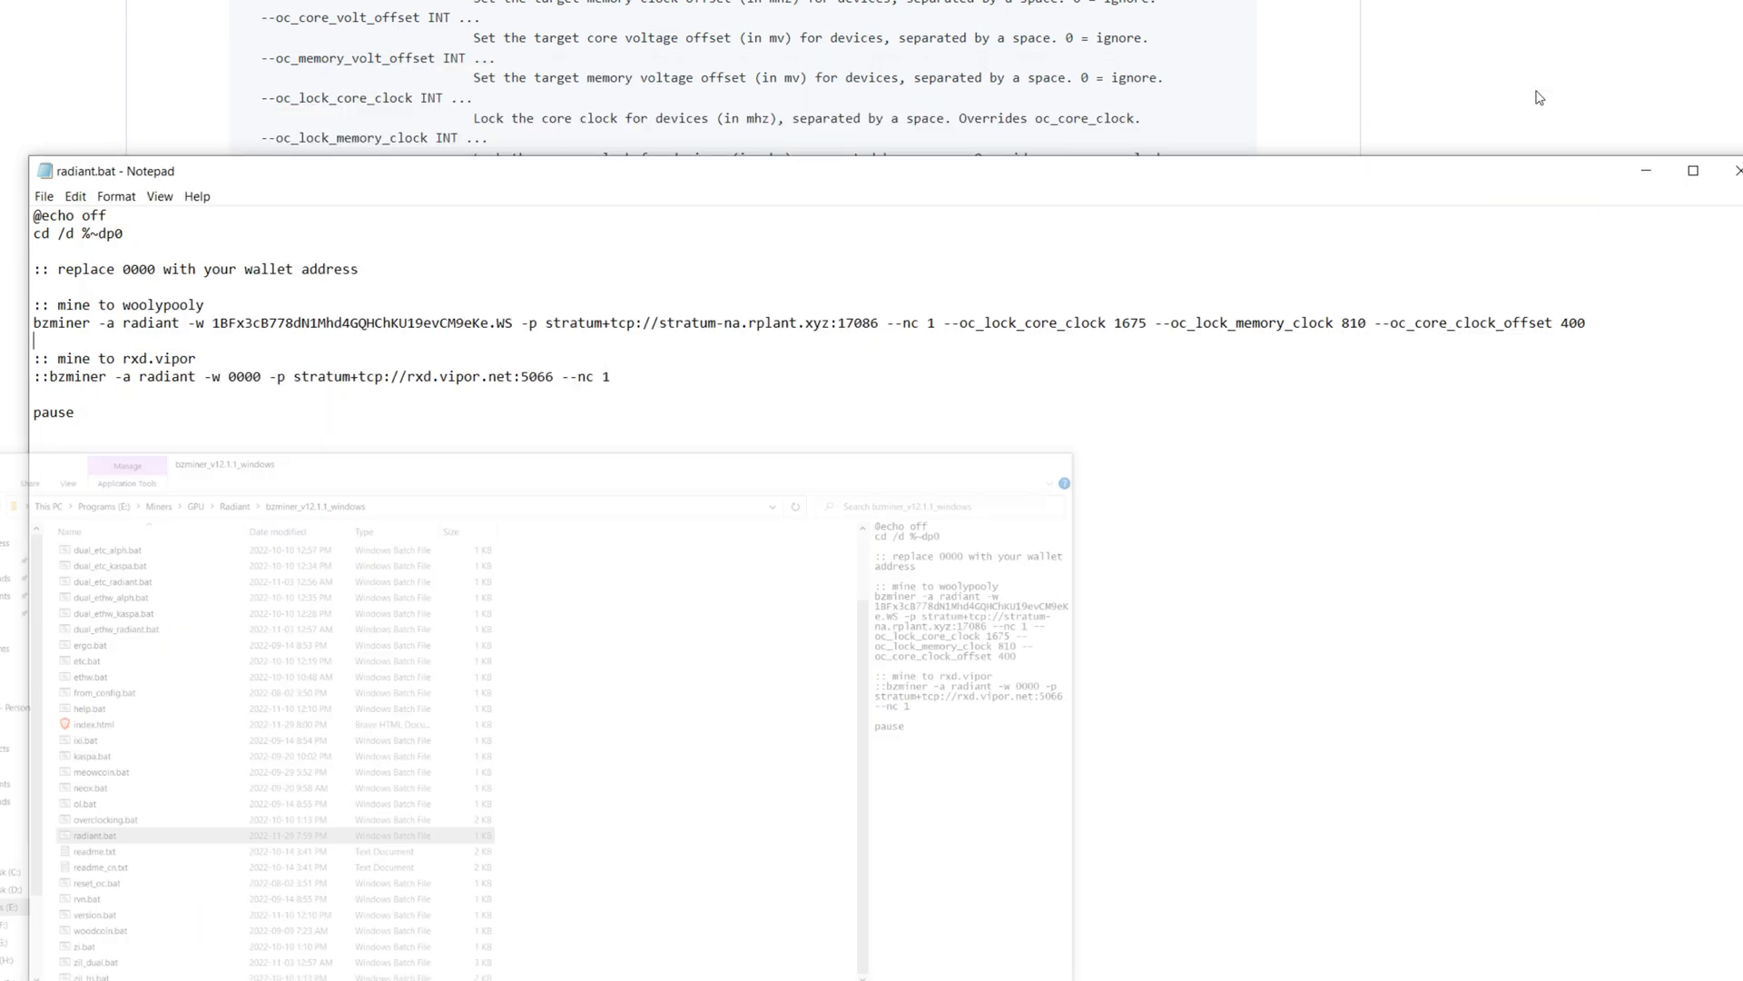
{"action": "left_click", "coordinate": [1692, 170]}
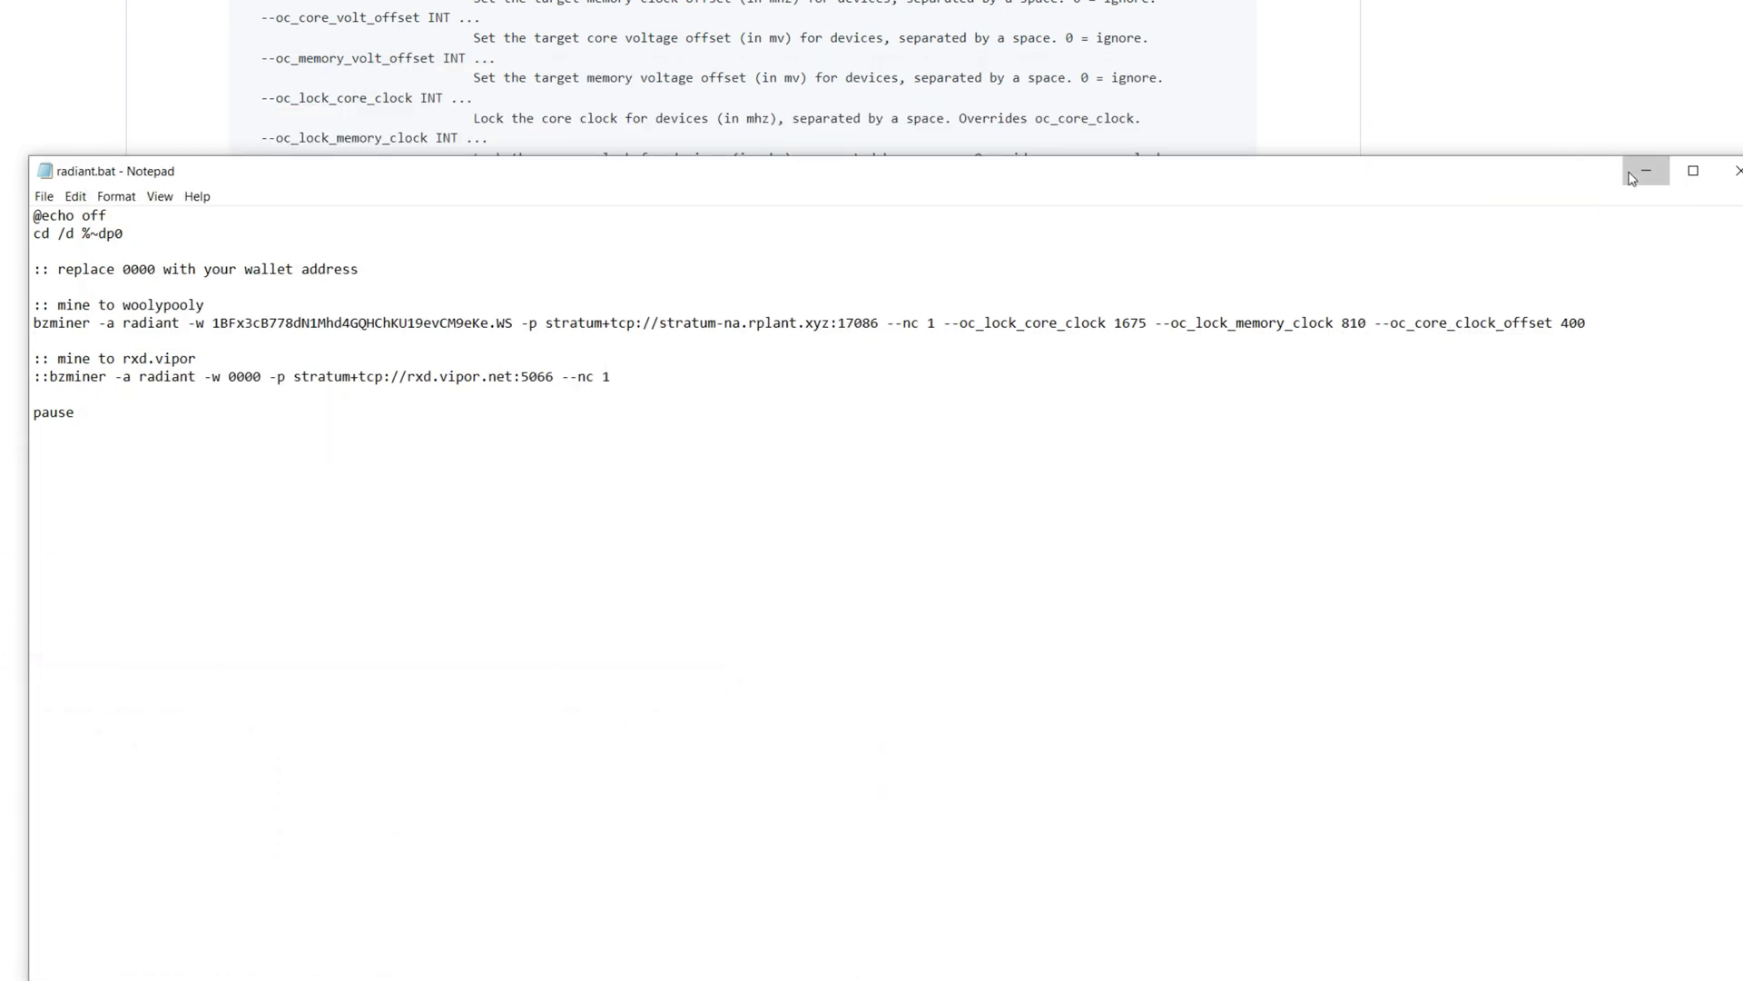
Step: Minimize Notepad and scroll the BzMiner readme to the core clock offset and lock options
{"action": "left_click", "coordinate": [1644, 170]}
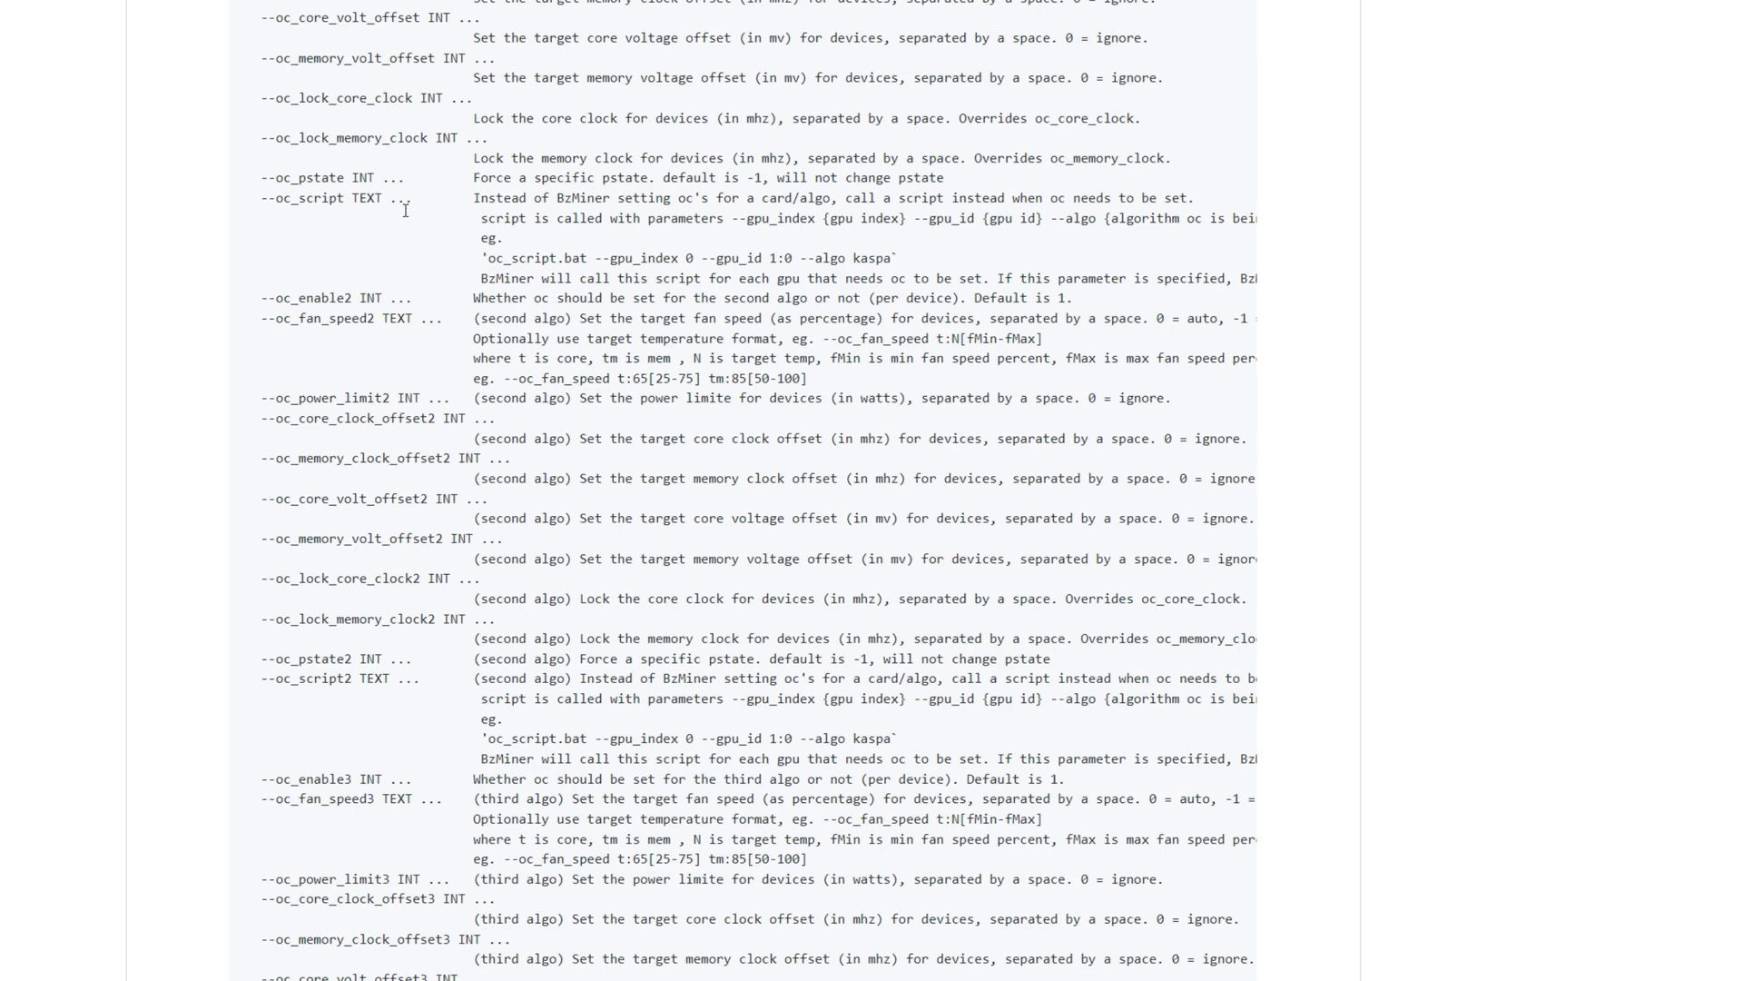
{"action": "mouse_move", "coordinate": [376, 127]}
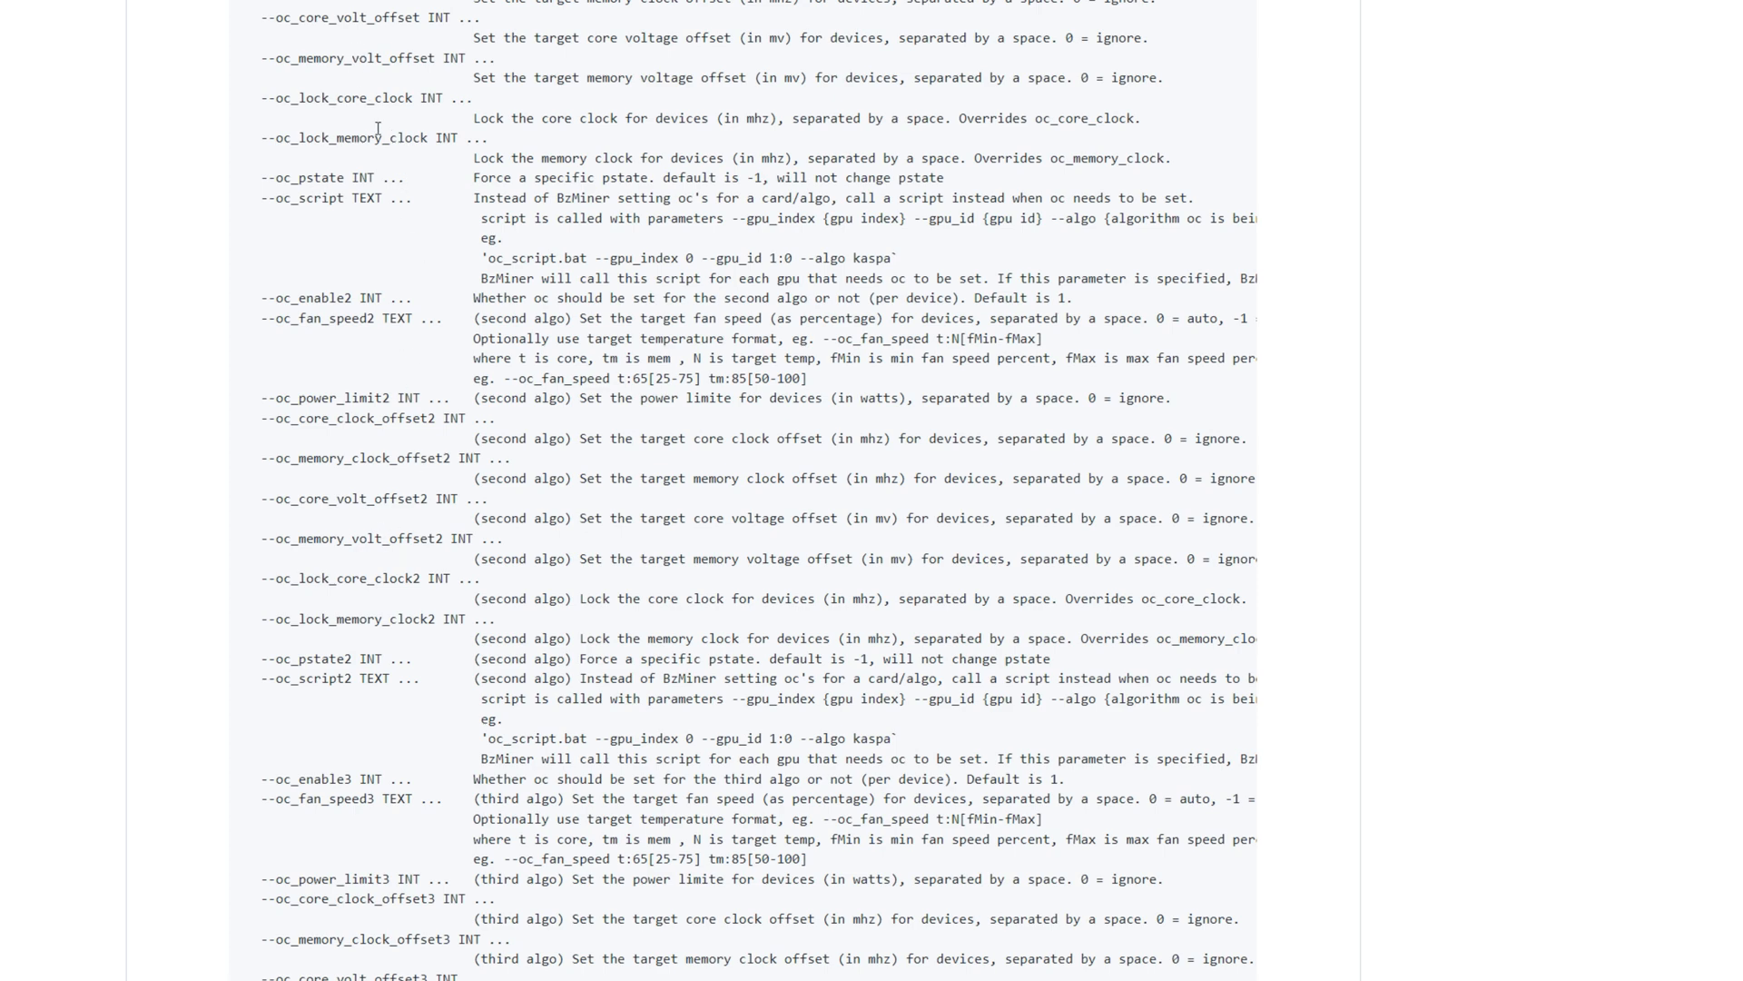
{"action": "scroll", "scroll_direction": "down", "scroll_amount": 3}
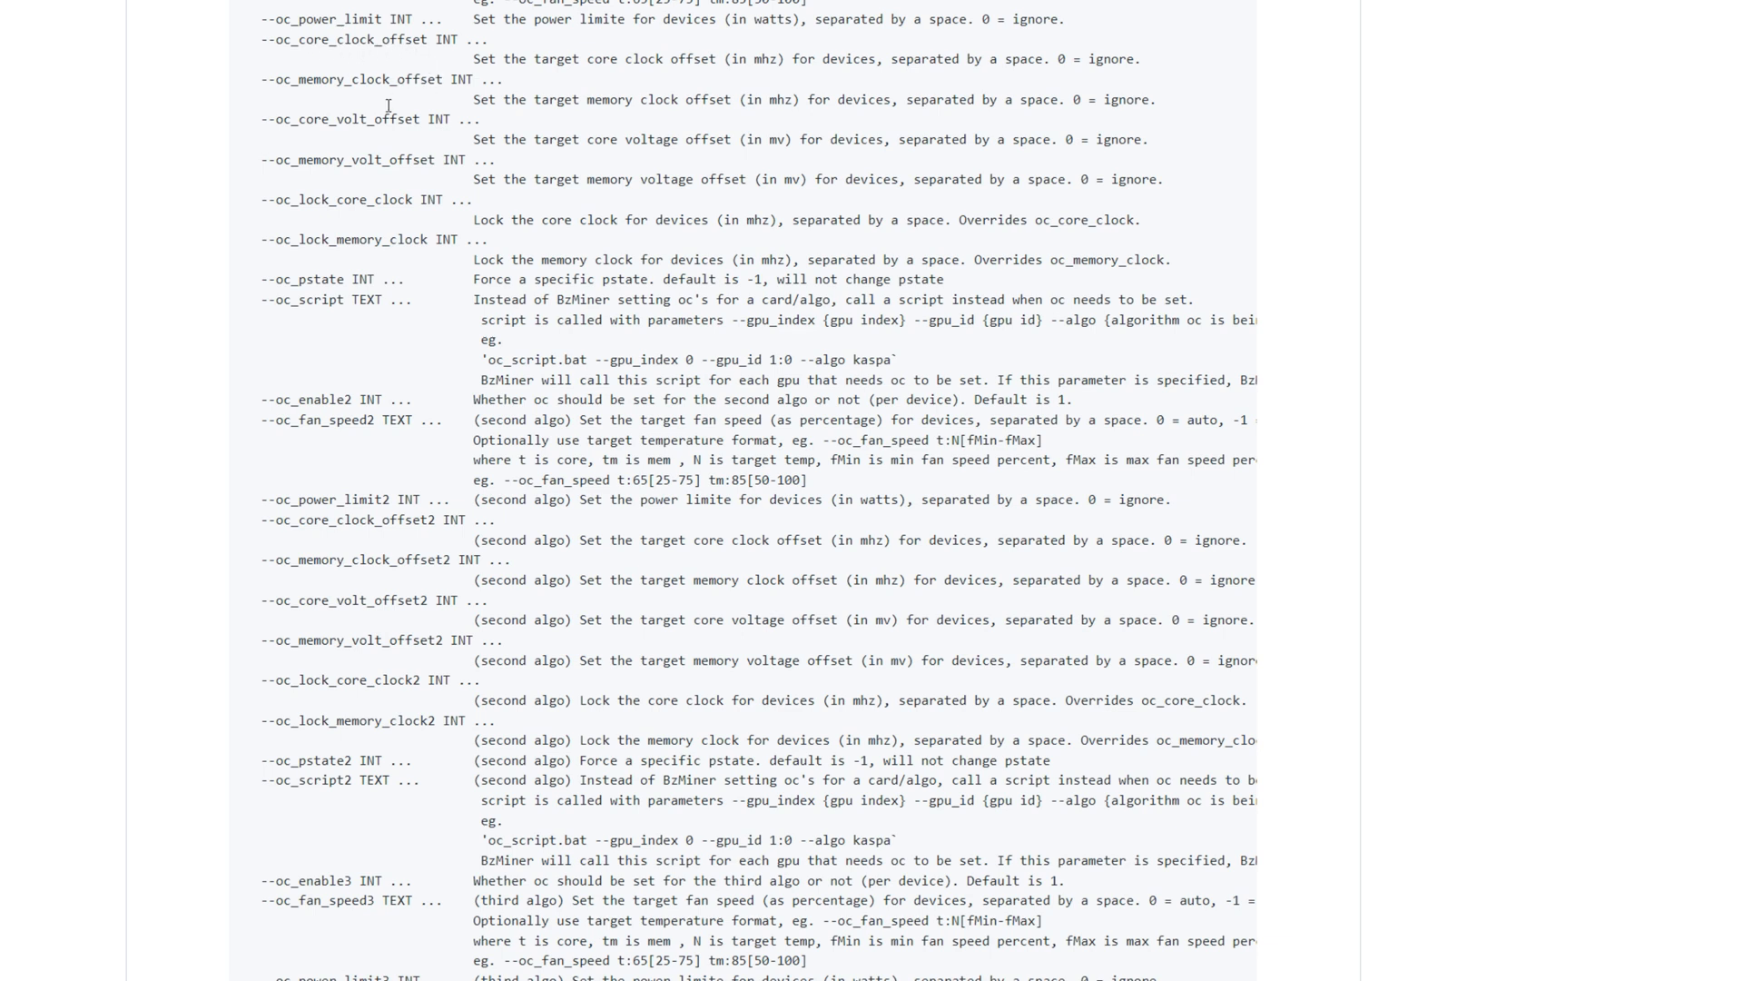
{"action": "mouse_move", "coordinate": [407, 564]}
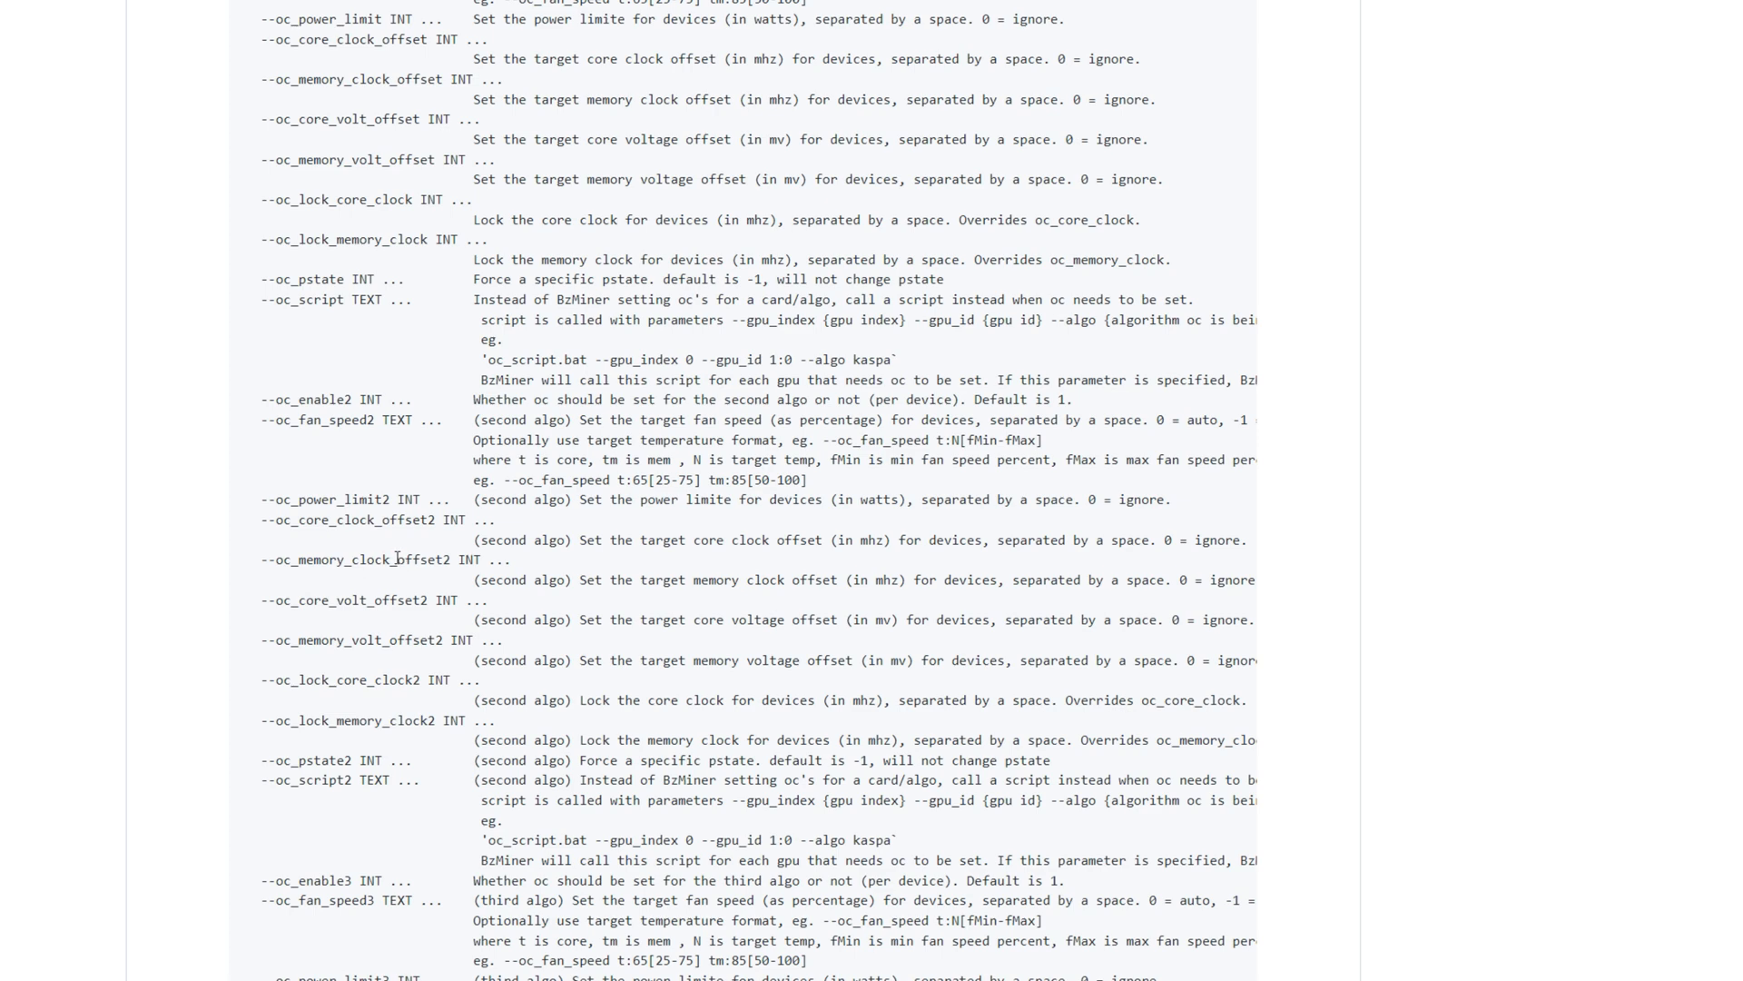
{"action": "scroll", "scroll_direction": "up", "scroll_amount": 3}
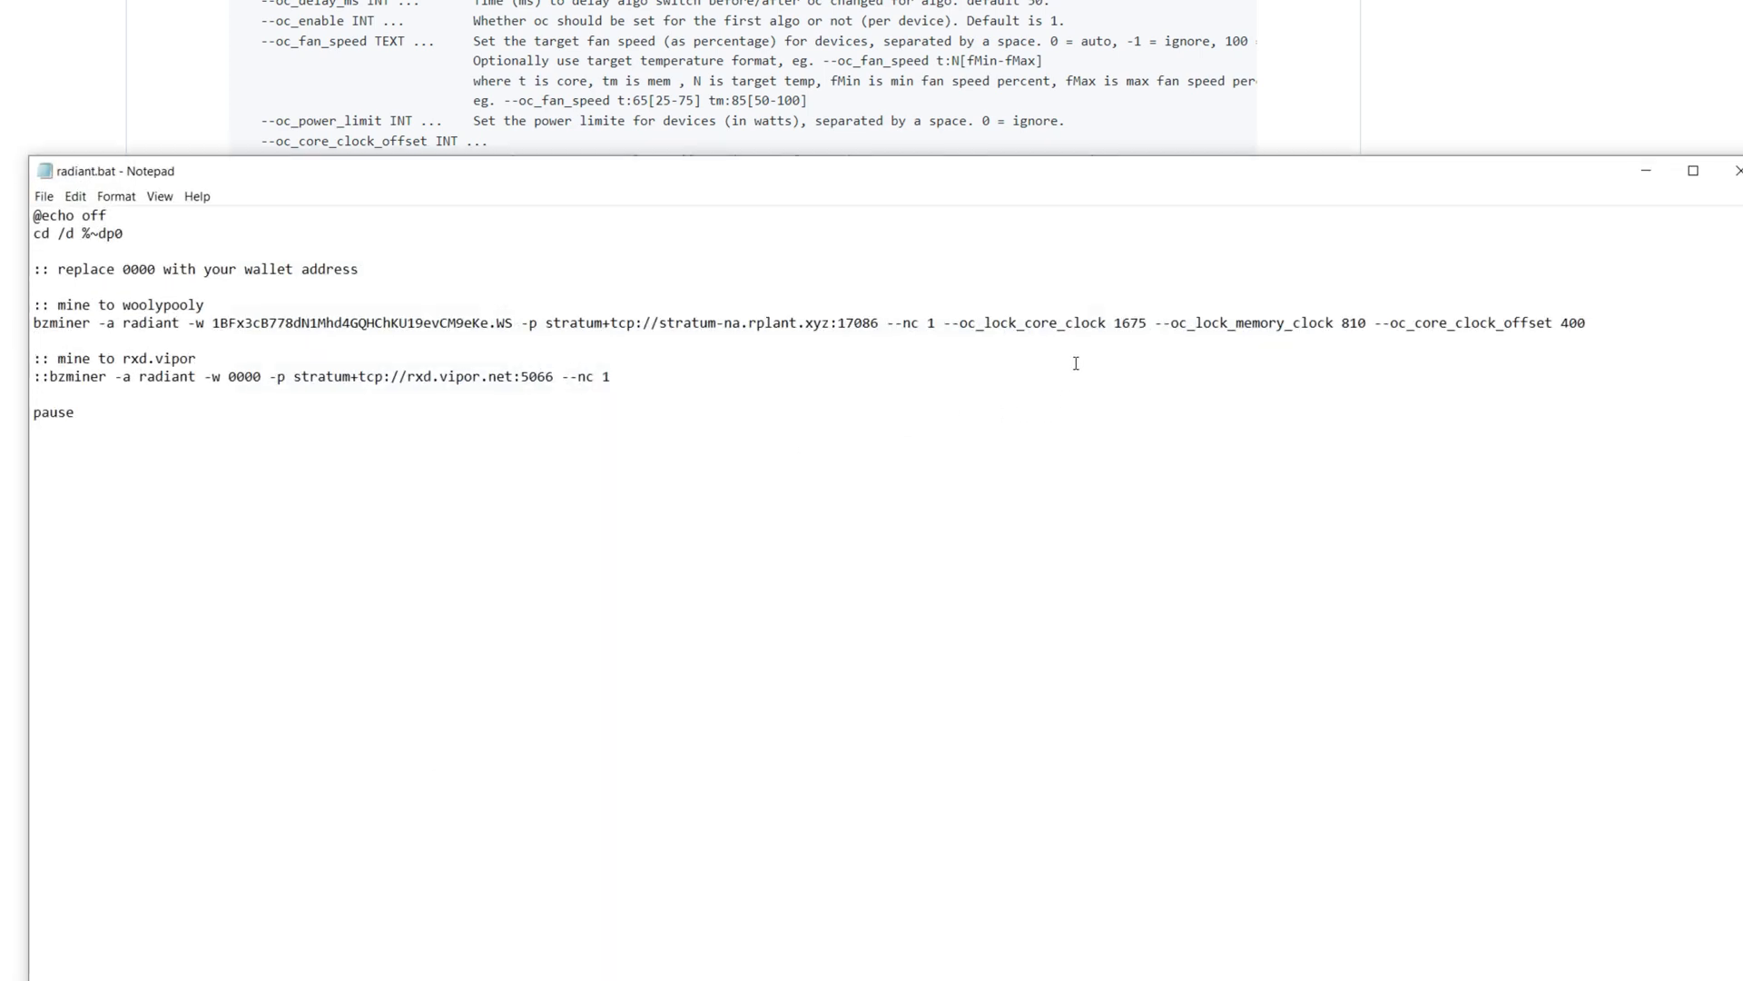
{"action": "mouse_move", "coordinate": [1062, 331]}
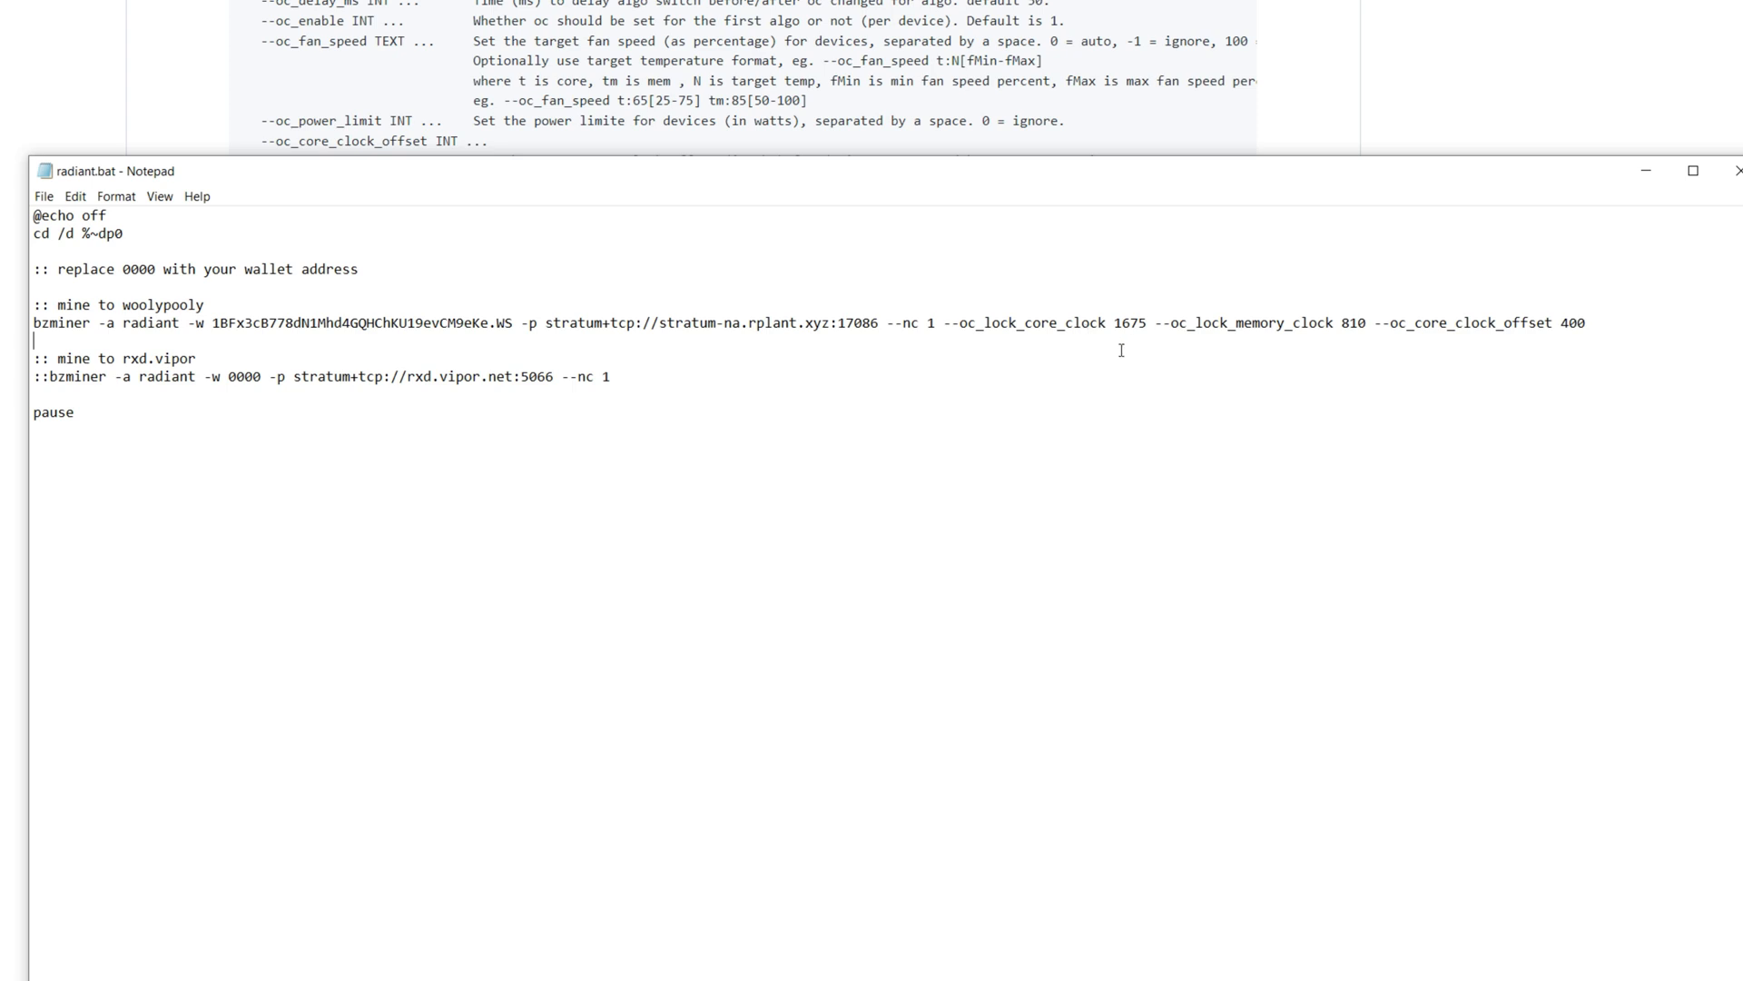
{"action": "mouse_move", "coordinate": [1132, 343]}
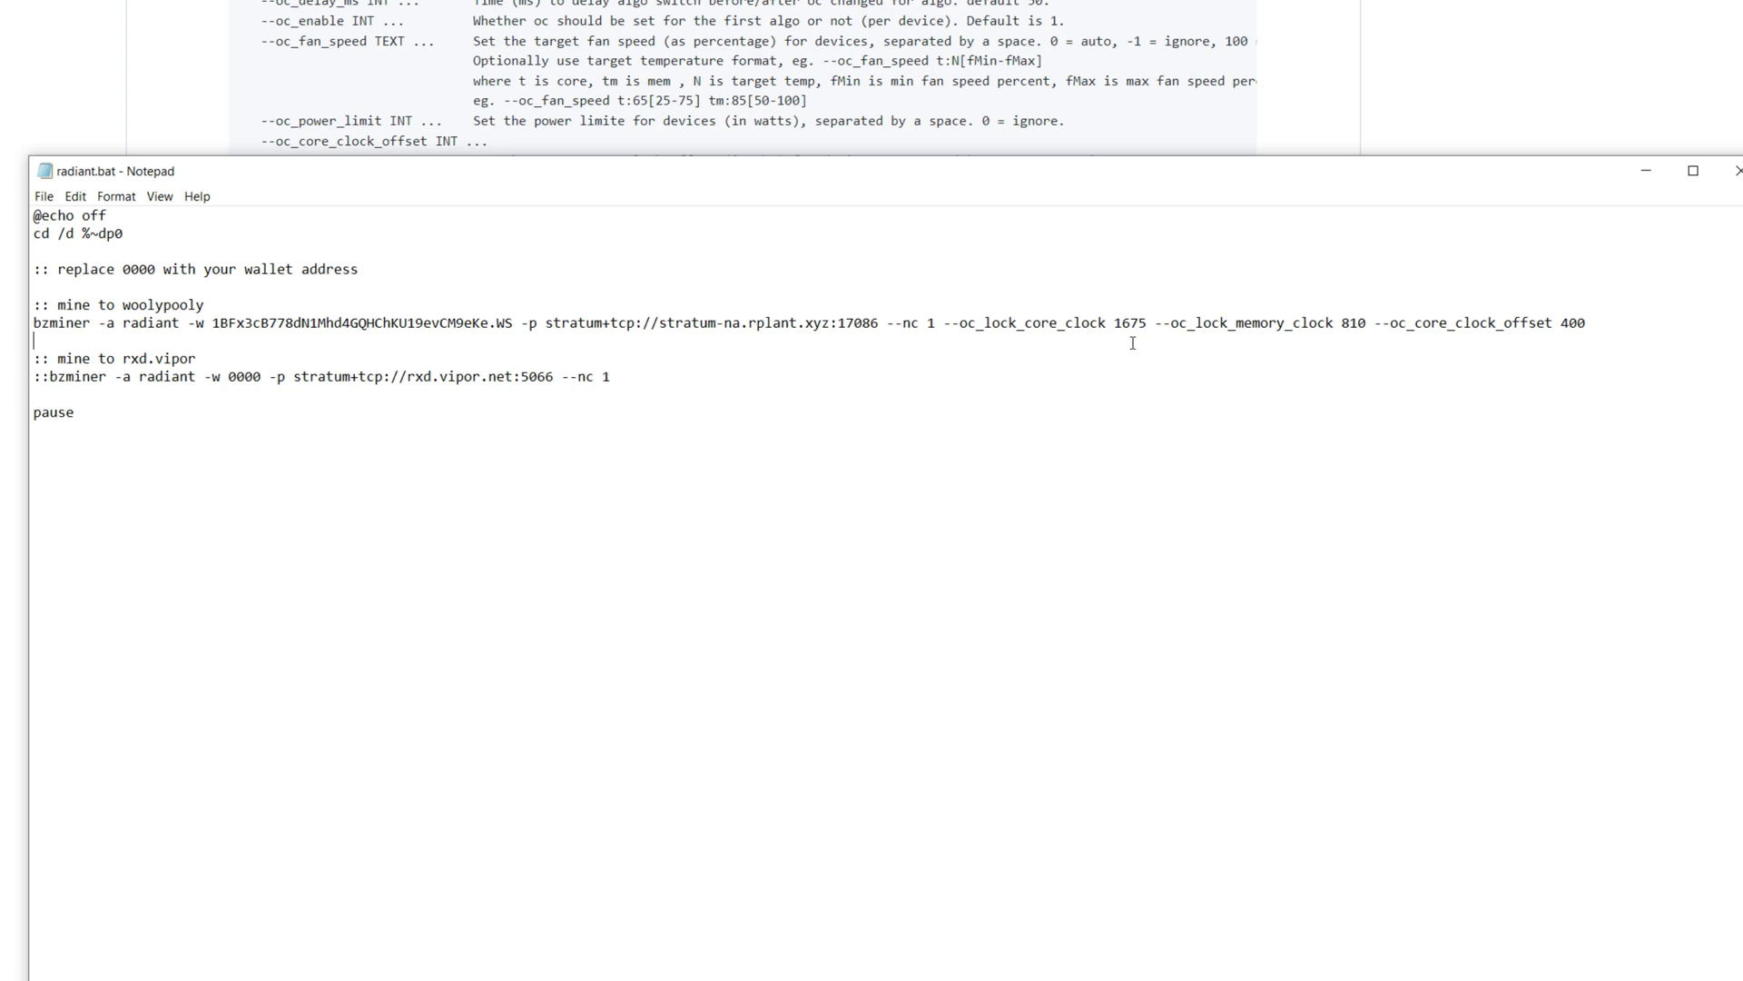
{"action": "mouse_move", "coordinate": [1442, 339]}
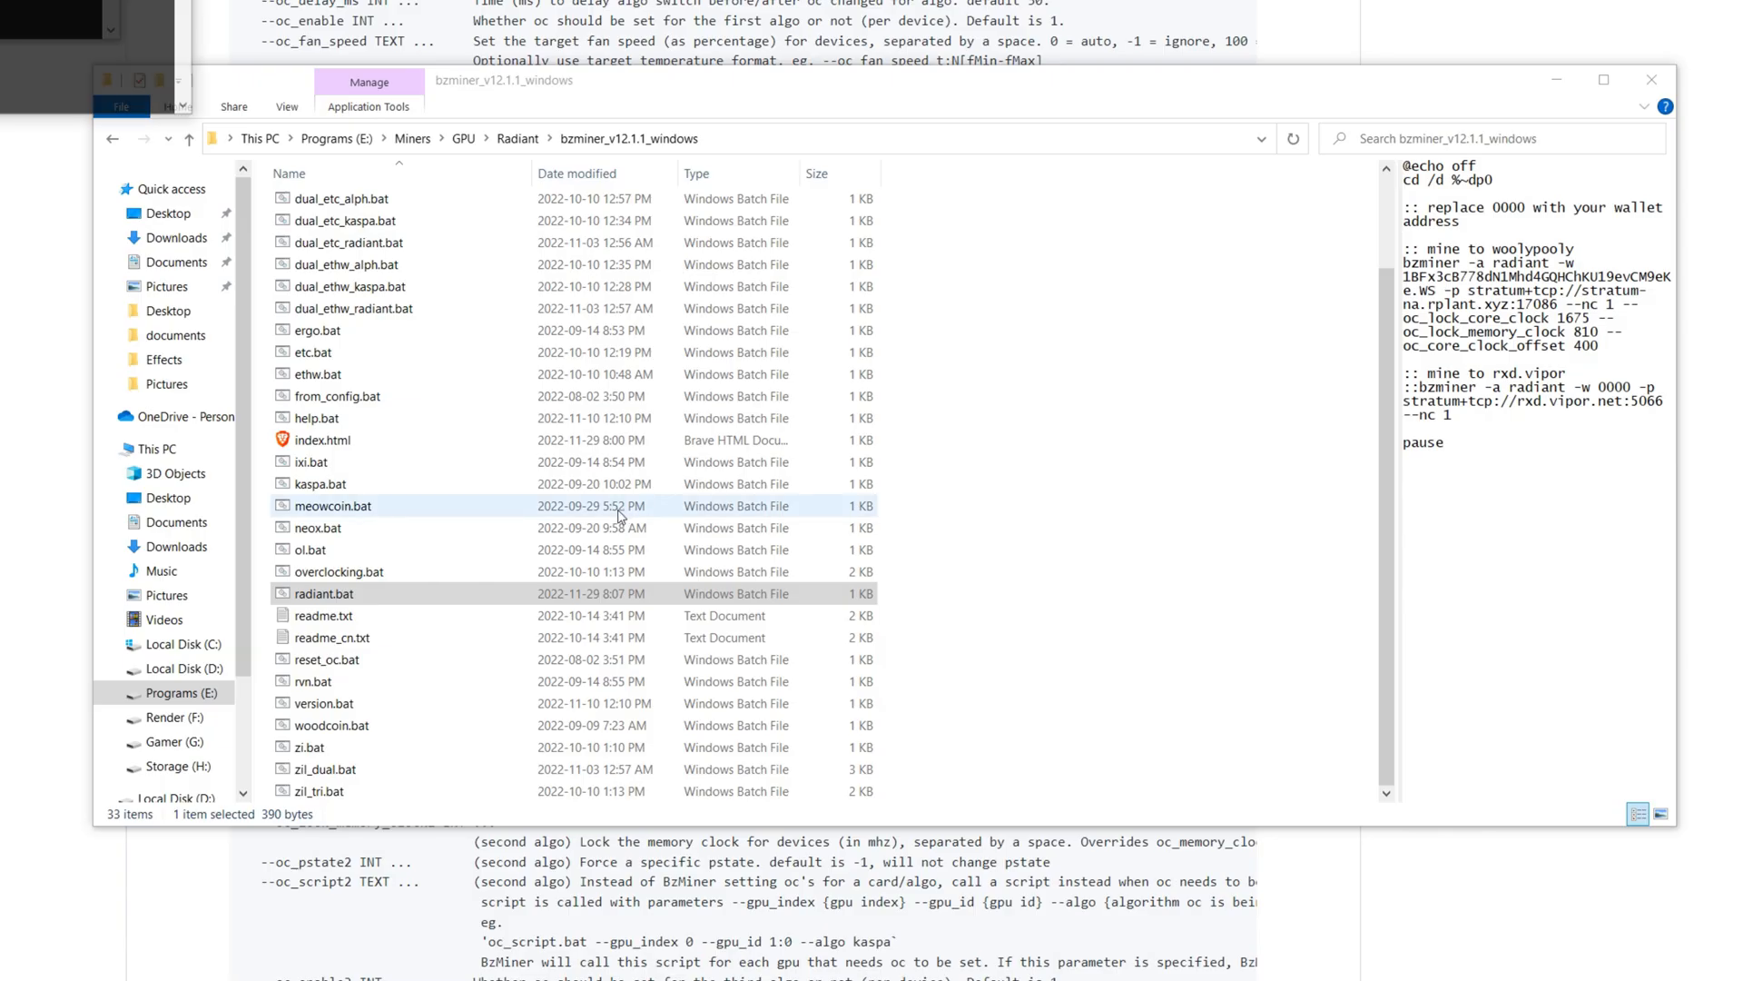
Step: Launch radiant.bat to start BzMiner mining Radiant with the 400 MHz offset and 1675/810 locks
{"action": "double_click", "coordinate": [325, 593]}
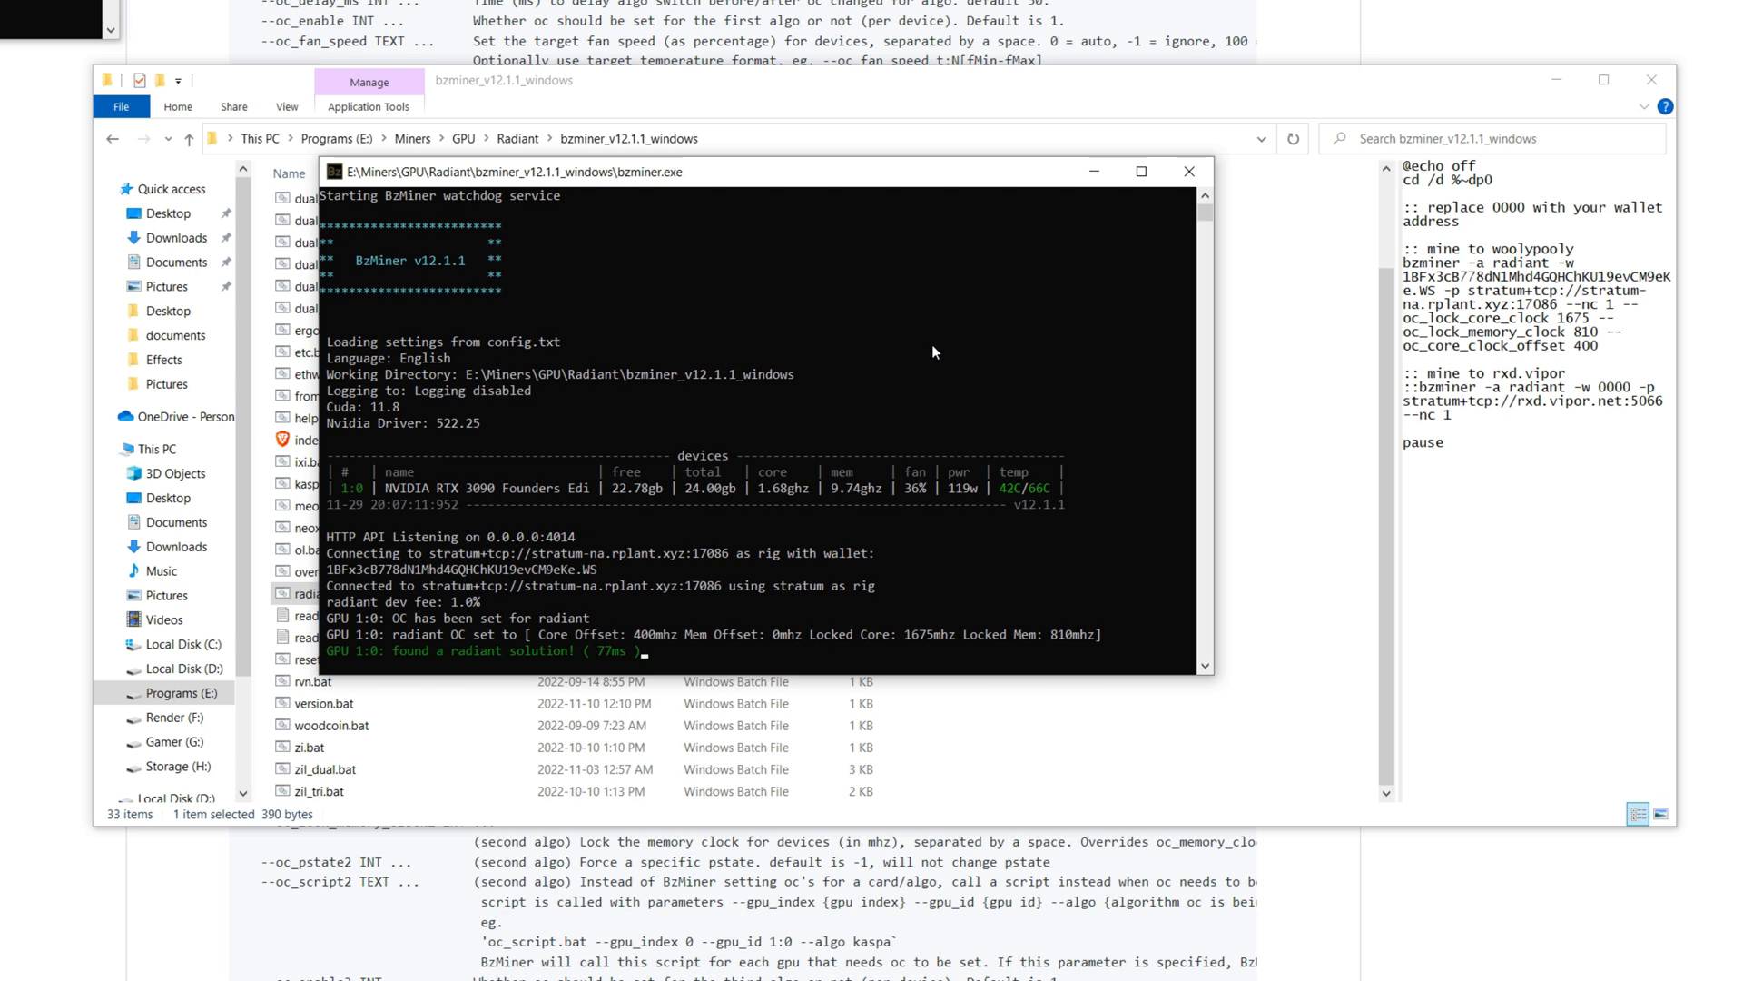
{"action": "mouse_move", "coordinate": [667, 652]}
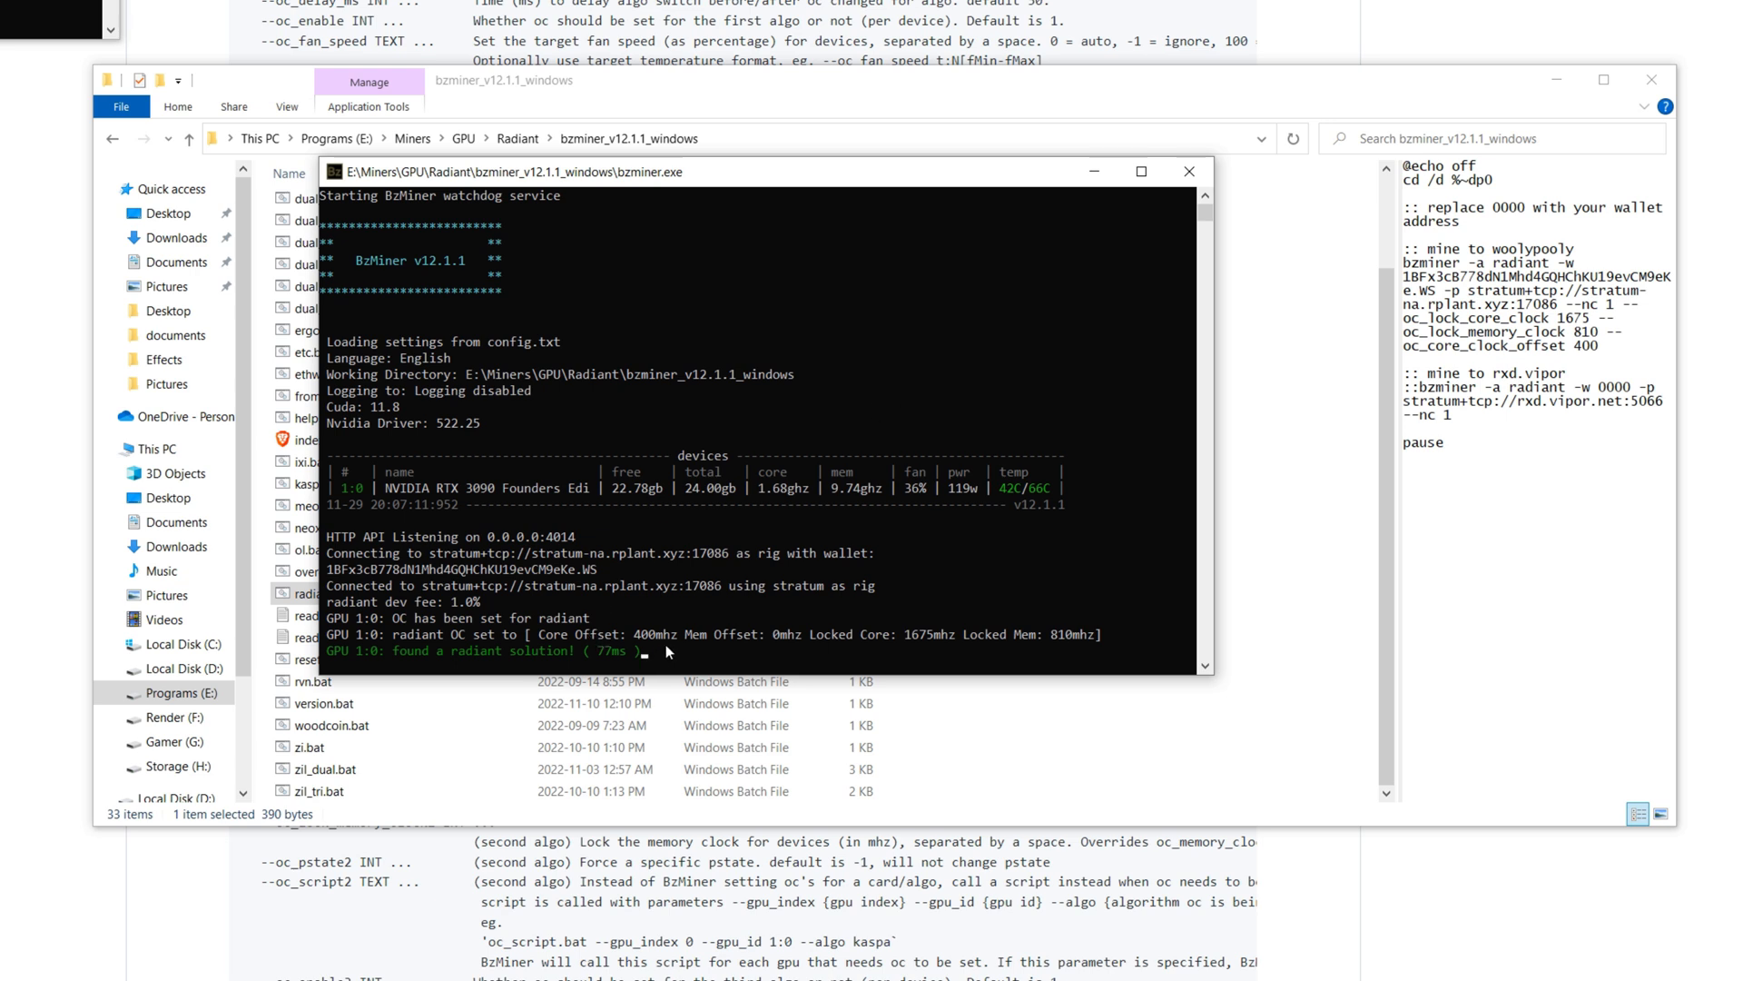
{"action": "mouse_move", "coordinate": [873, 656]}
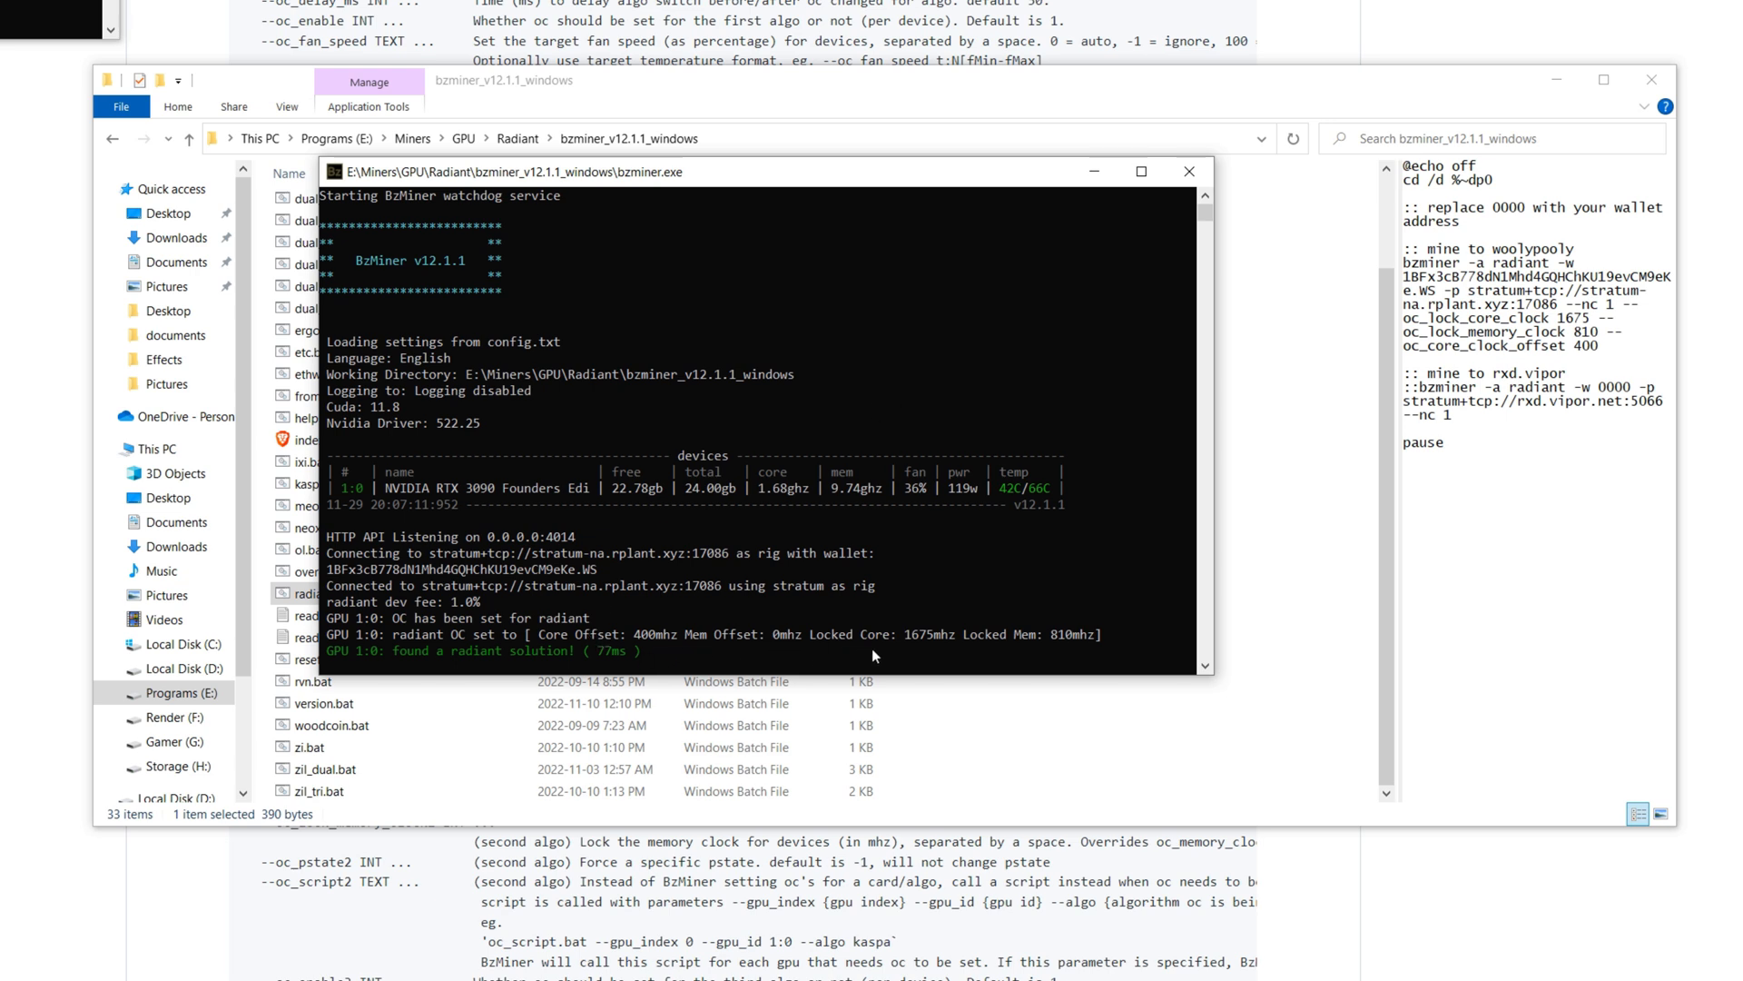
{"action": "mouse_move", "coordinate": [979, 652]}
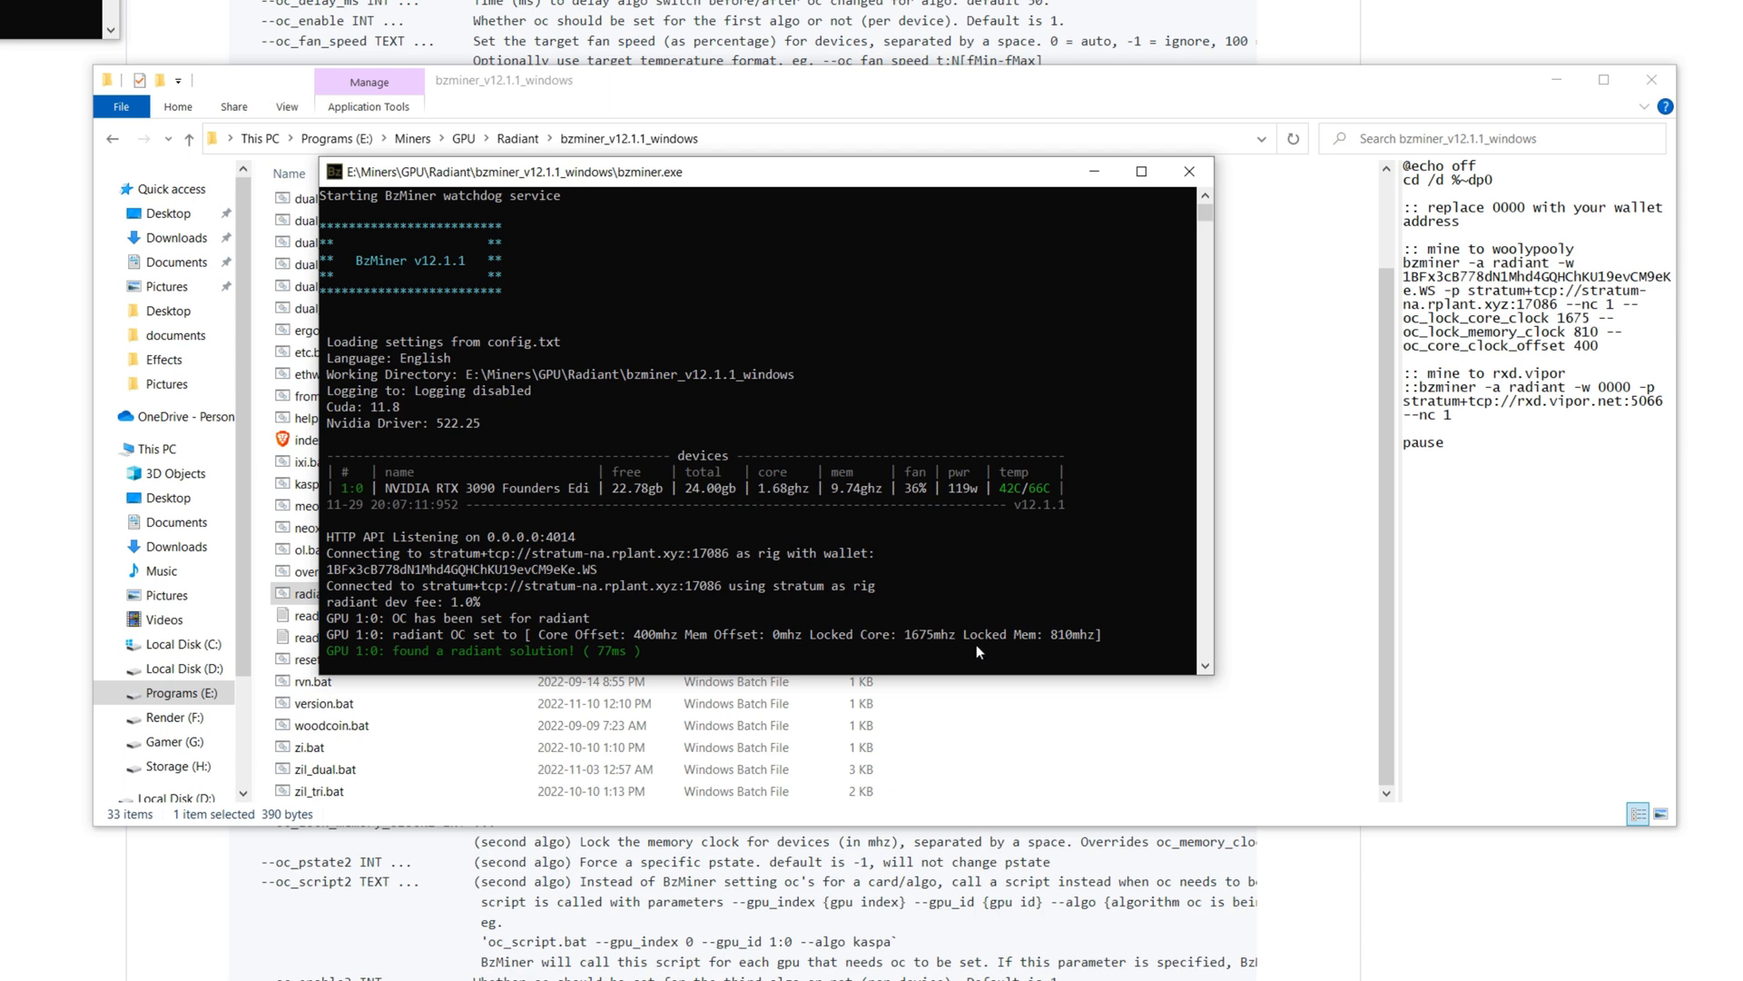
{"action": "mouse_move", "coordinate": [1069, 649]}
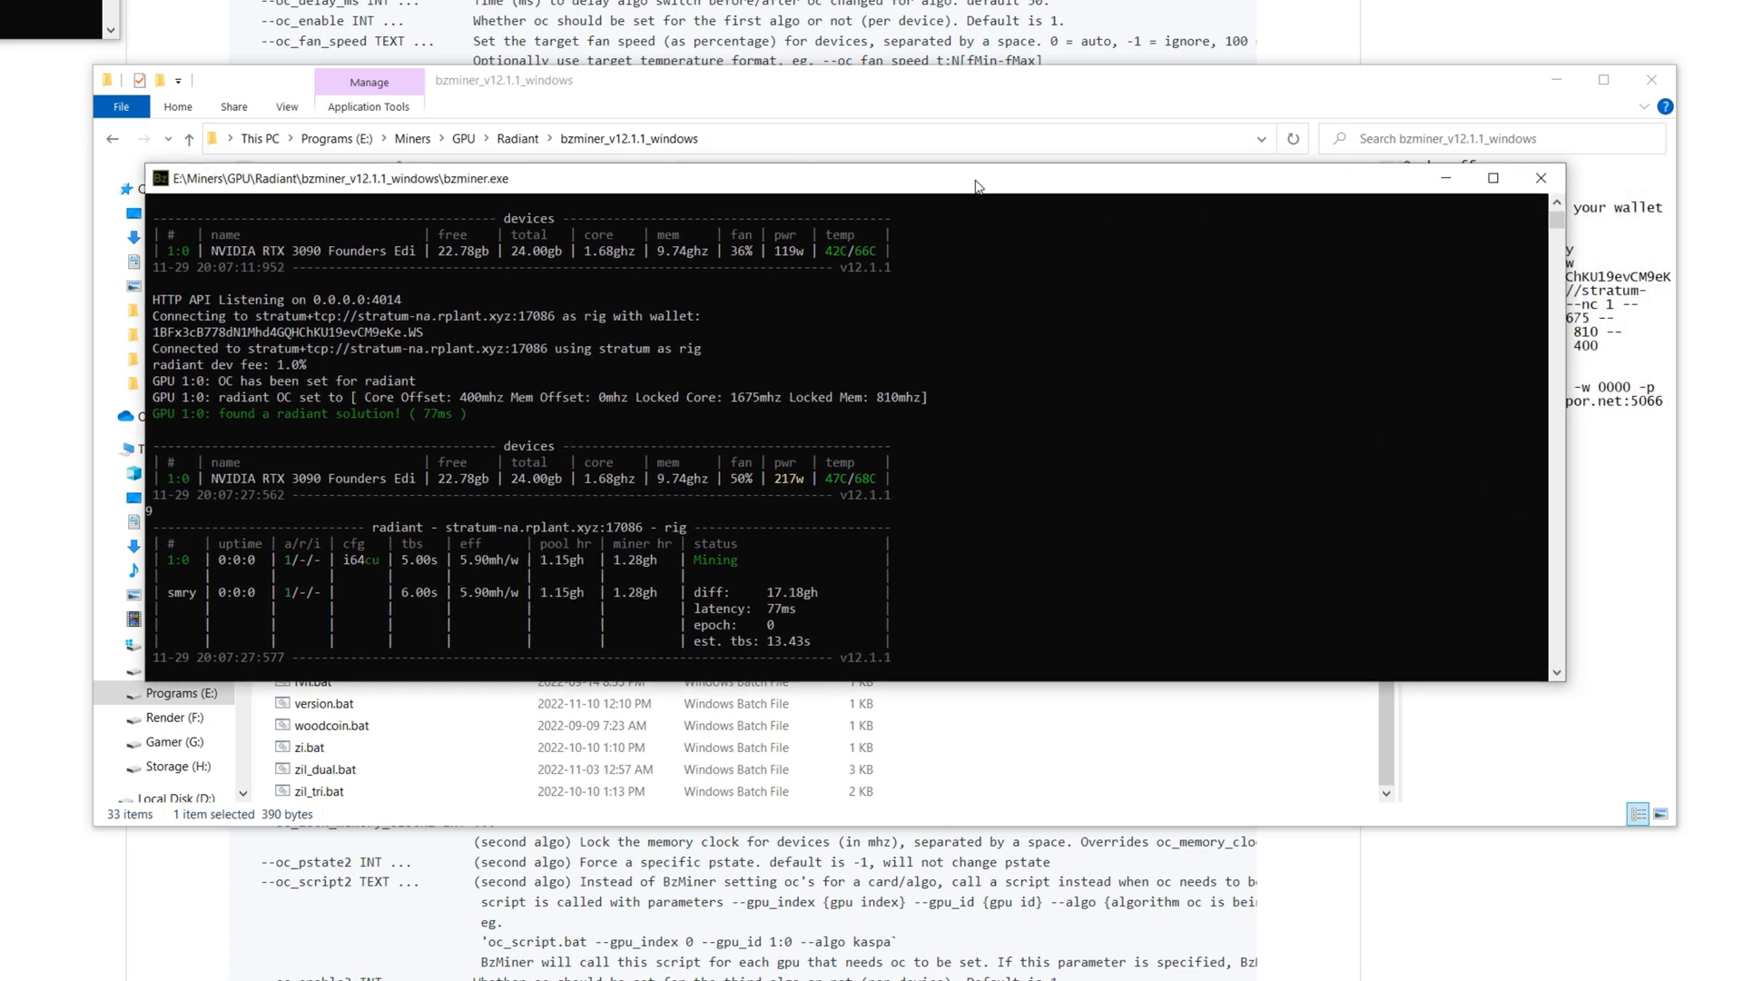
{"action": "mouse_move", "coordinate": [979, 185]}
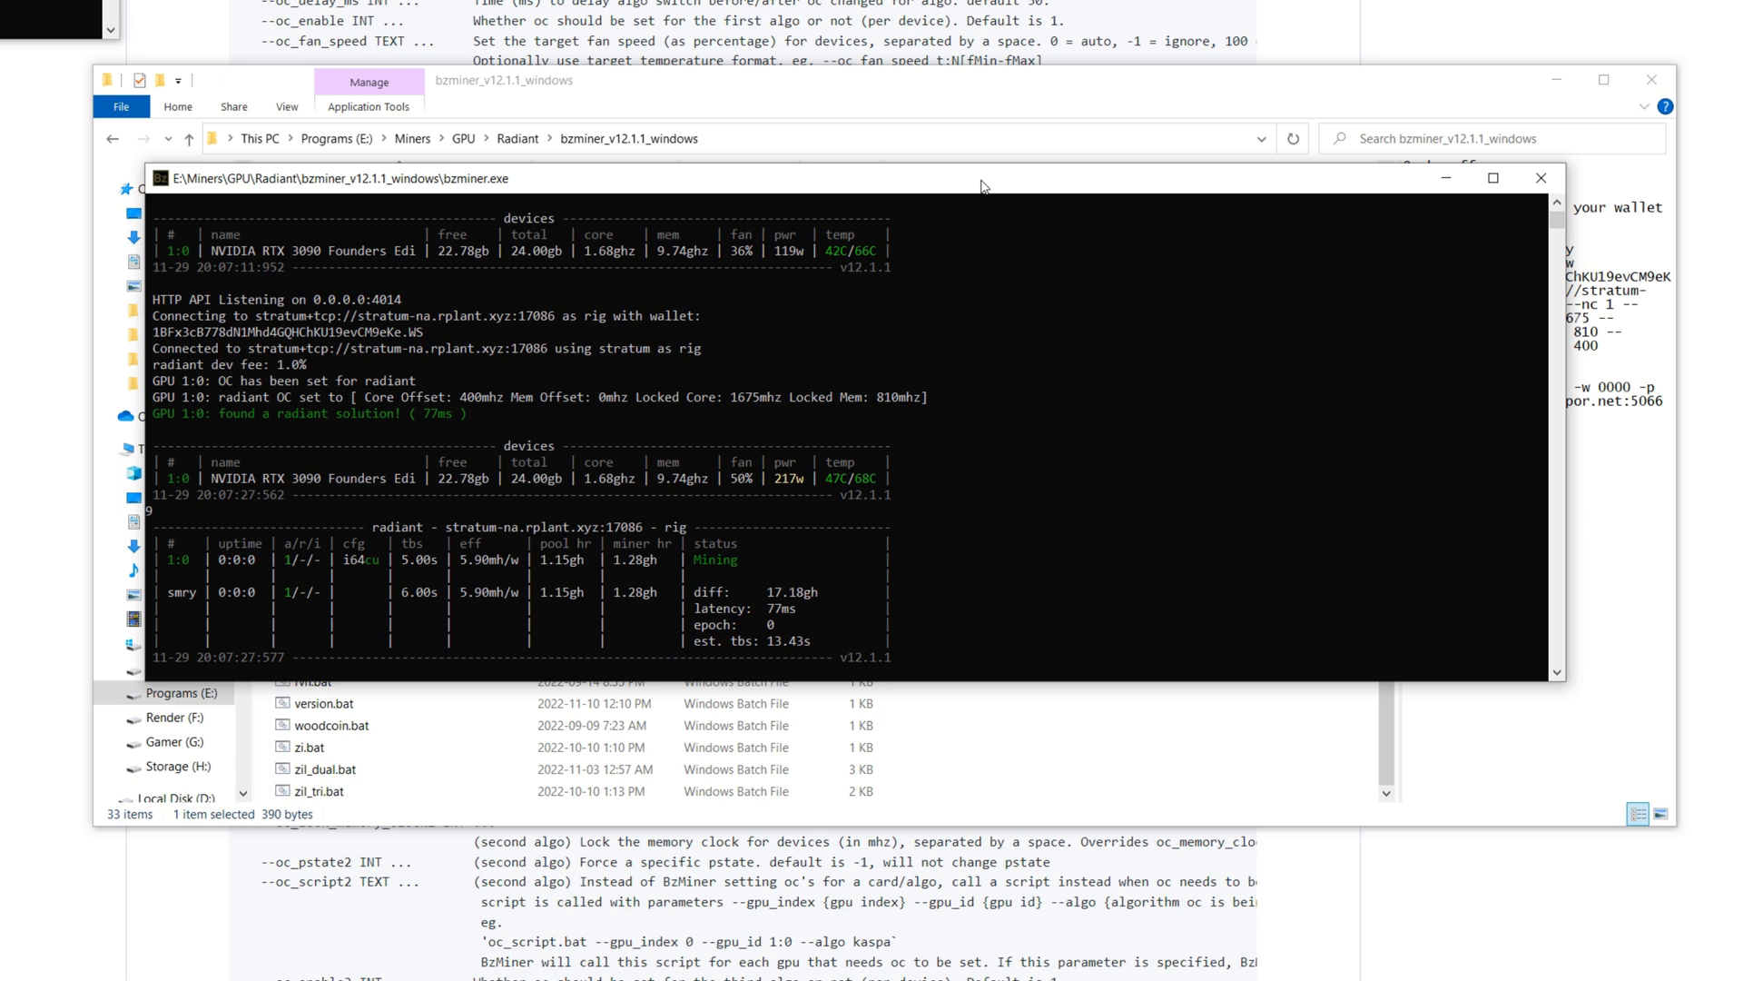
{"action": "mouse_move", "coordinate": [789, 499]}
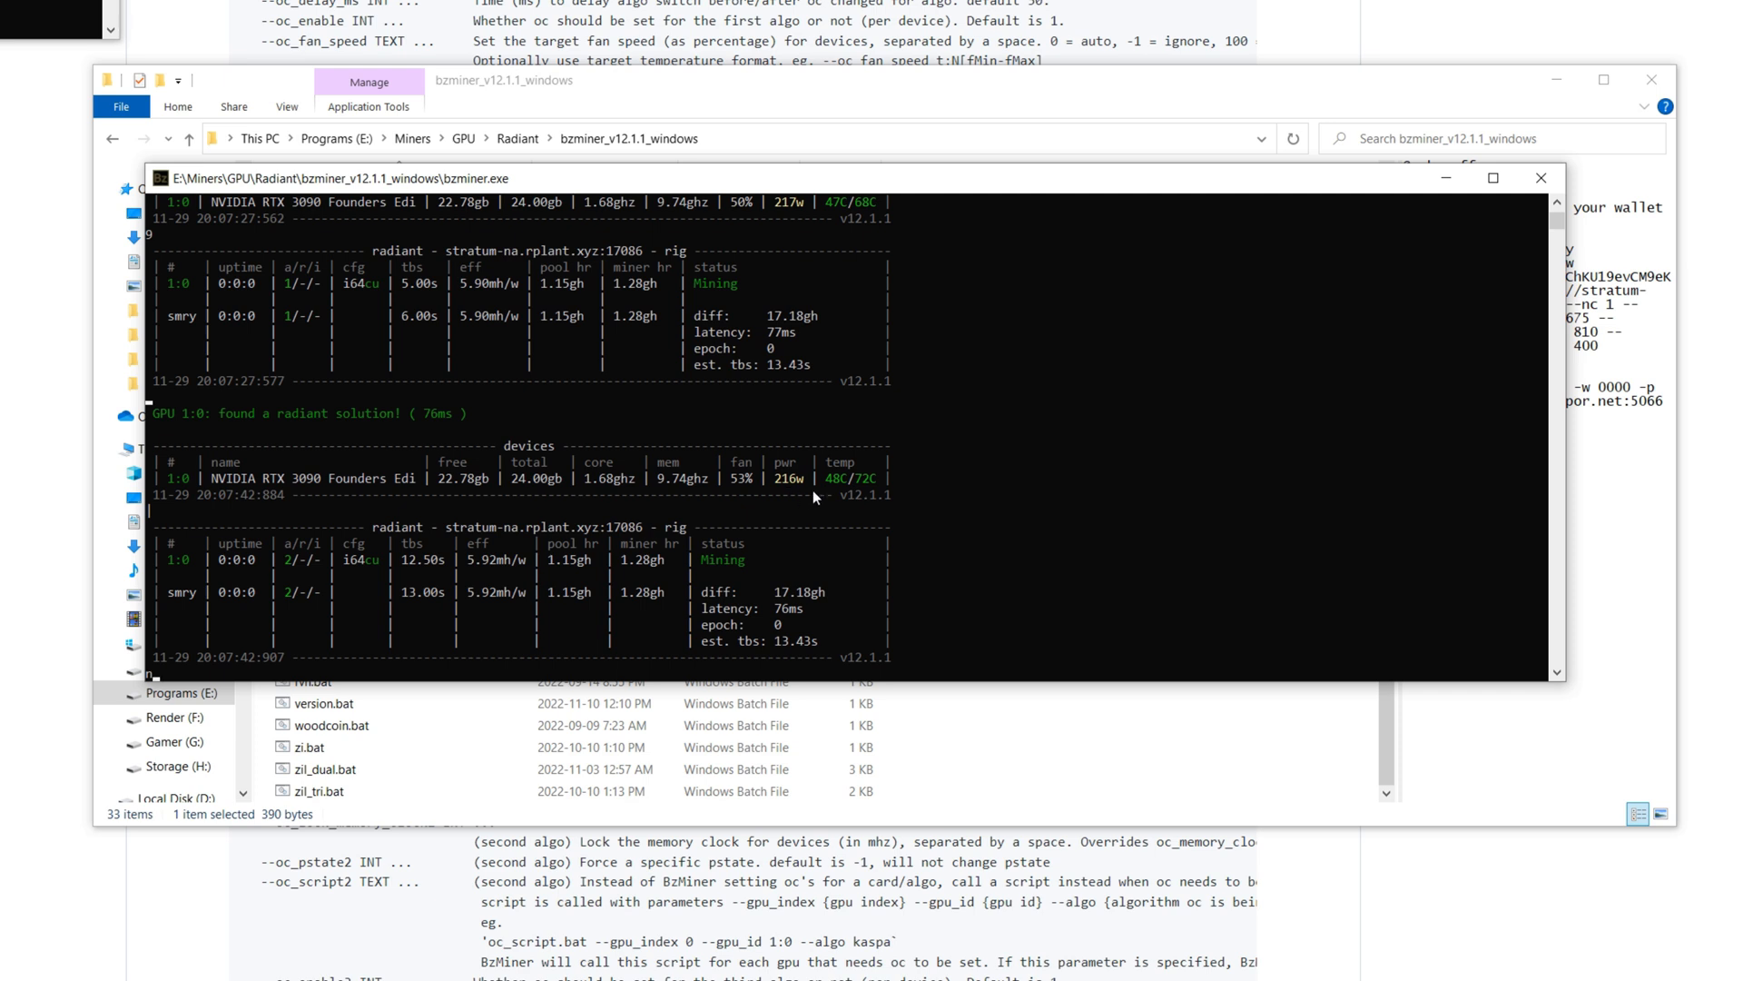
{"action": "mouse_move", "coordinate": [751, 504]}
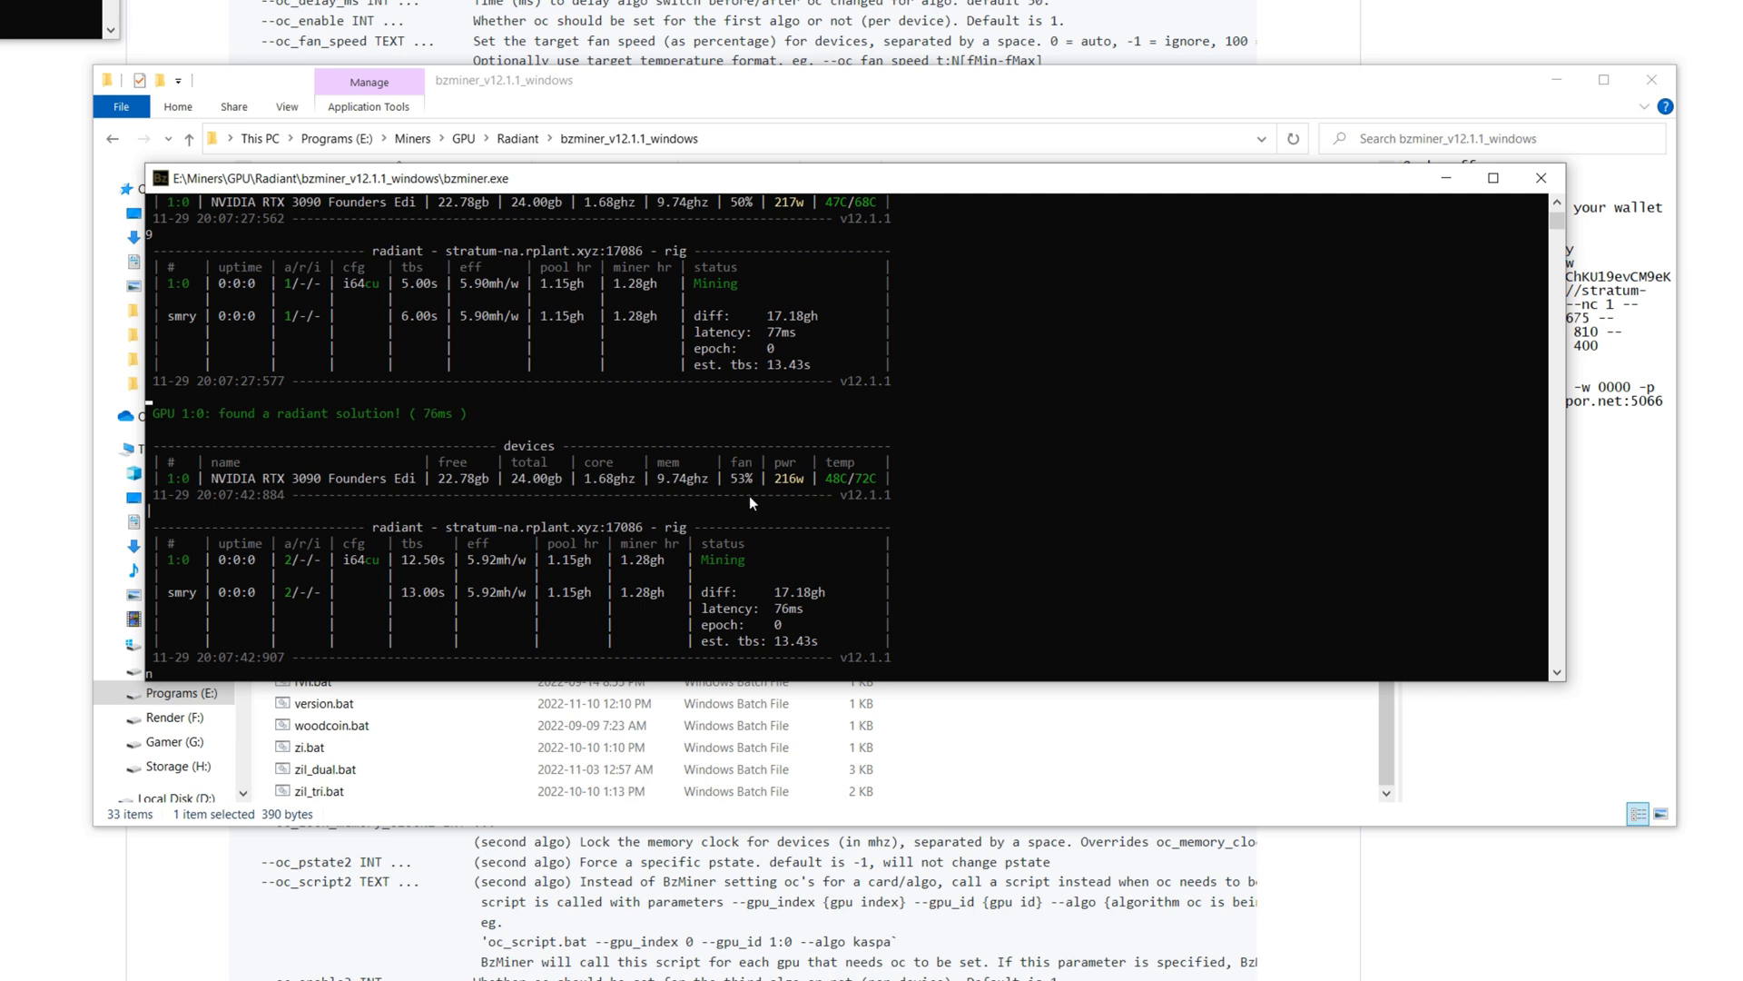
{"action": "mouse_move", "coordinate": [426, 583]}
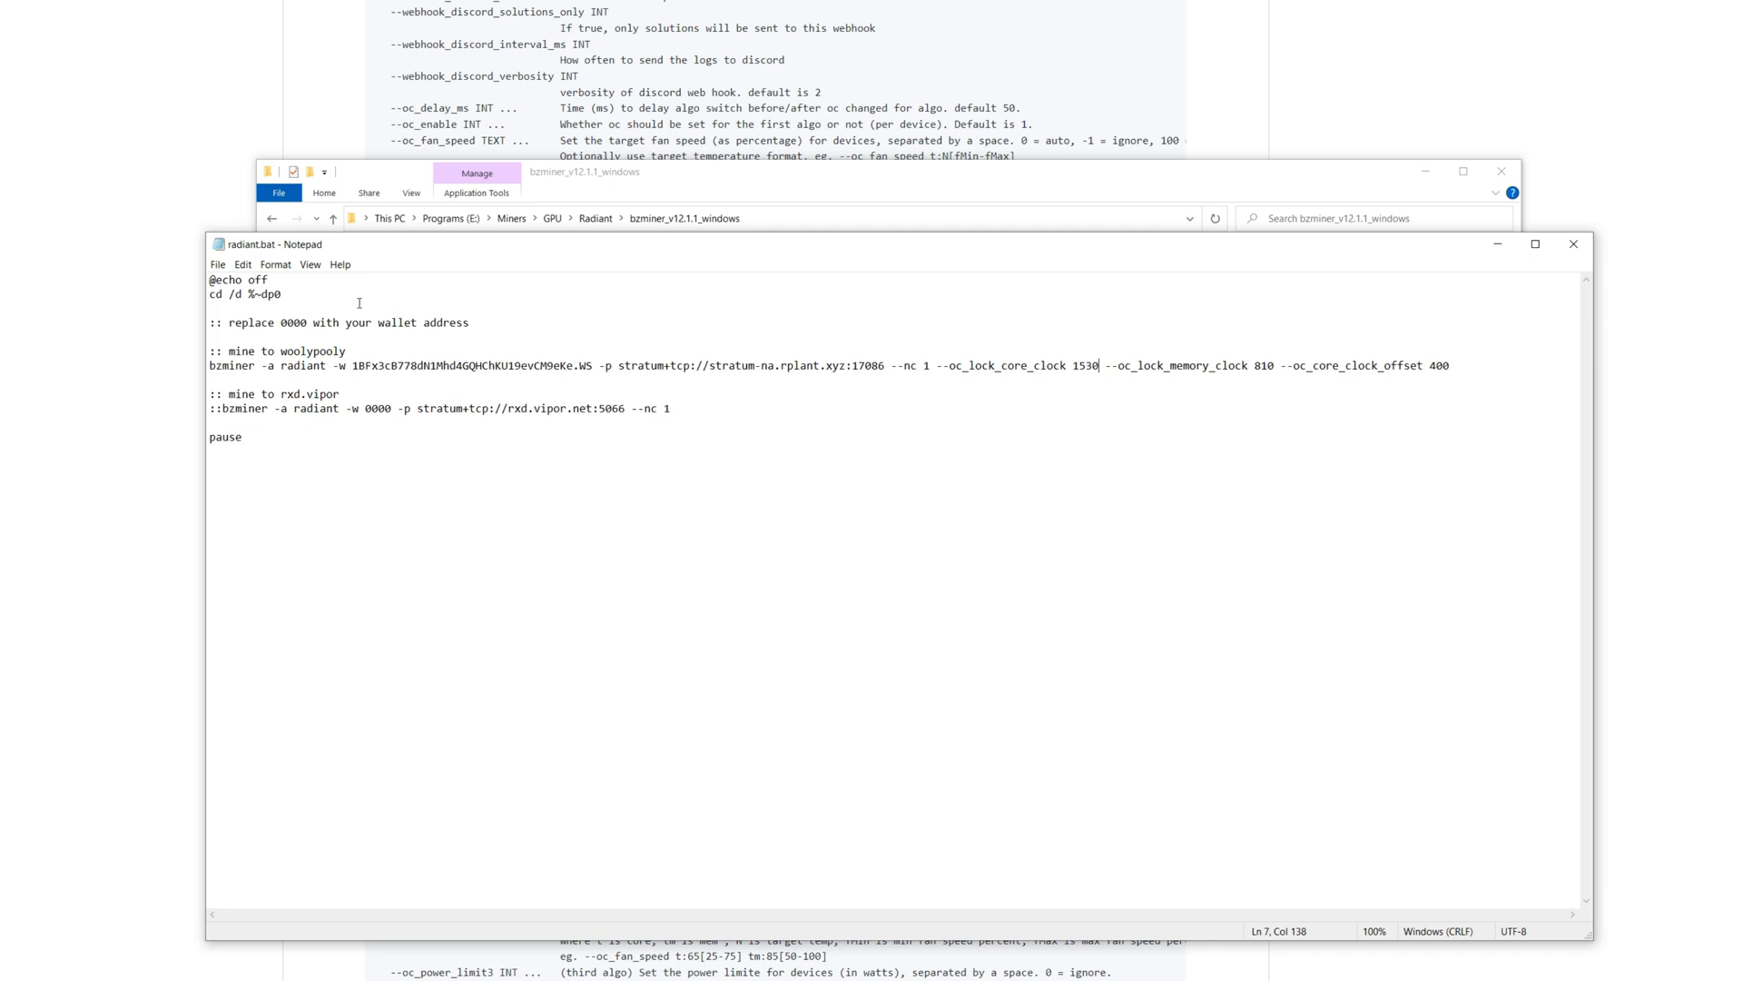
{"action": "mouse_move", "coordinate": [1297, 288]}
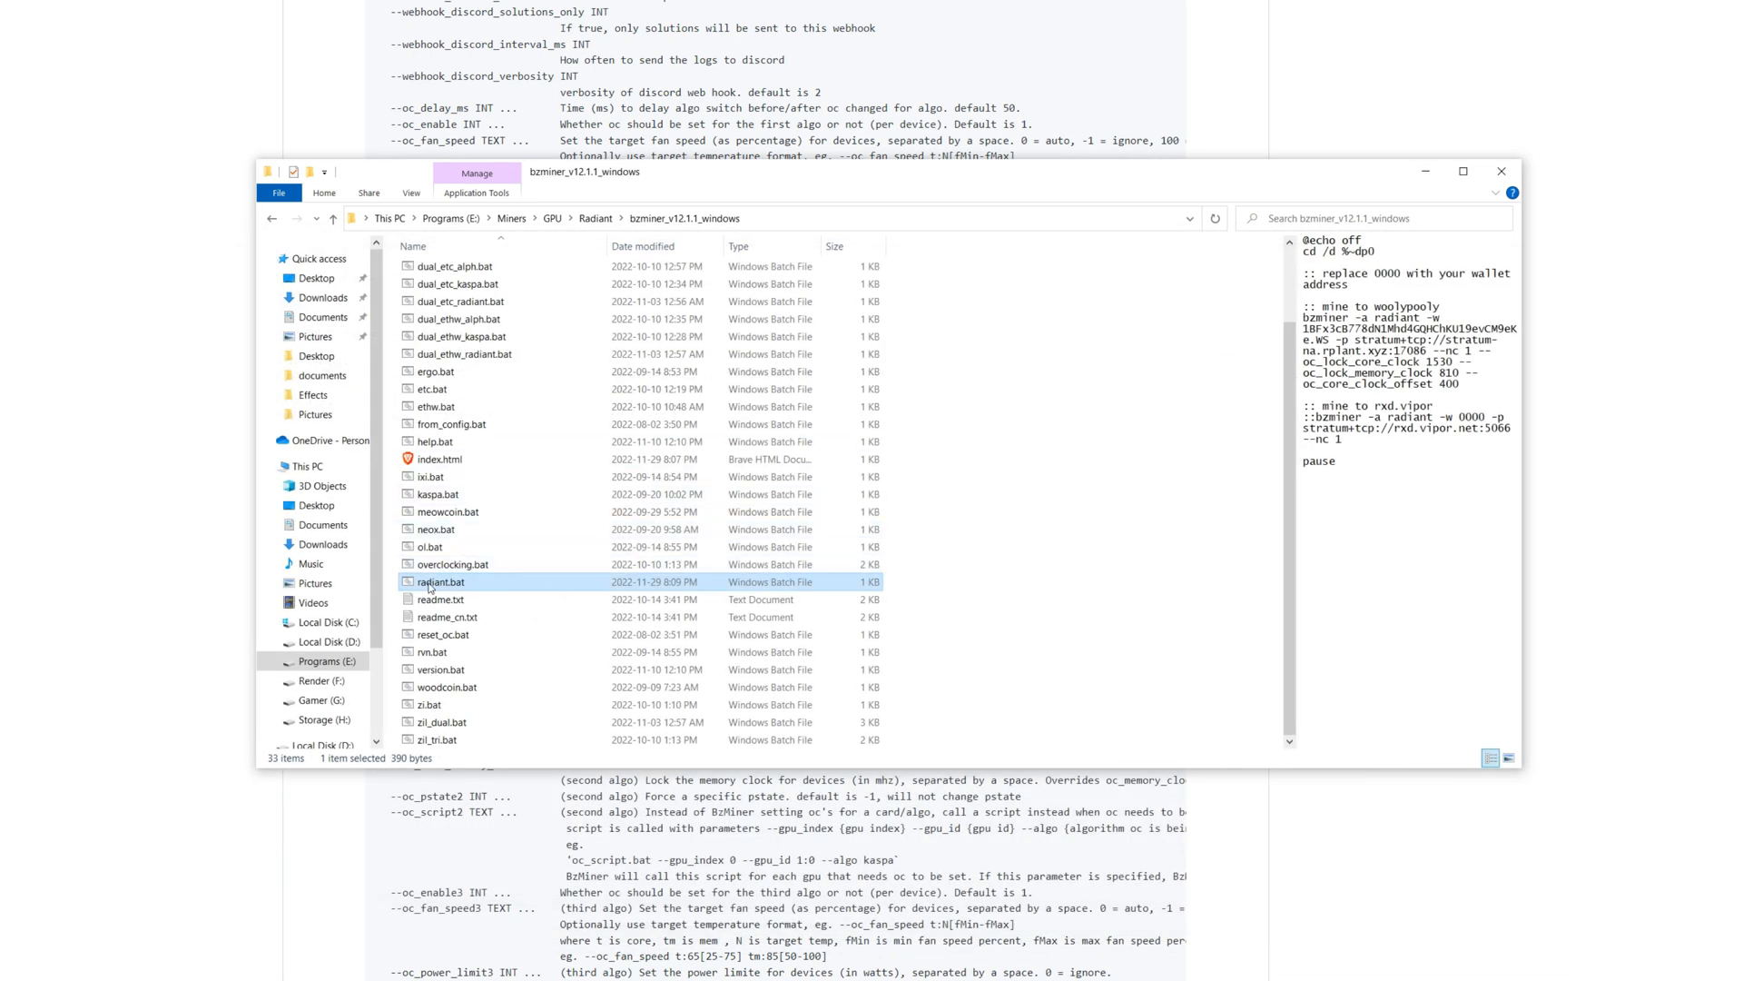
Step: Relaunch the edited radiant.bat with the 1530 MHz core clock lock
{"action": "double_click", "coordinate": [441, 581]}
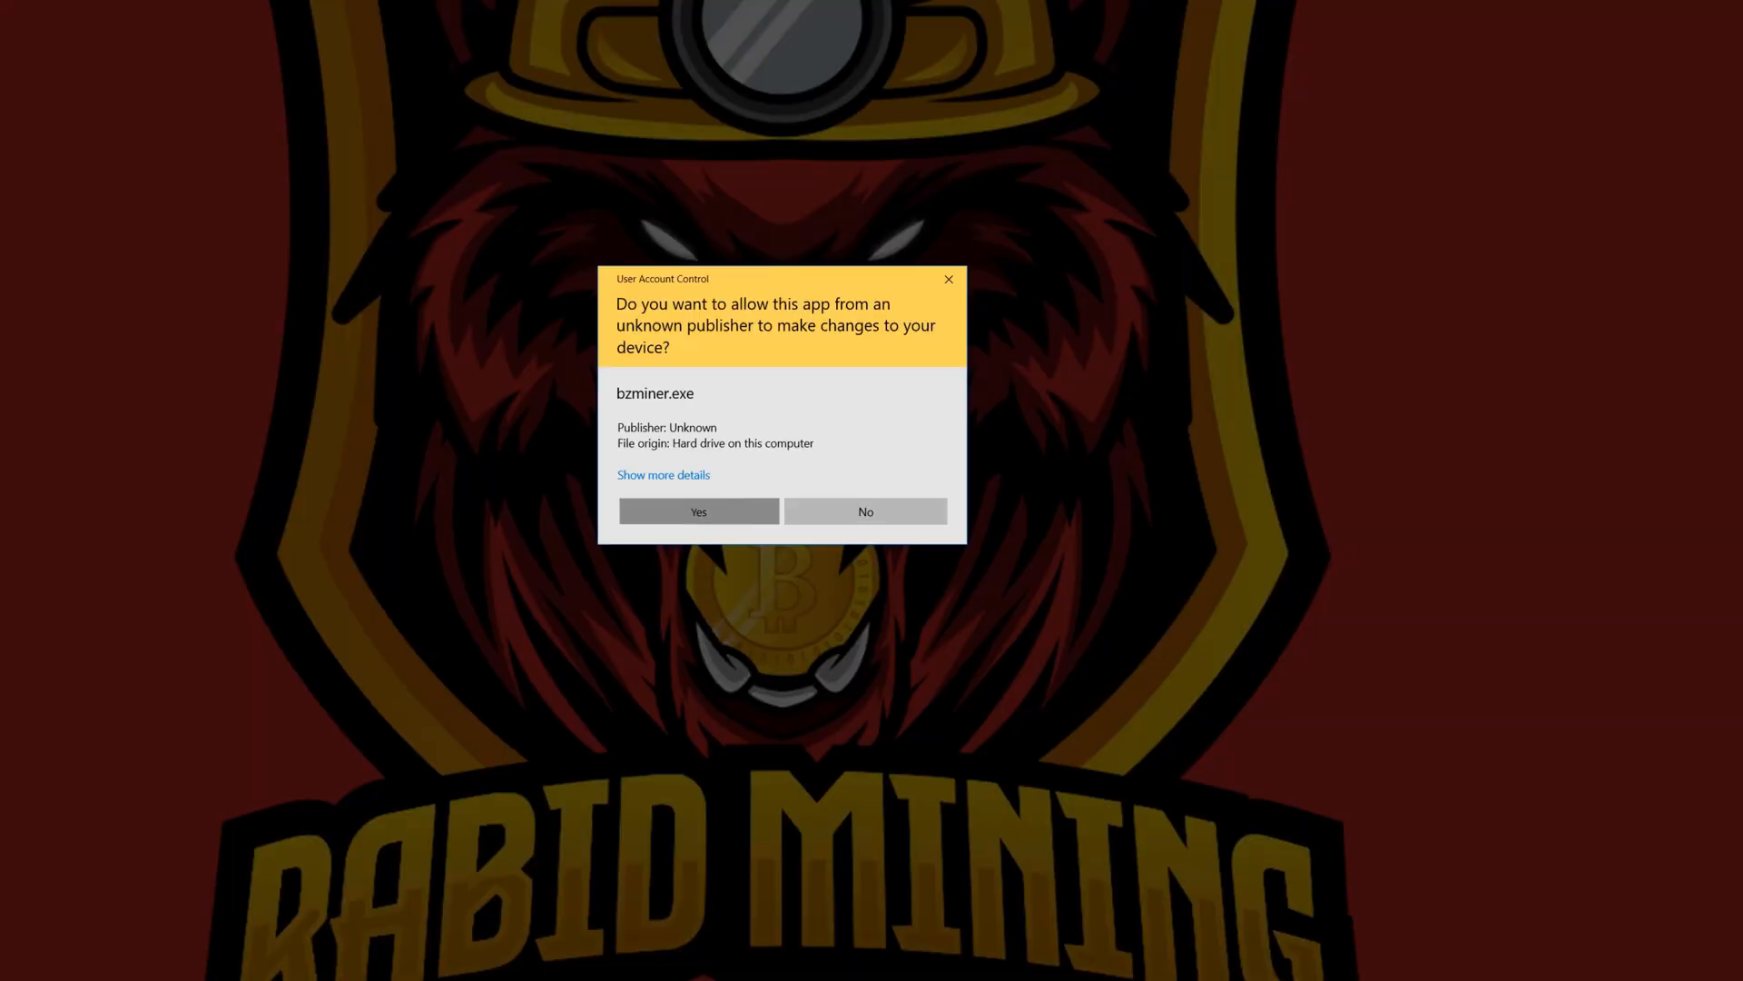
Step: Approve the User Account Control prompt so bzminer.exe can run
{"action": "left_click", "coordinate": [697, 511]}
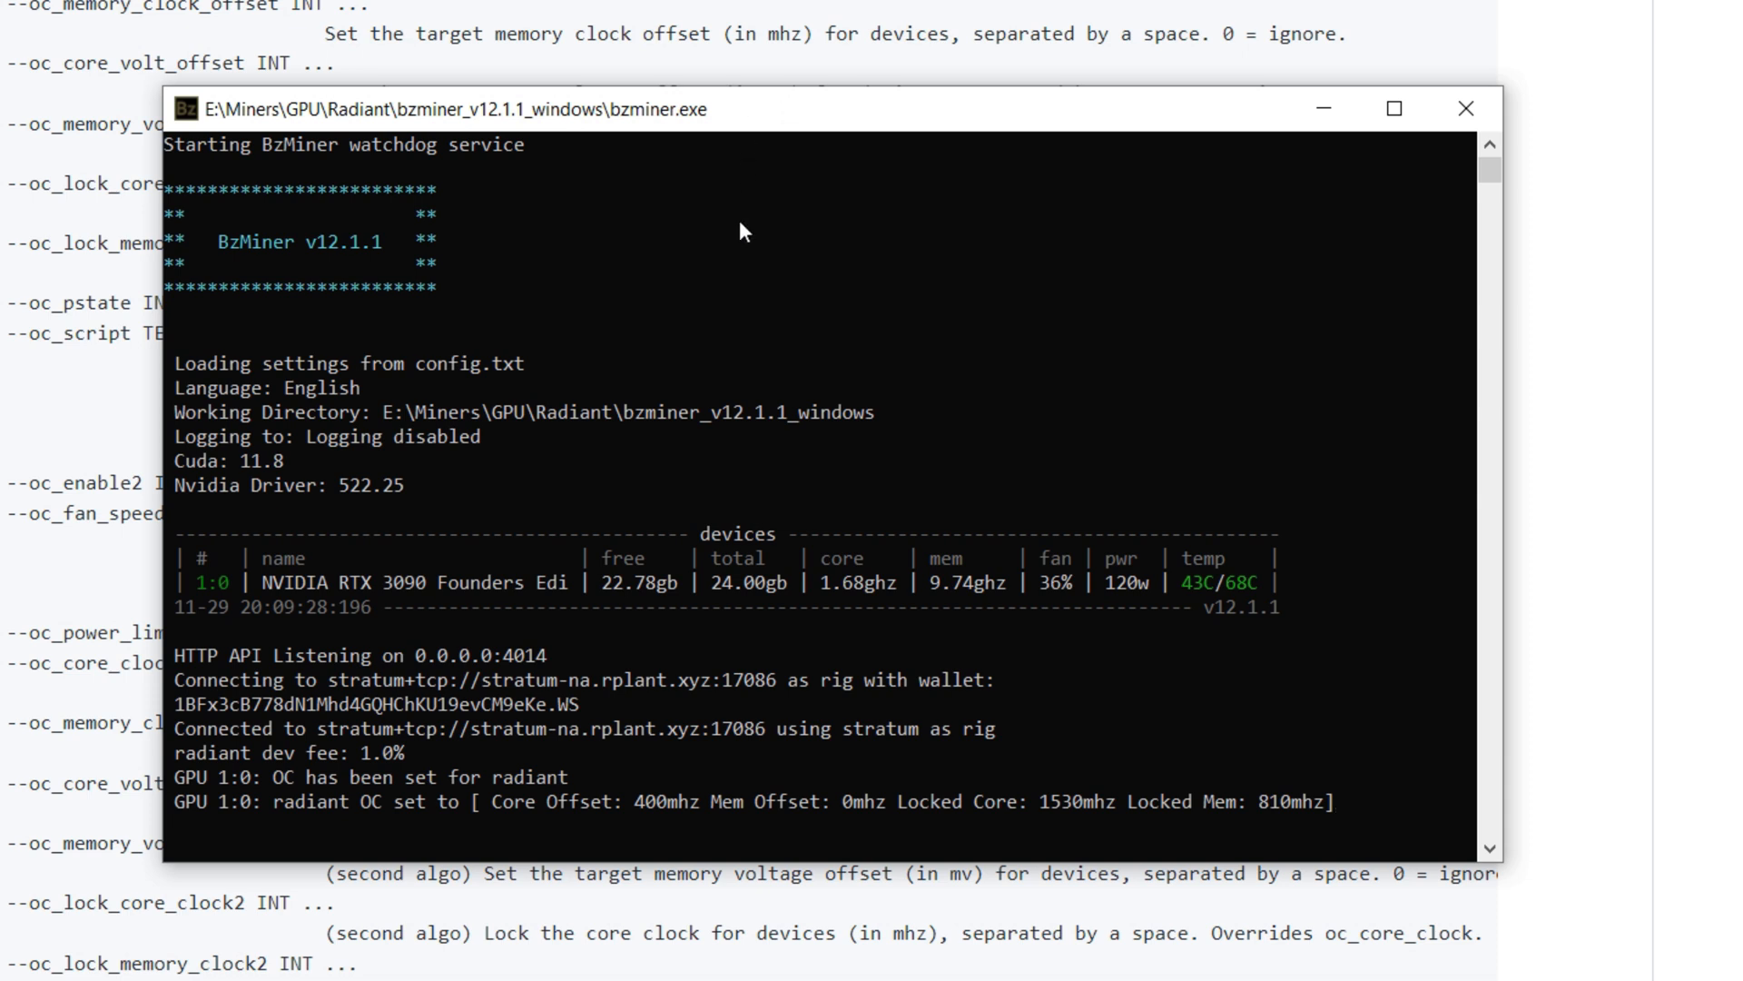
{"action": "mouse_move", "coordinate": [1144, 600]}
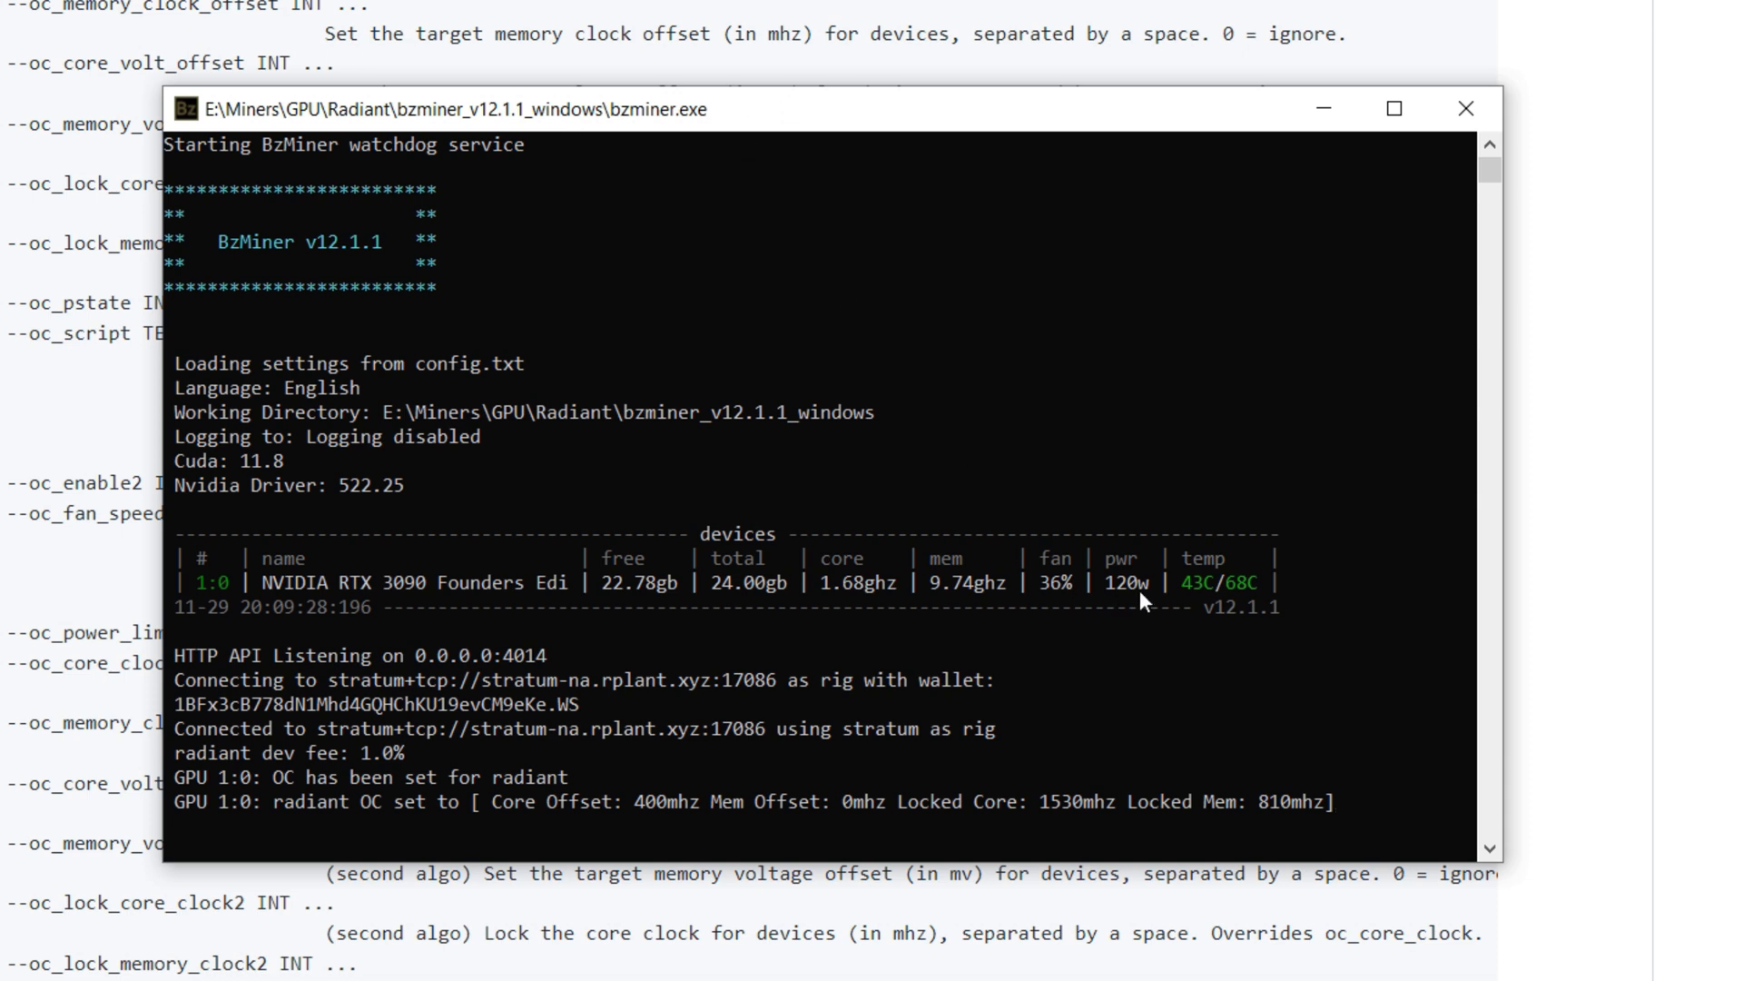
{"action": "mouse_move", "coordinate": [1103, 619]}
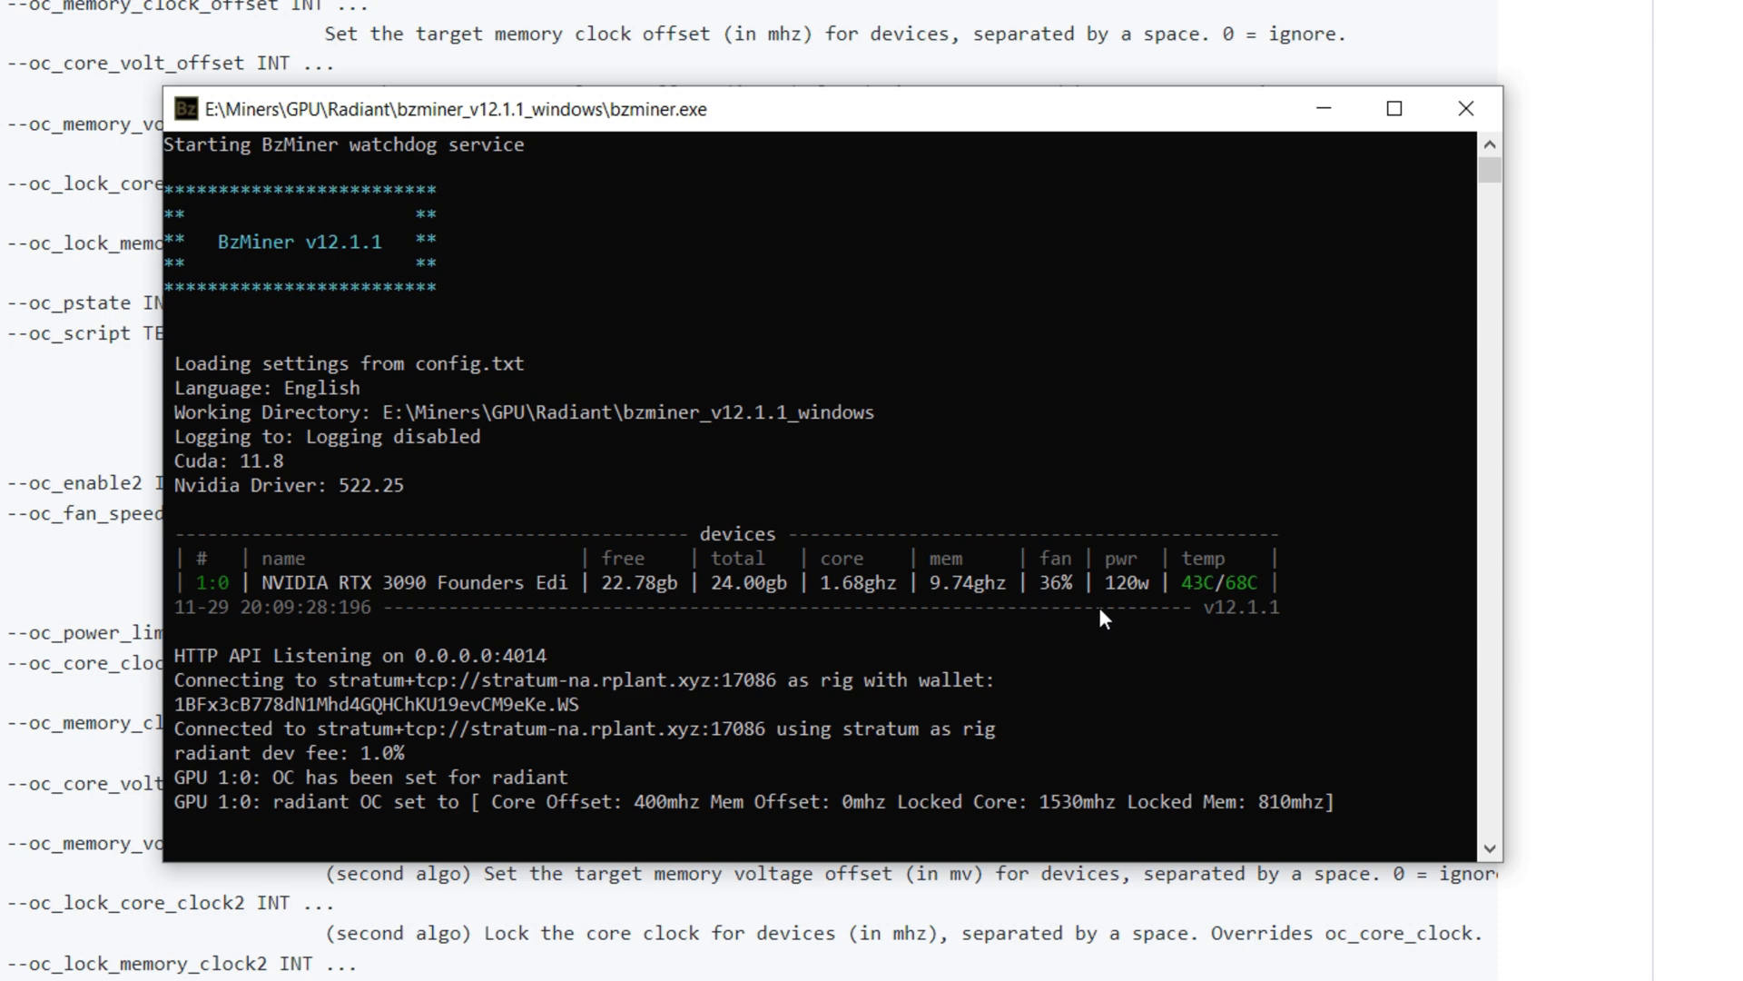
{"action": "mouse_move", "coordinate": [990, 618]}
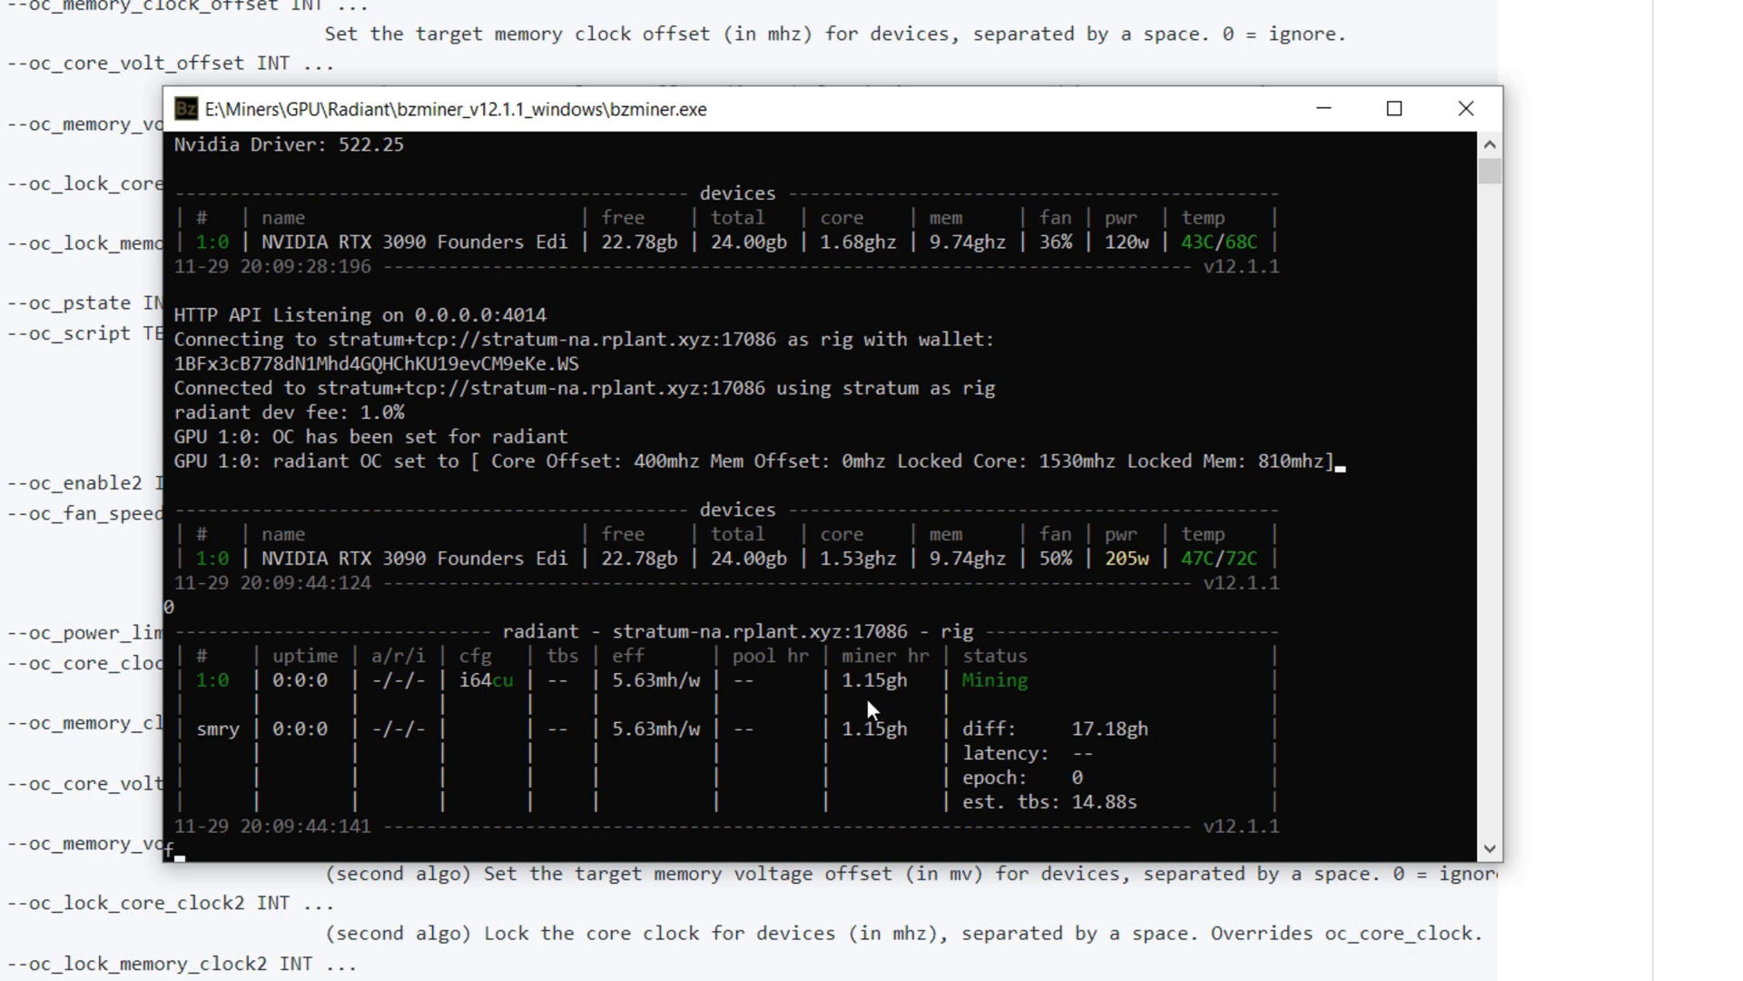
{"action": "mouse_move", "coordinate": [1085, 697]}
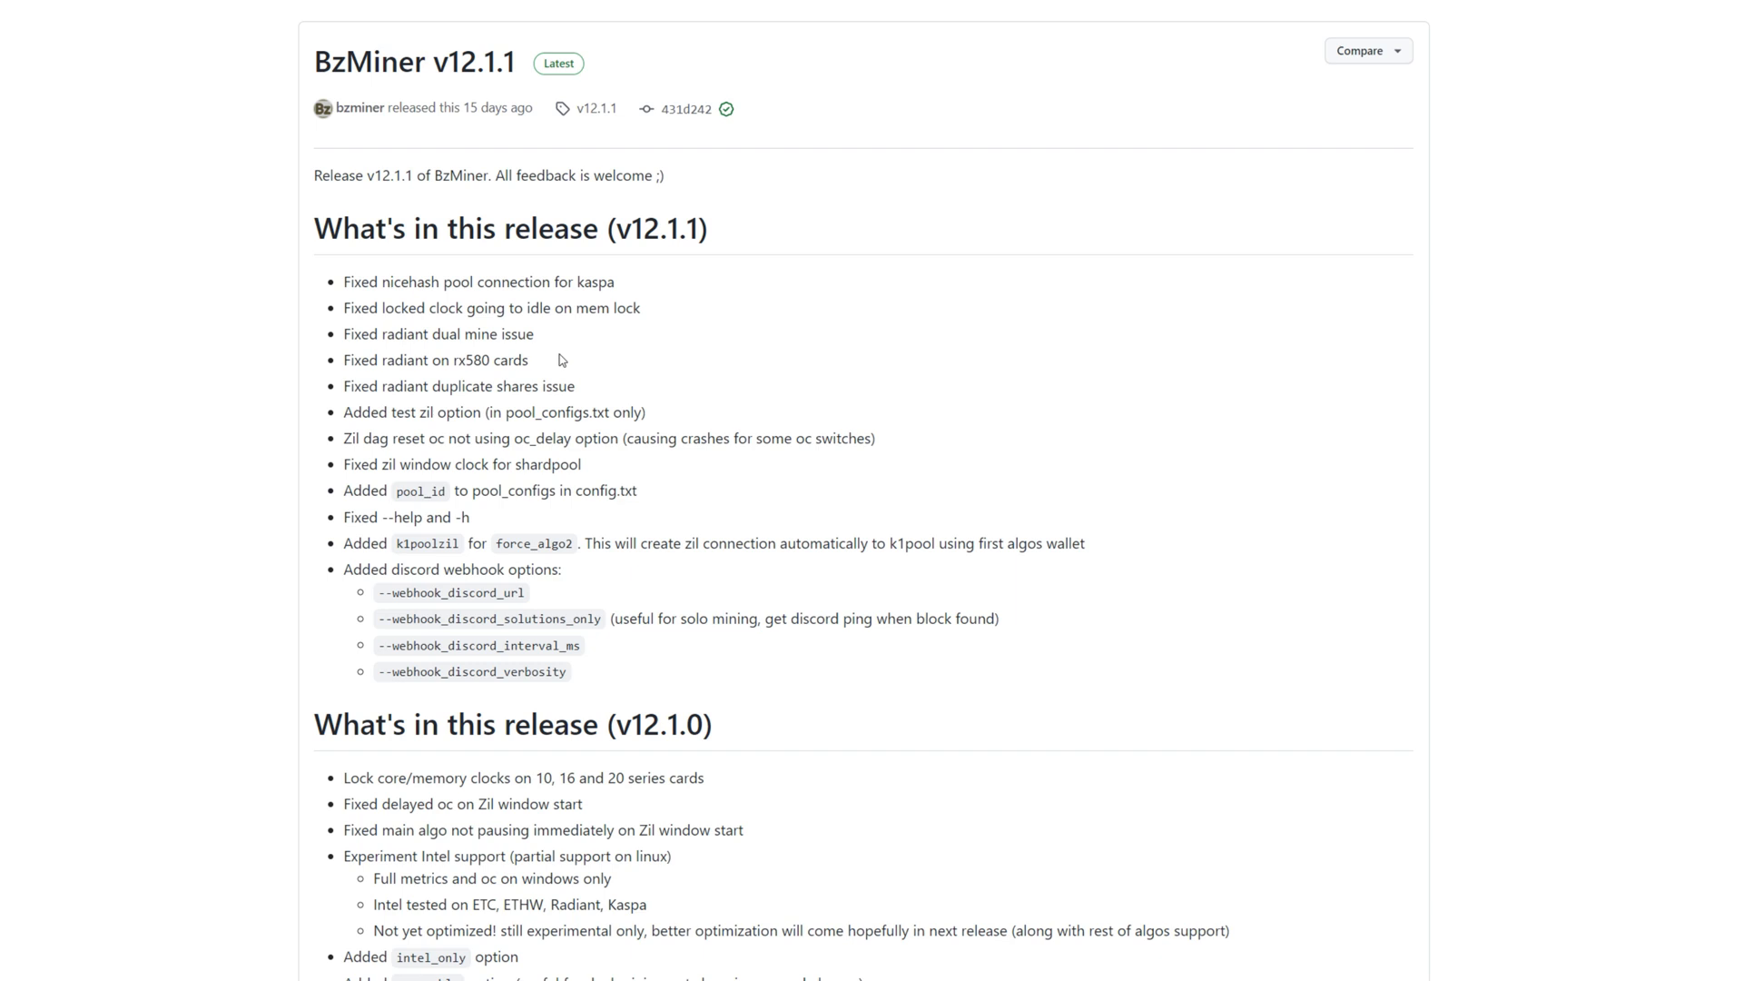
{"action": "mouse_move", "coordinate": [584, 350]}
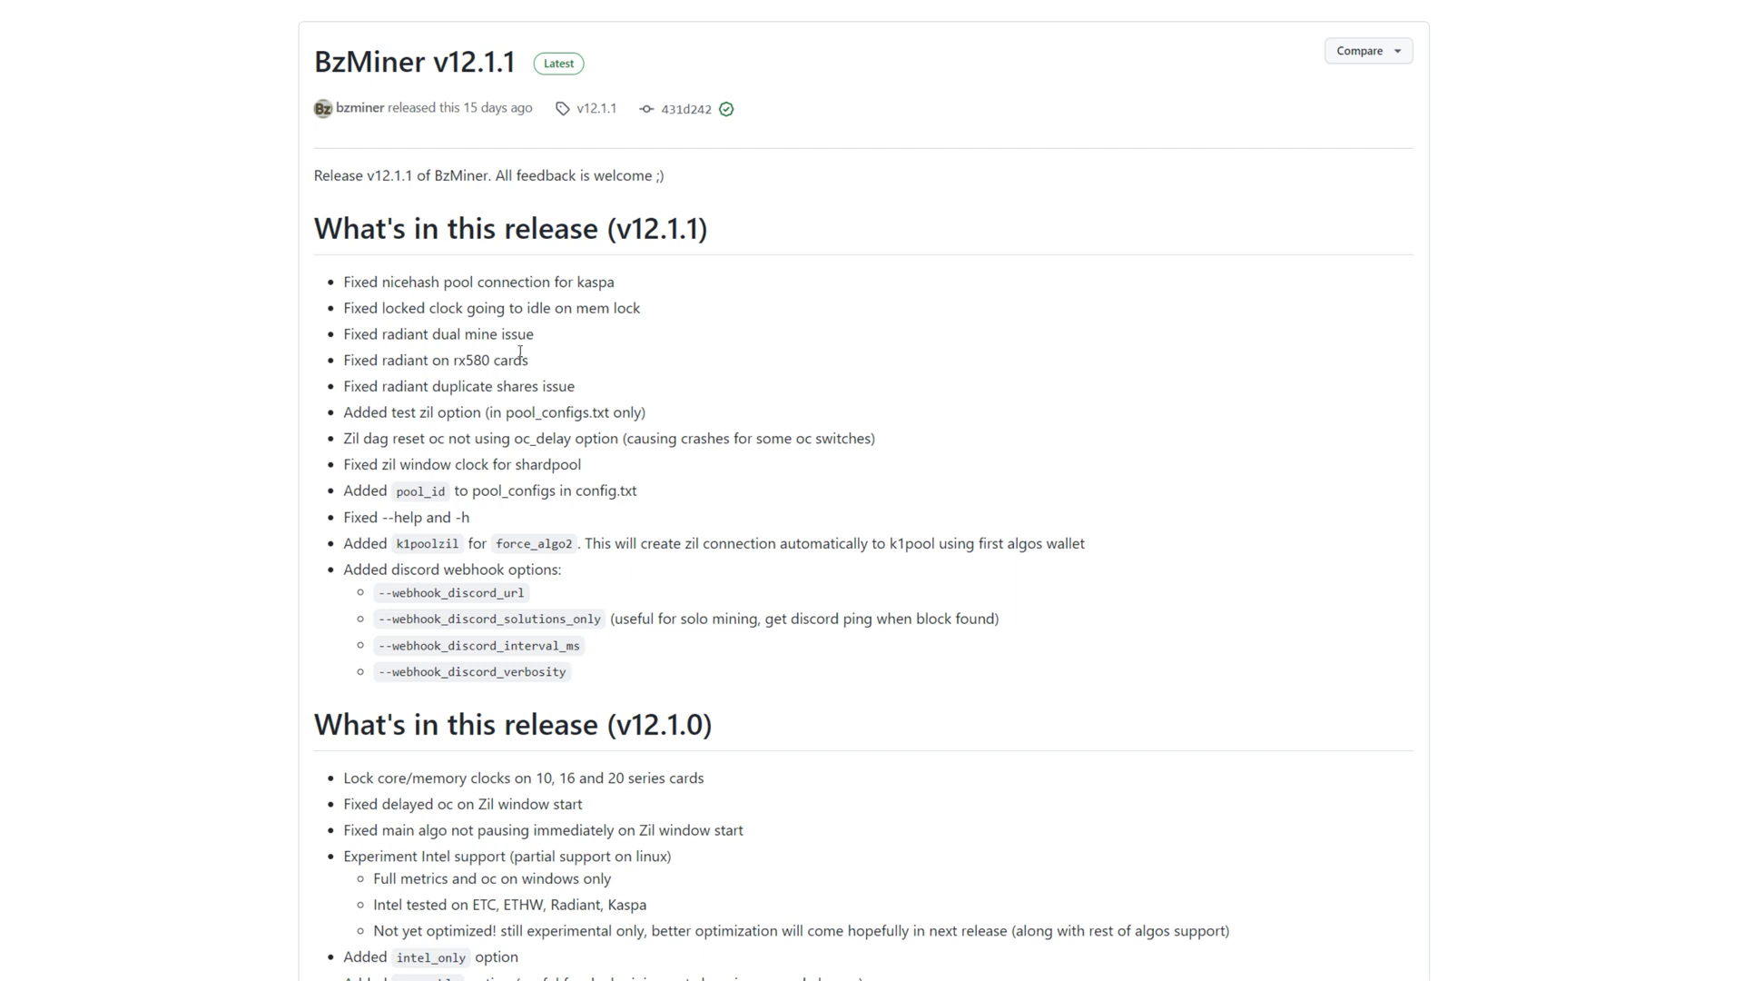
{"action": "mouse_move", "coordinate": [538, 365]}
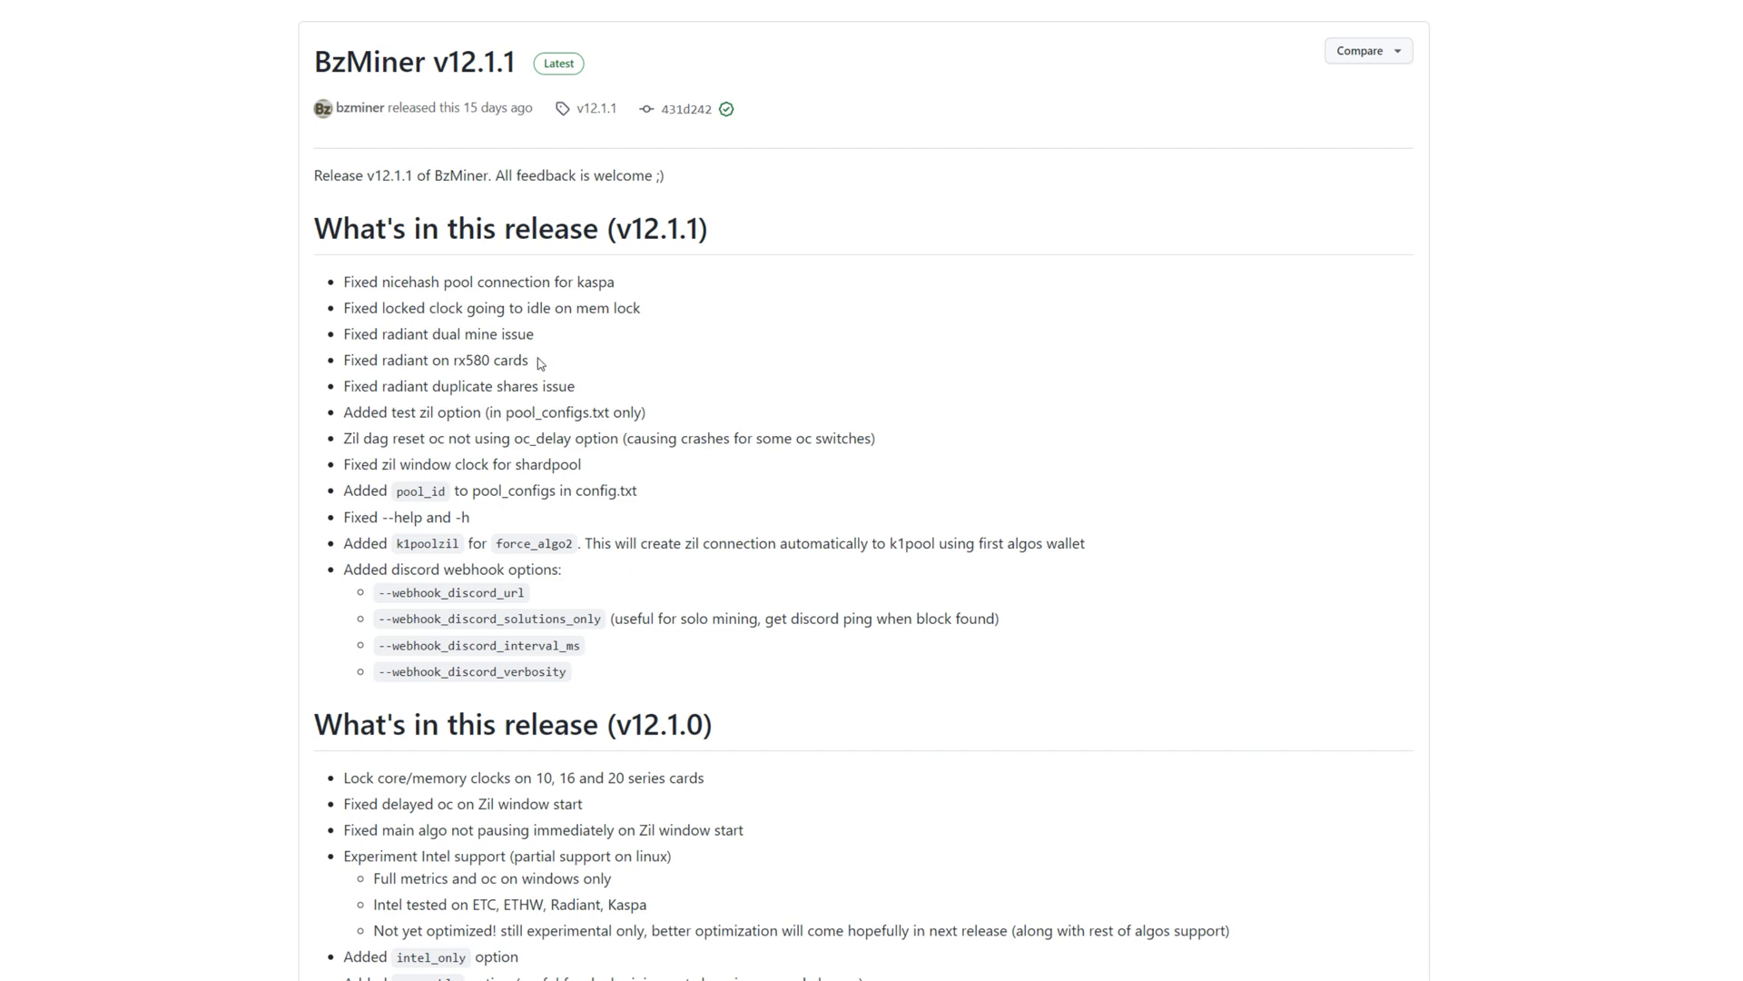
{"action": "mouse_move", "coordinate": [441, 380]}
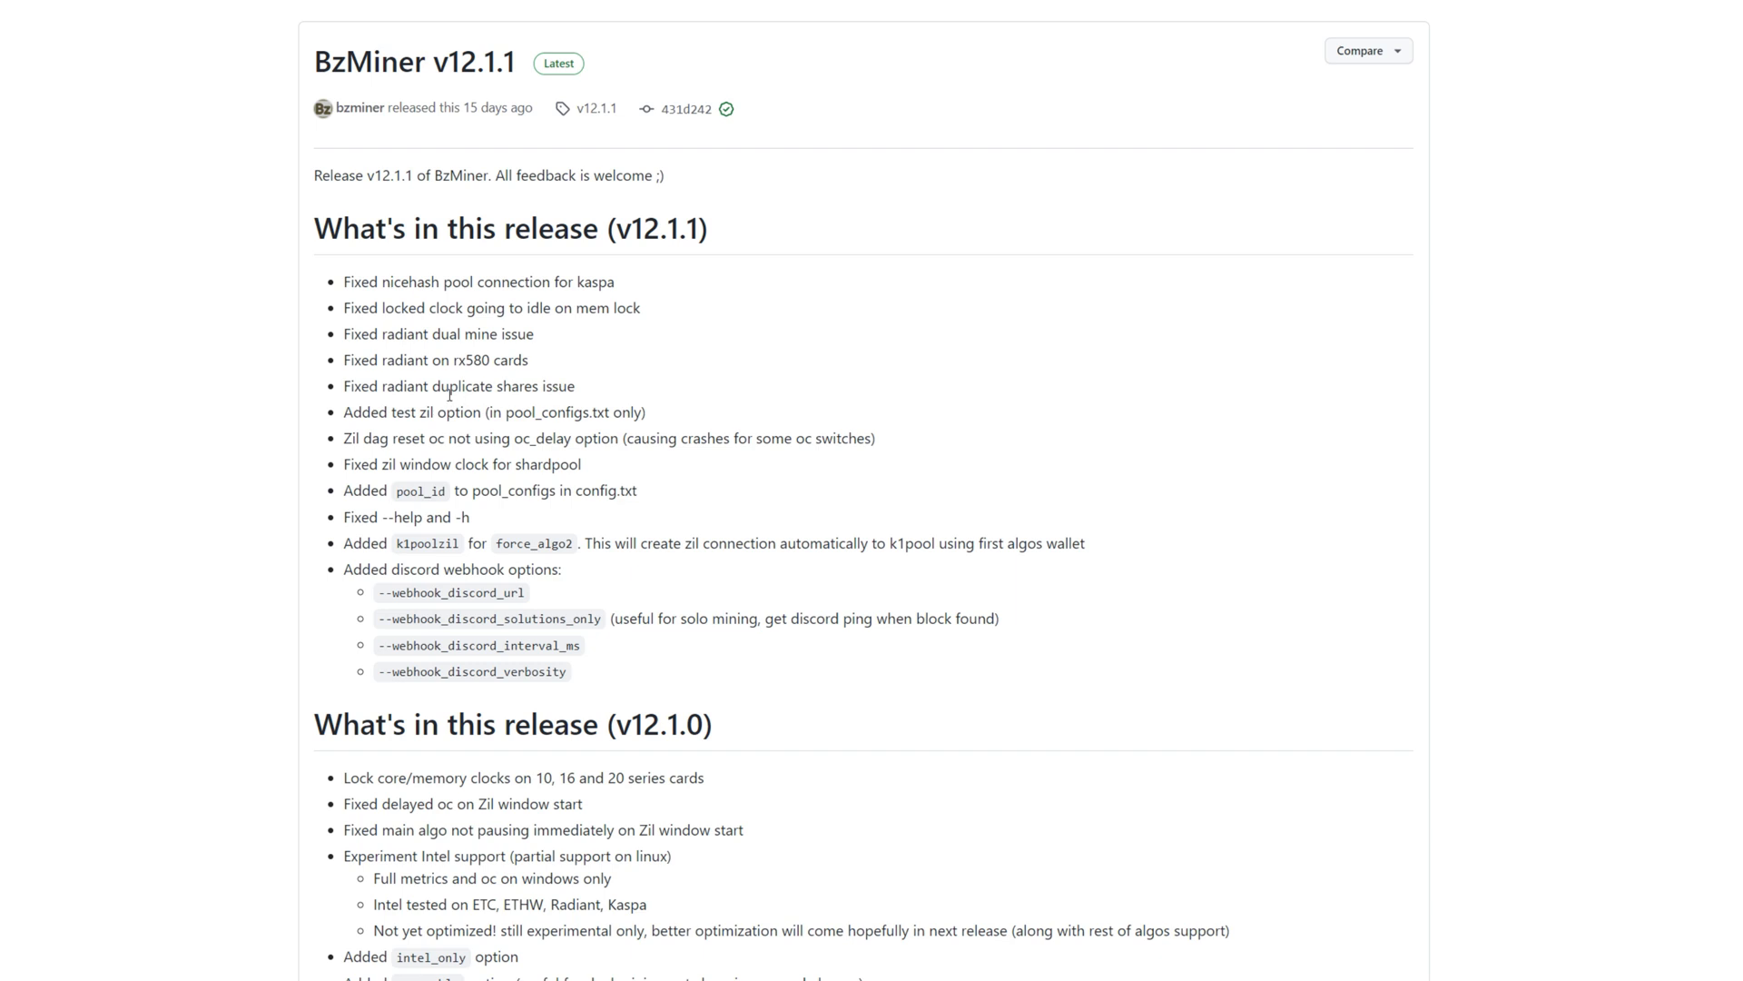
{"action": "mouse_move", "coordinate": [595, 367]}
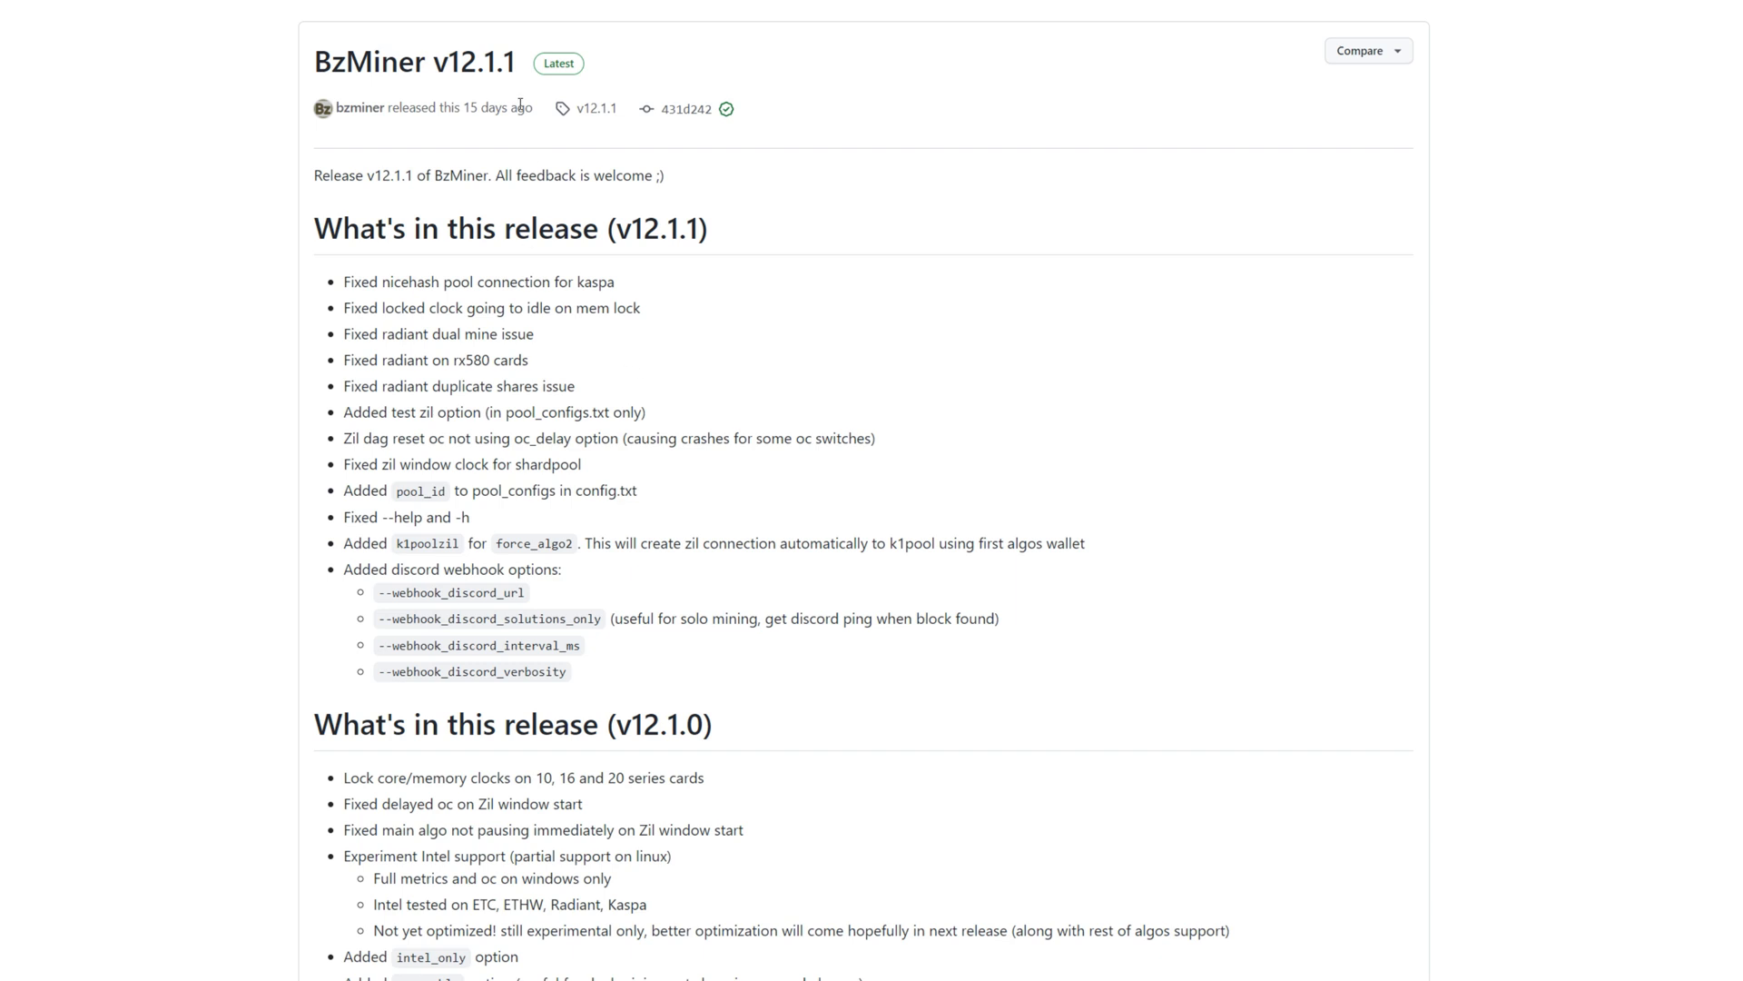
{"action": "mouse_move", "coordinate": [668, 365]}
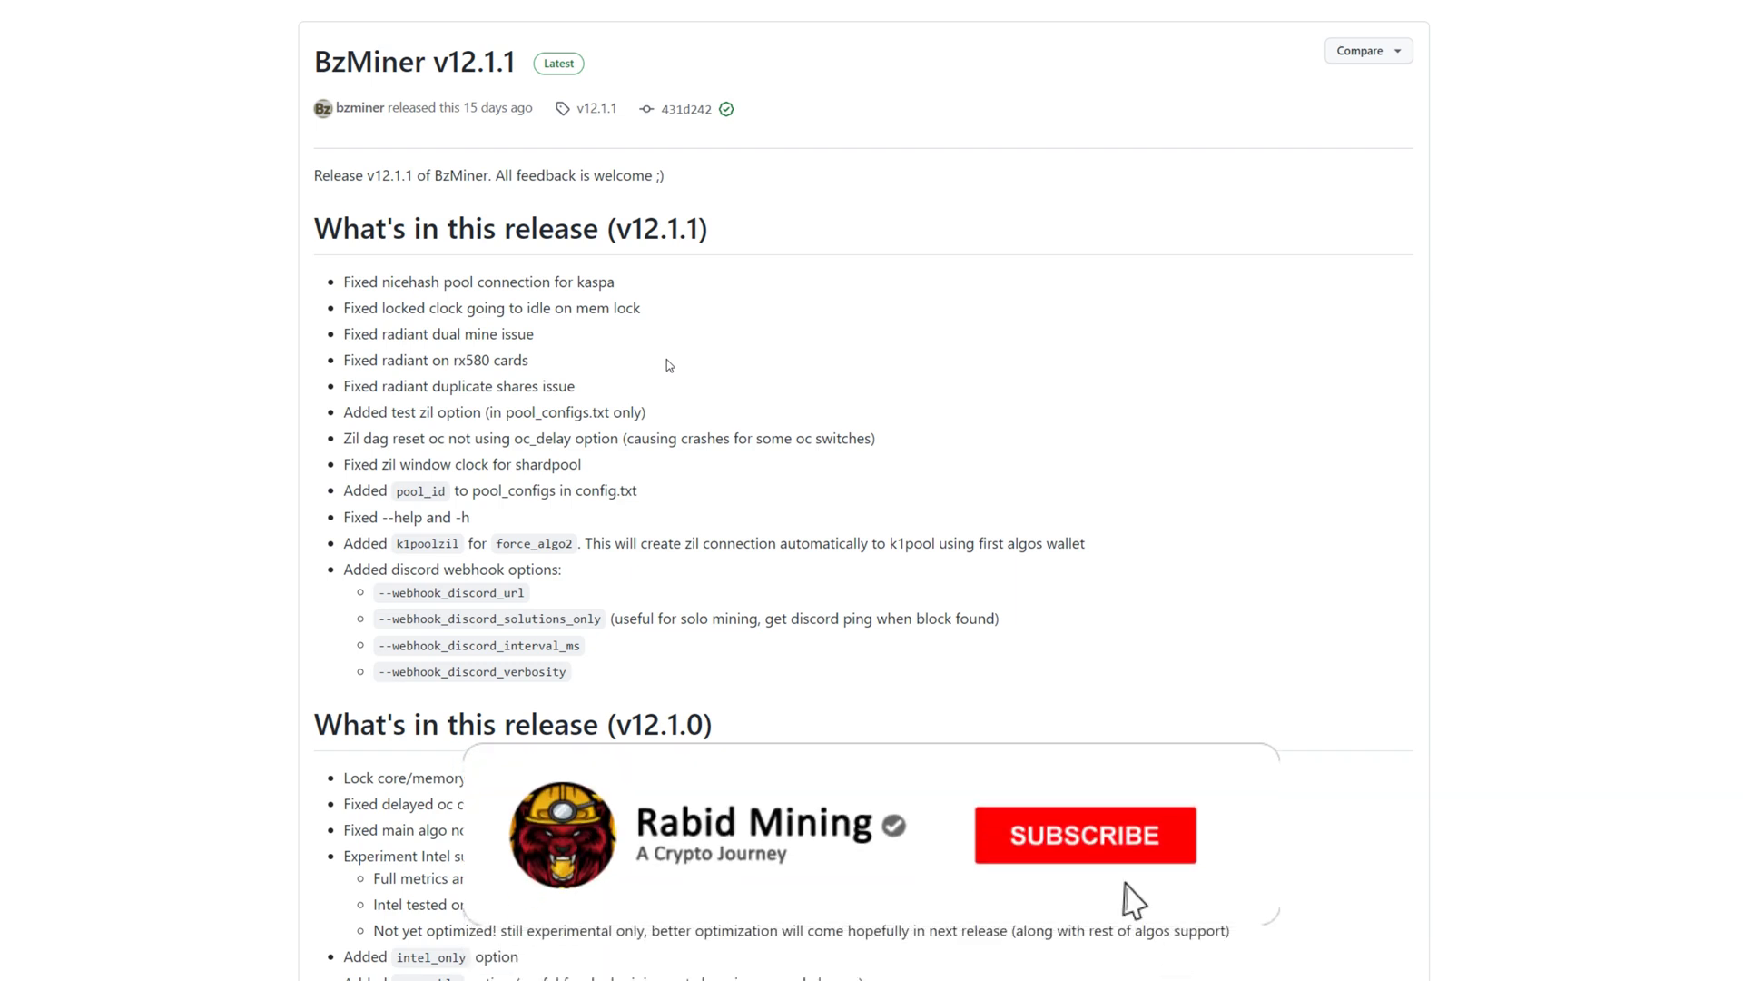
Step: Bring up the BzMiner v12.1.1 GitHub release page listing Radiant fixes
{"action": "left_click", "coordinate": [1083, 835]}
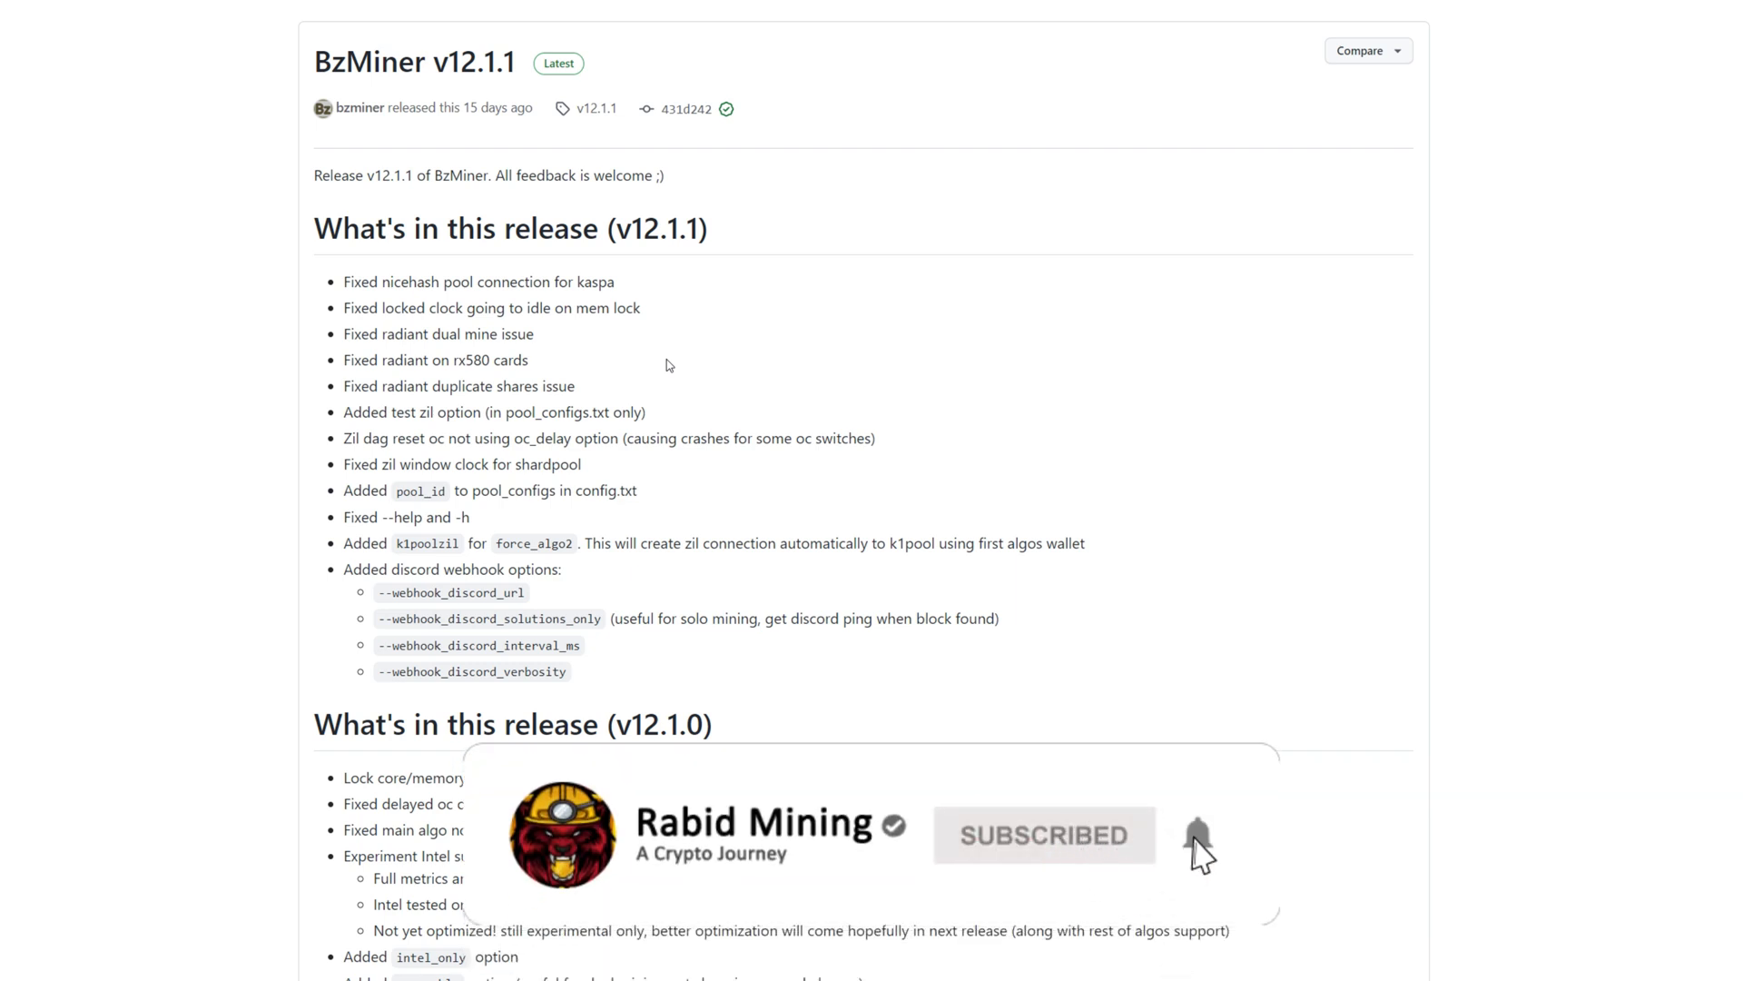